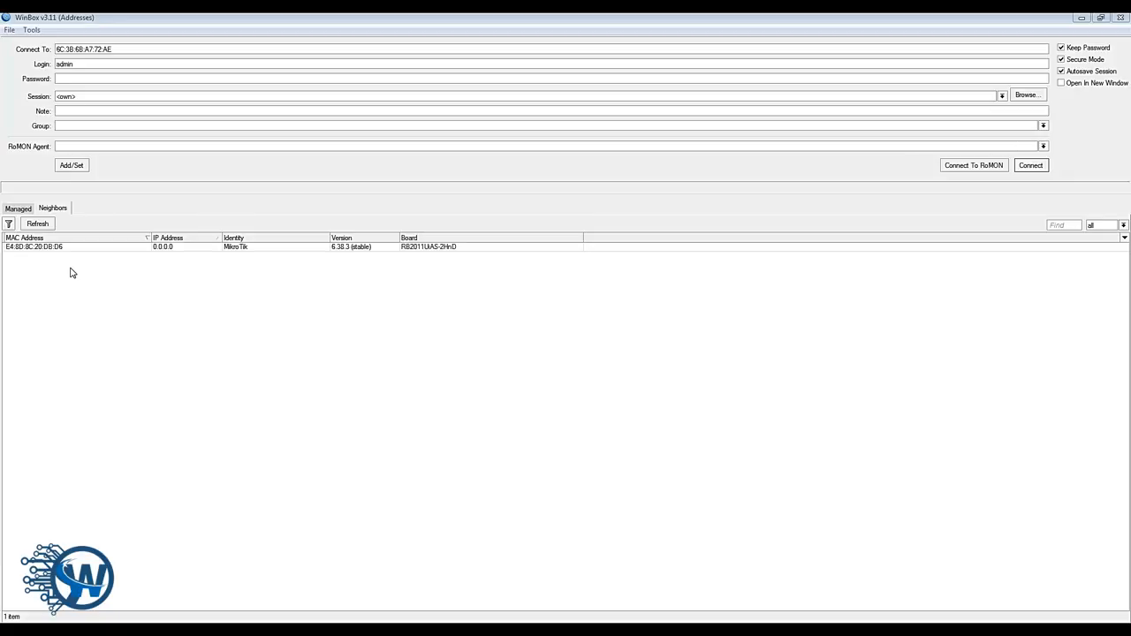
{"action": "mouse_move", "coordinate": [55, 266]}
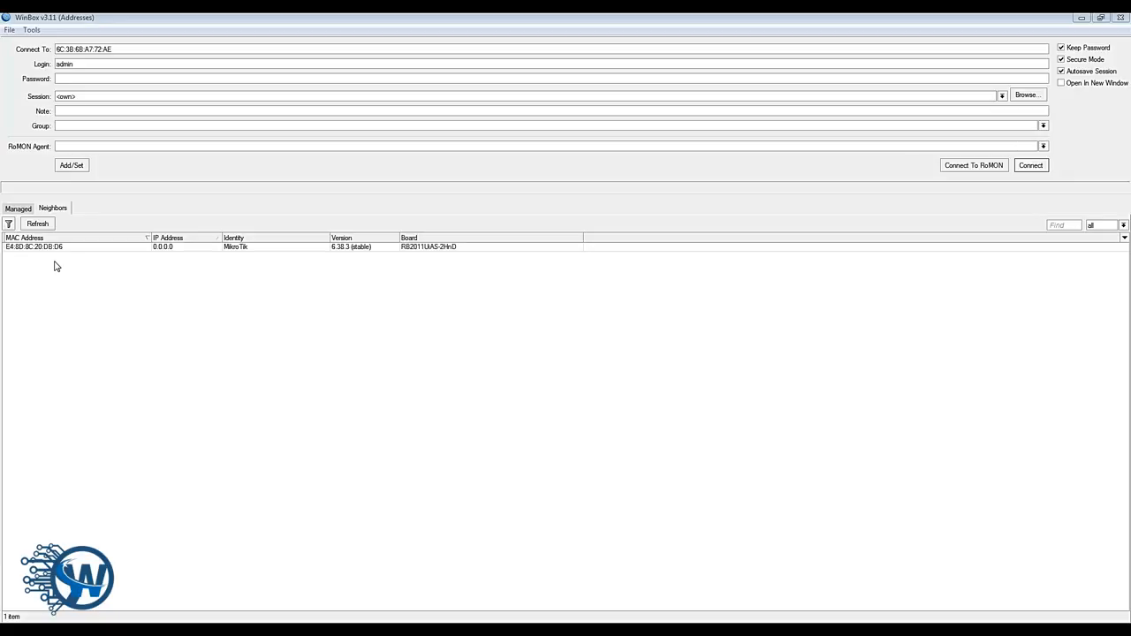
{"action": "mouse_move", "coordinate": [60, 262]}
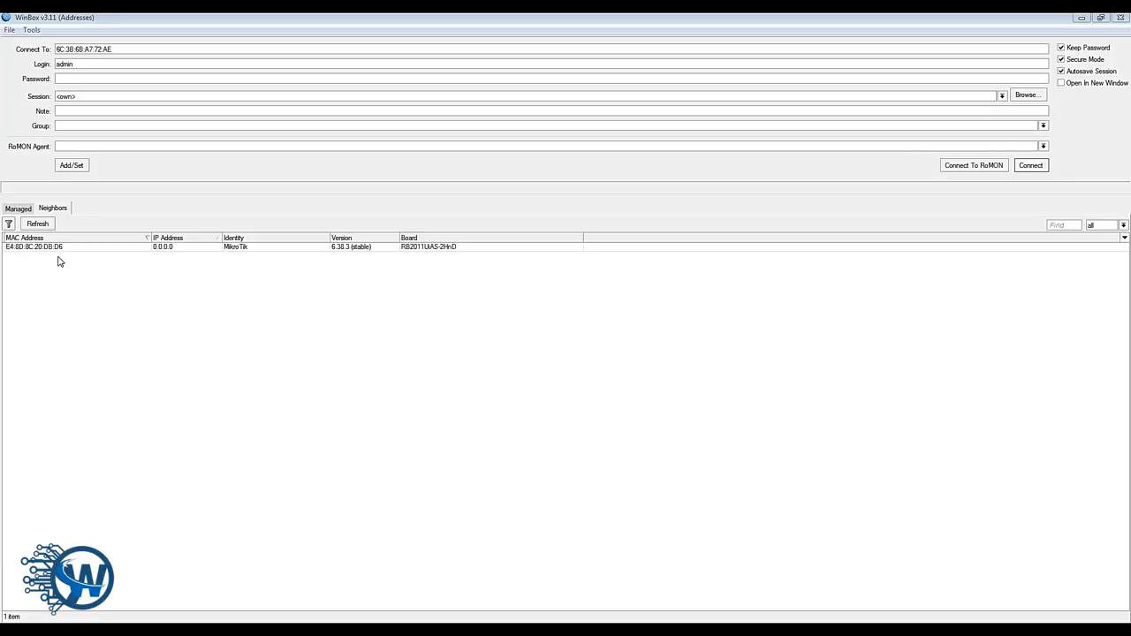
{"action": "mouse_move", "coordinate": [29, 273]}
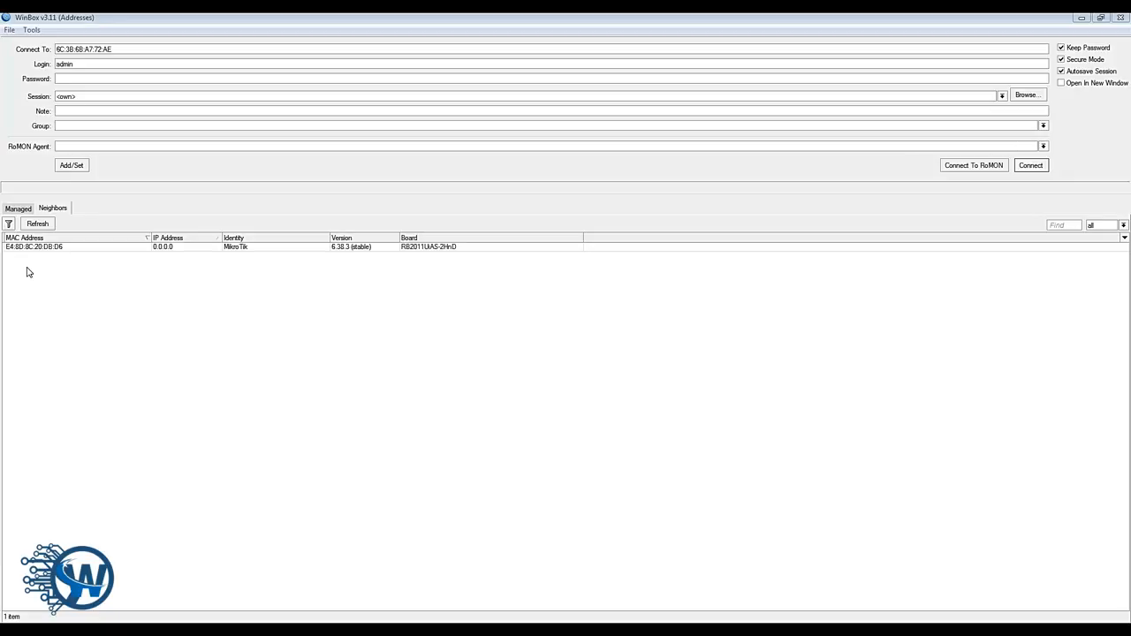
{"action": "mouse_move", "coordinate": [61, 265]}
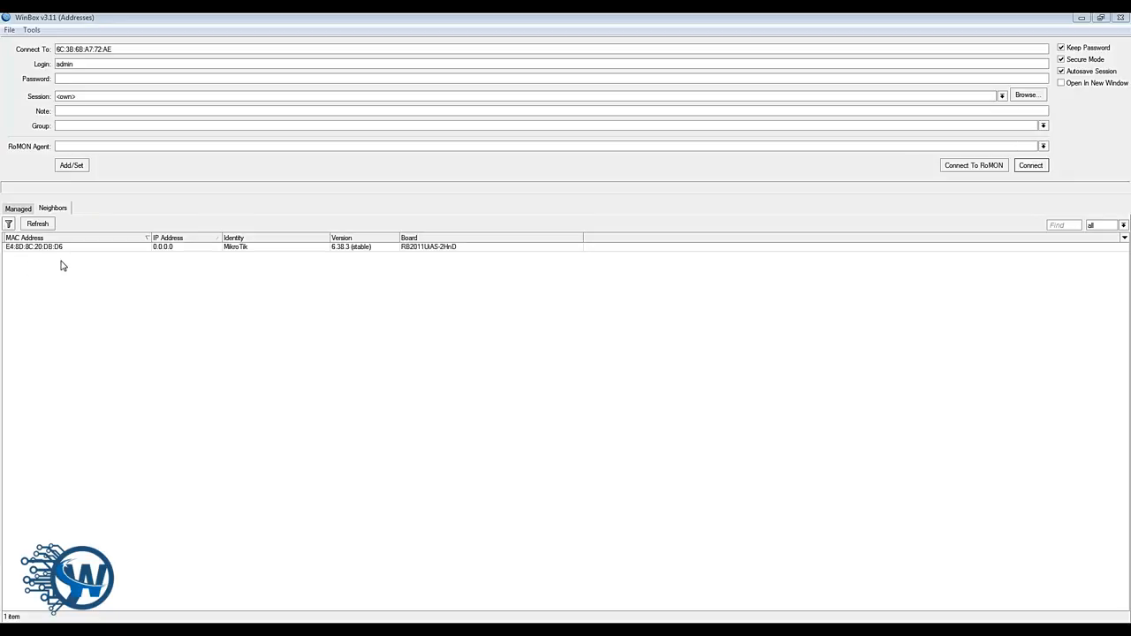
{"action": "mouse_move", "coordinate": [67, 262]}
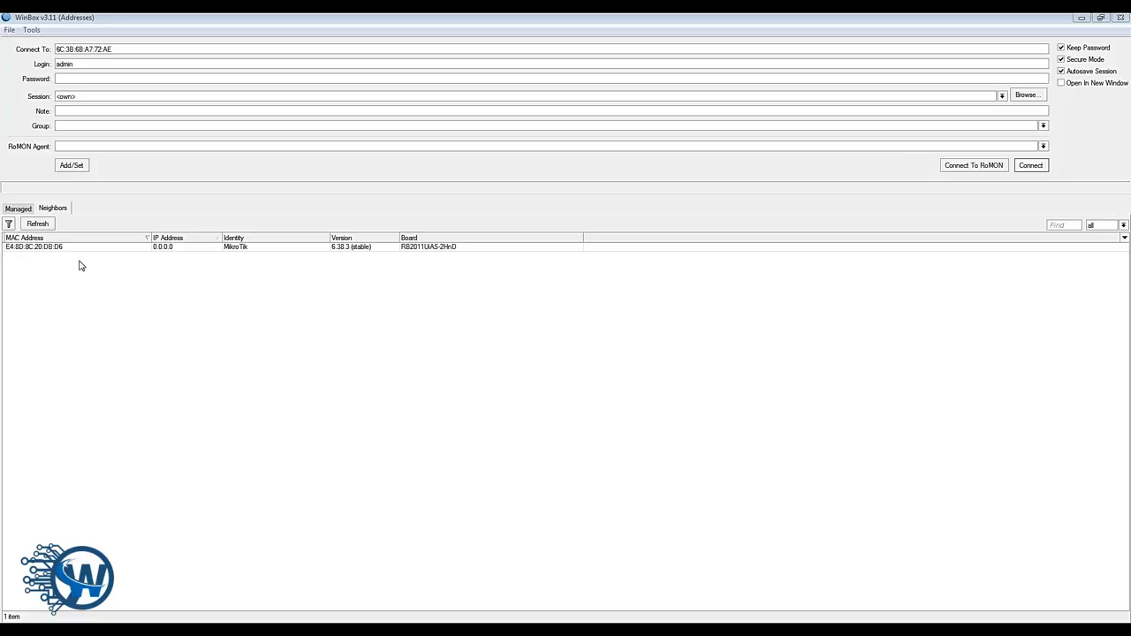
{"action": "mouse_move", "coordinate": [85, 254]}
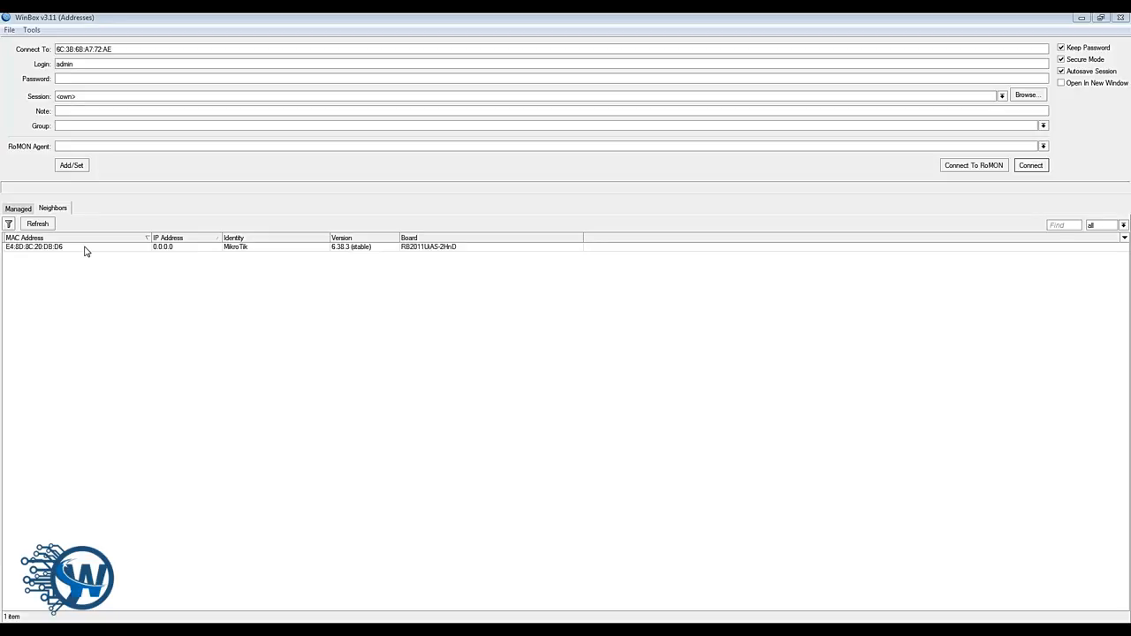
Step: Select the RB2011 in the Neighbors list and connect to it by MAC address
{"action": "left_click", "coordinate": [89, 247]}
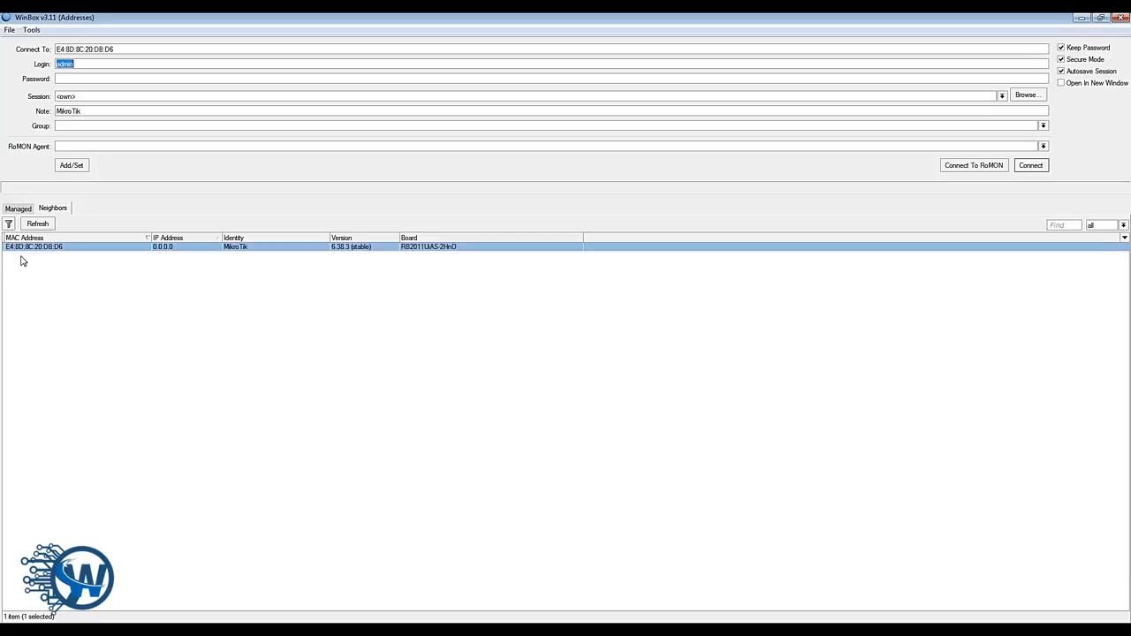
{"action": "mouse_move", "coordinate": [344, 326]}
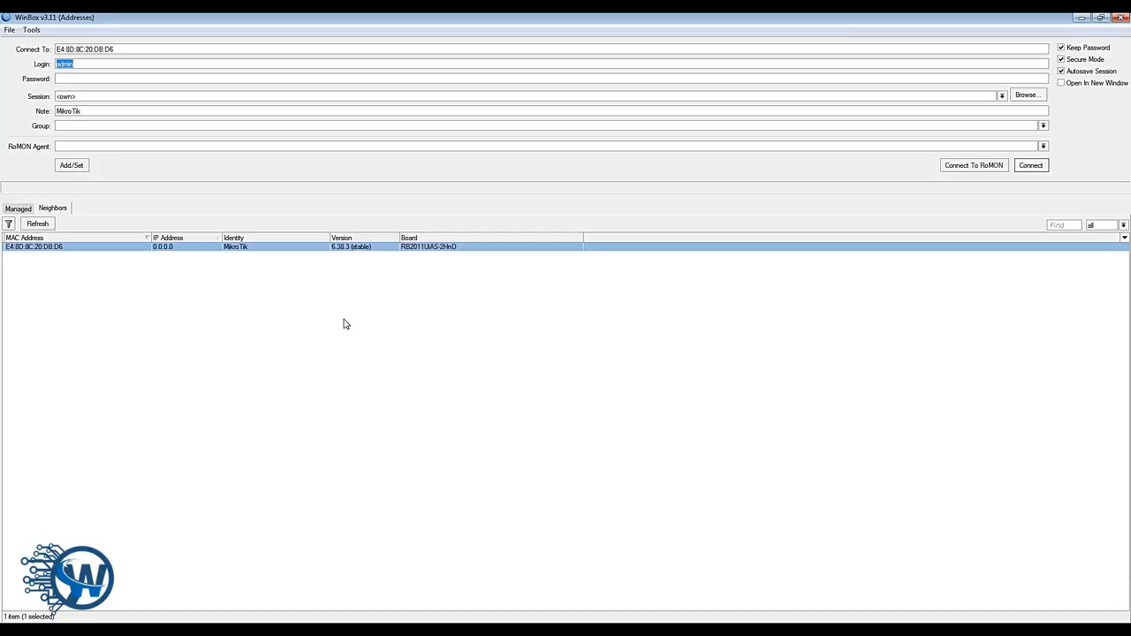
{"action": "mouse_move", "coordinate": [367, 306]}
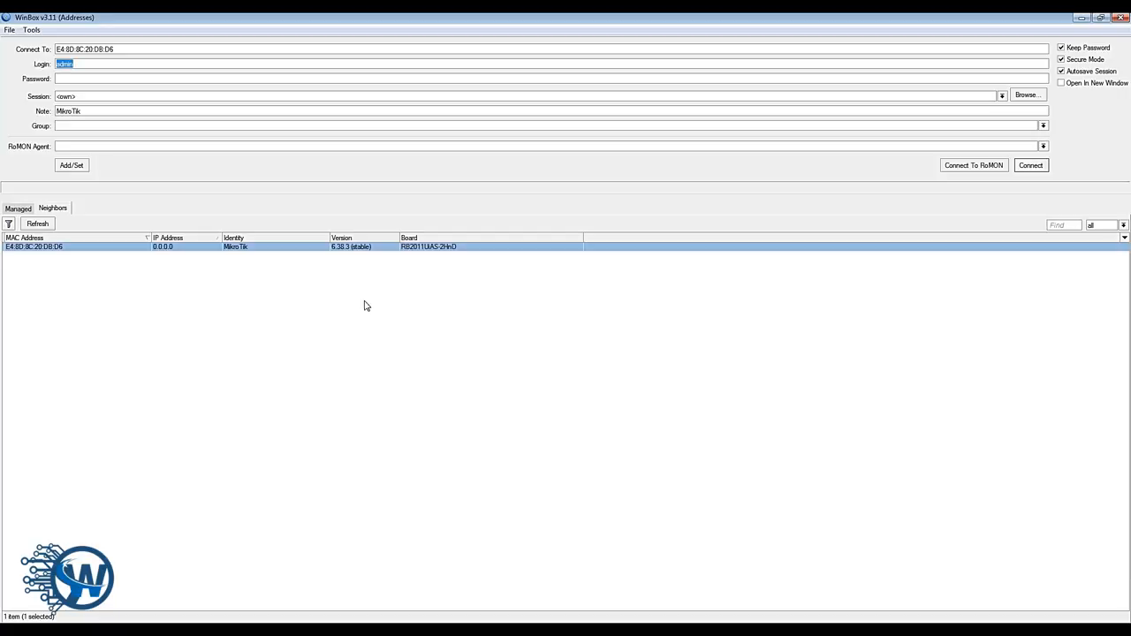
{"action": "mouse_move", "coordinate": [305, 268]}
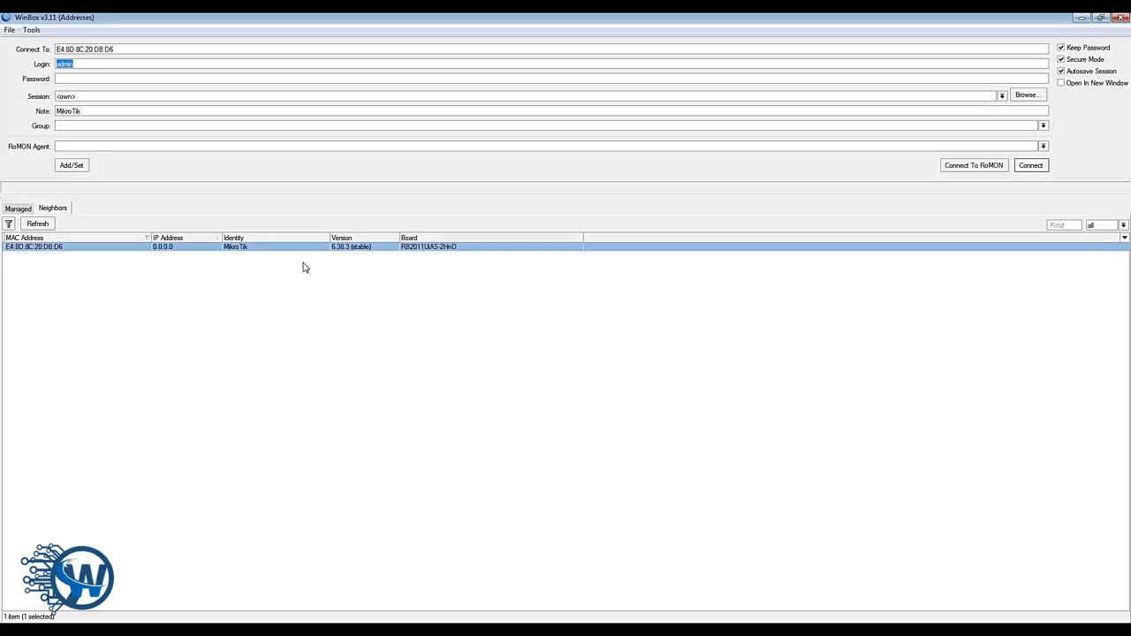
{"action": "mouse_move", "coordinate": [904, 239]}
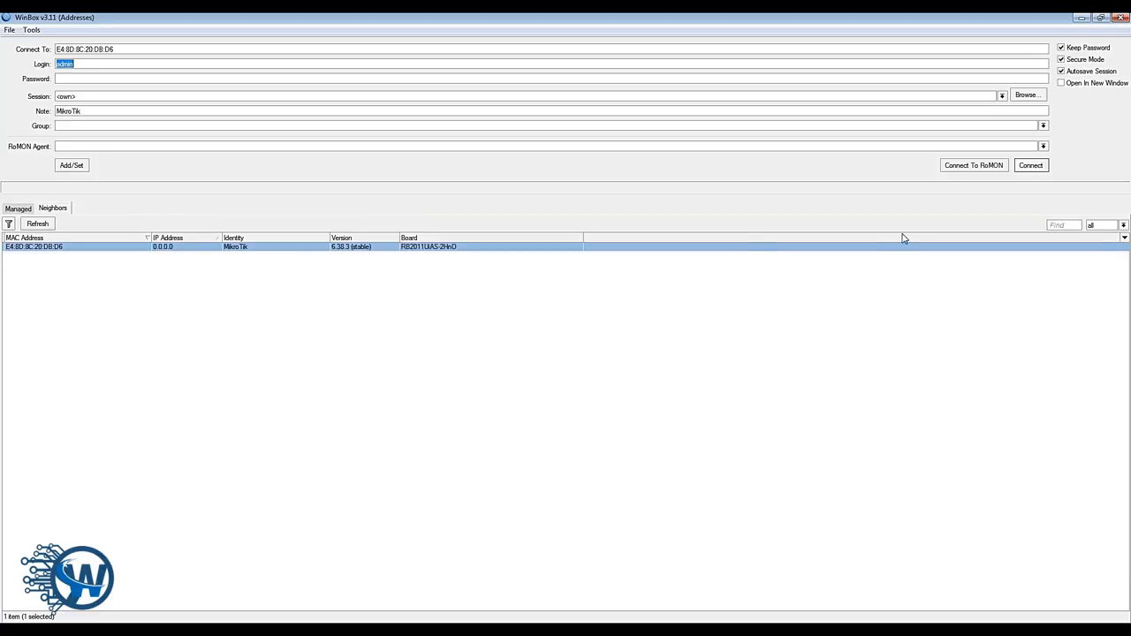
{"action": "left_click", "coordinate": [1030, 165]}
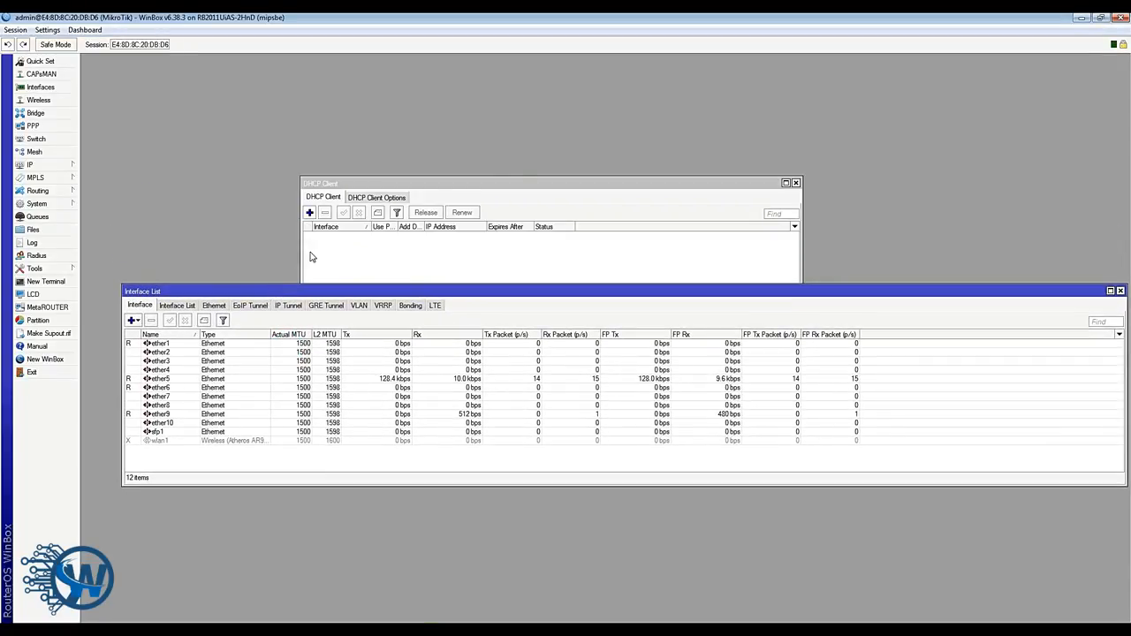
Step: Close the DHCP Client window, then cancel Reset Configuration after ticking No Default Configuration
{"action": "left_click", "coordinate": [548, 183]}
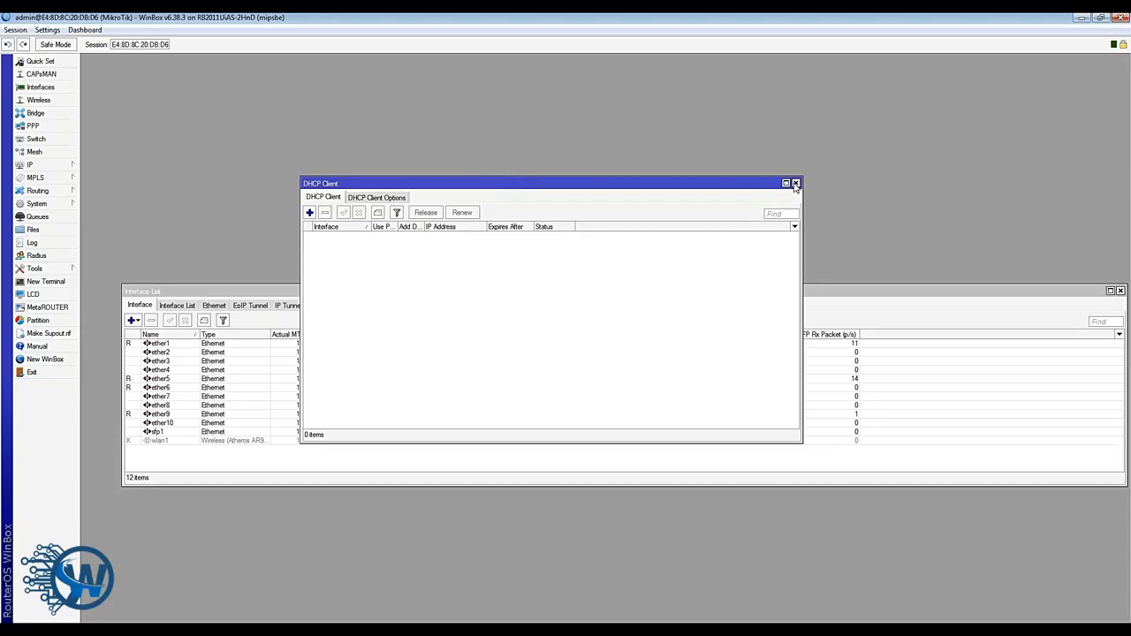
{"action": "left_click", "coordinate": [796, 183]}
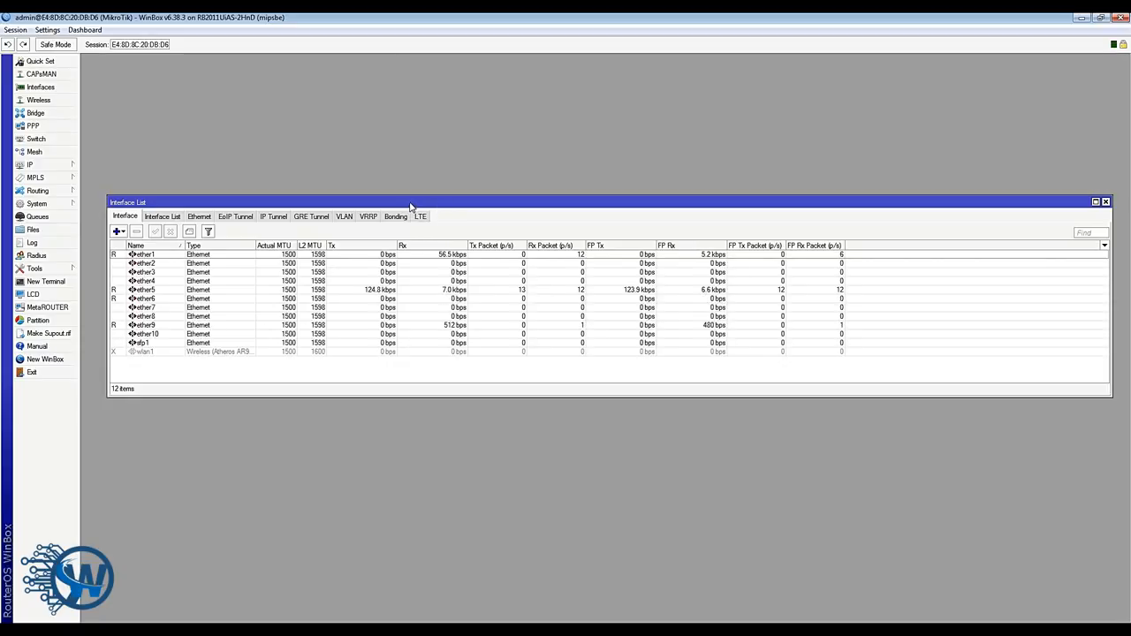
{"action": "left_click", "coordinate": [36, 204]}
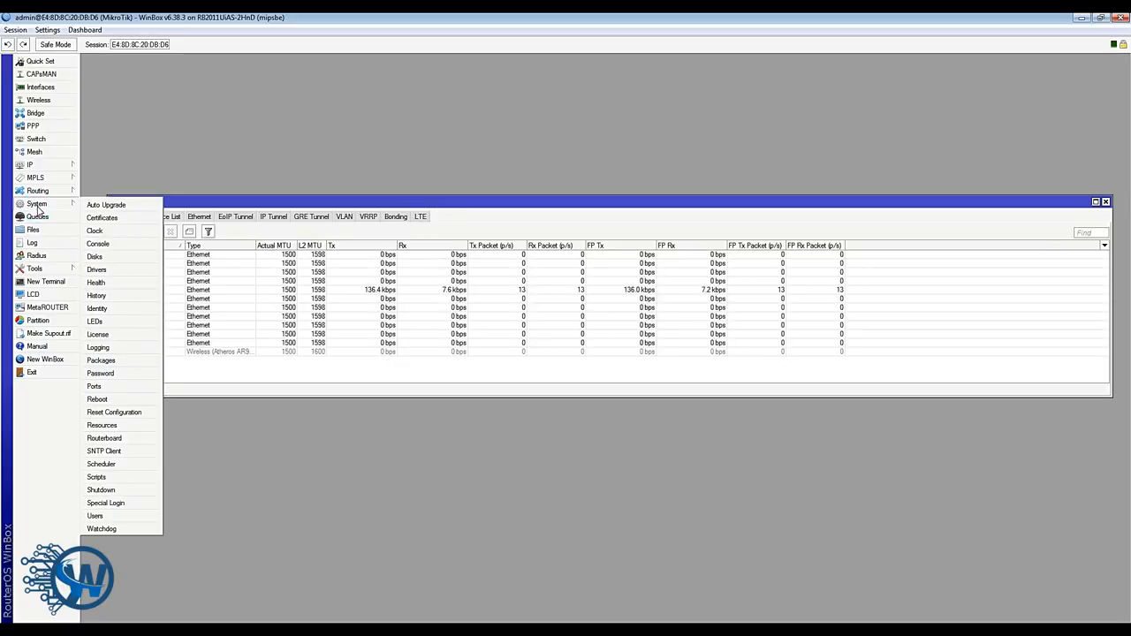
{"action": "left_click", "coordinate": [114, 411]}
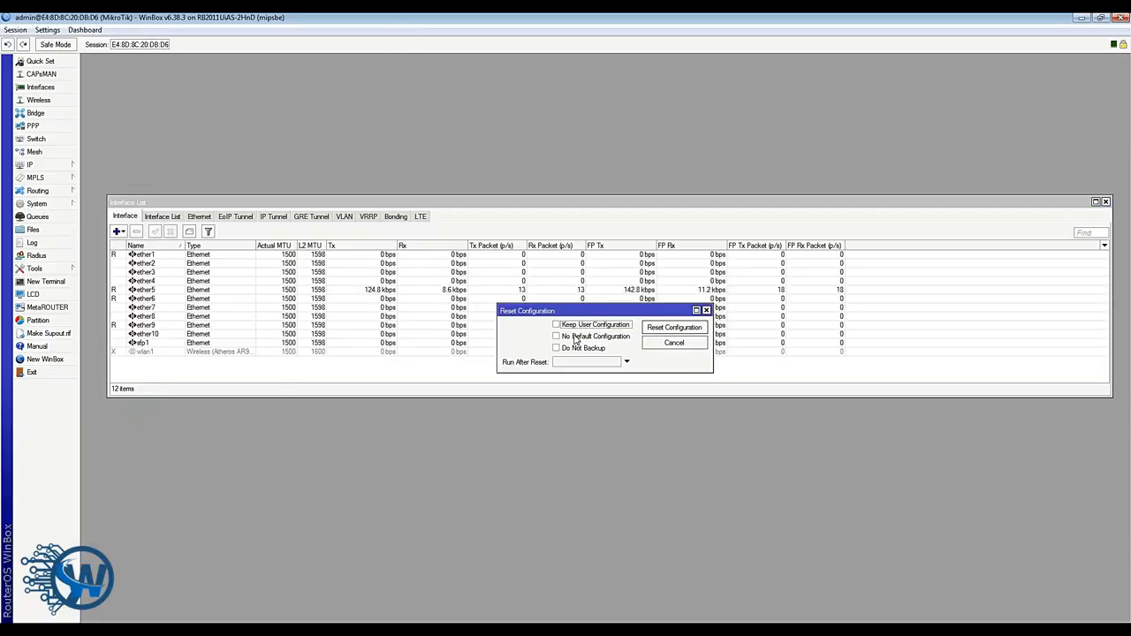
{"action": "mouse_move", "coordinate": [570, 343]}
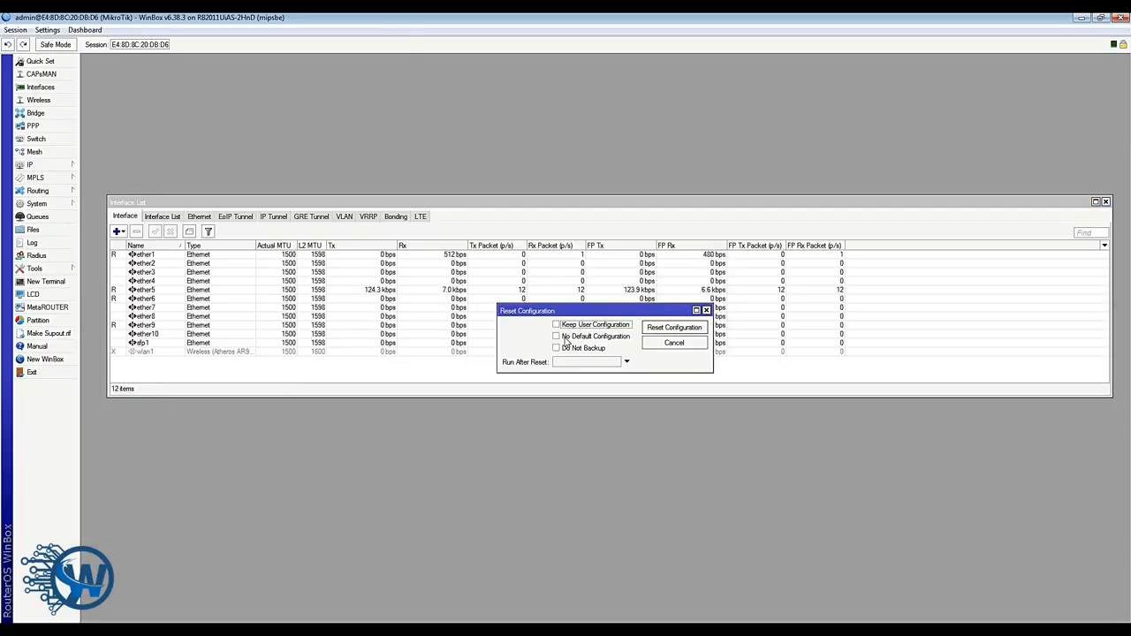
{"action": "left_click", "coordinate": [557, 337]}
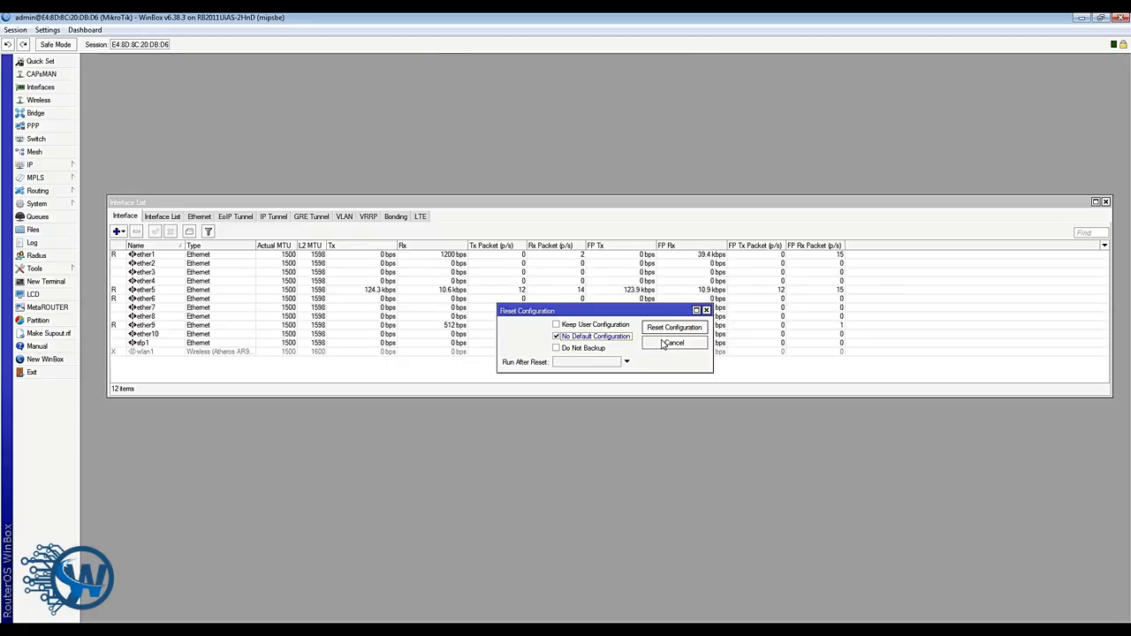
{"action": "left_click", "coordinate": [673, 343]}
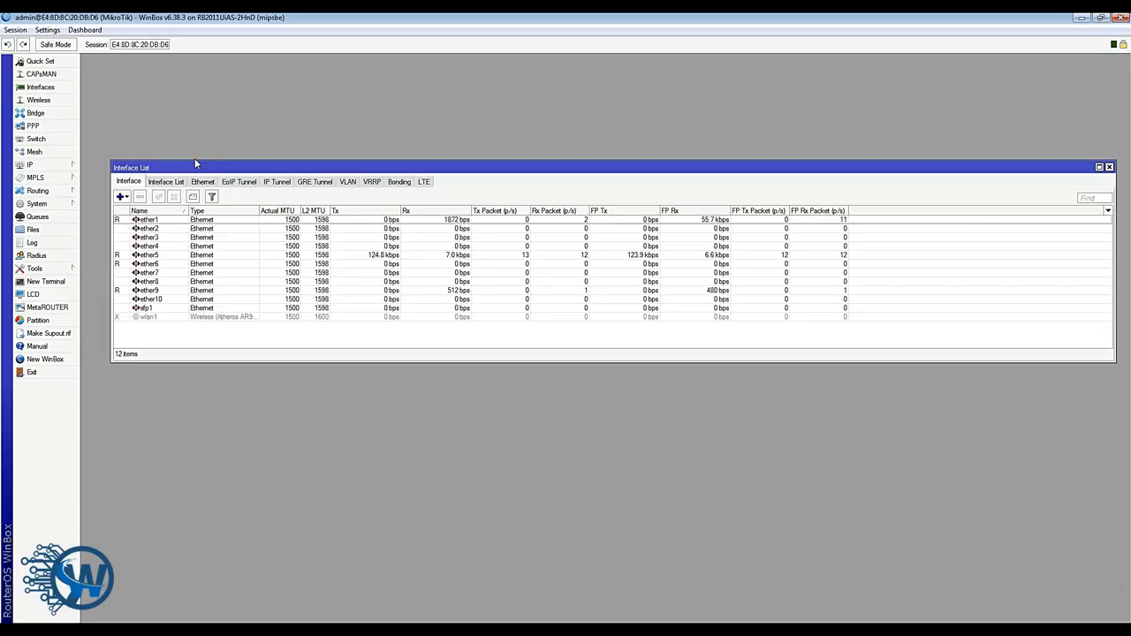
{"action": "mouse_move", "coordinate": [97, 182]}
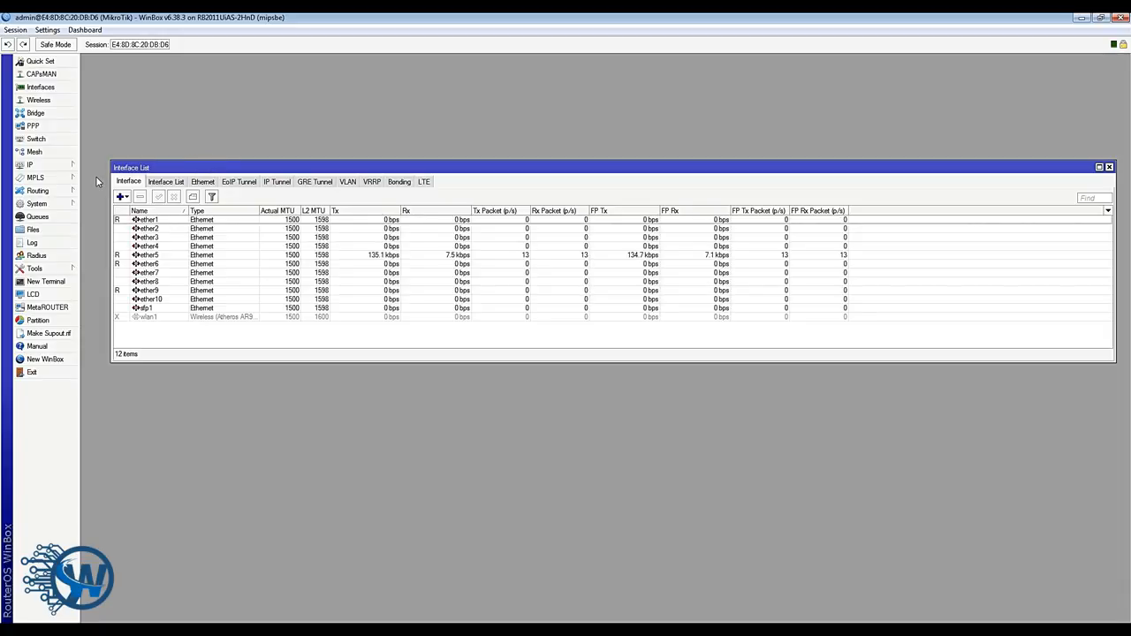
{"action": "mouse_move", "coordinate": [73, 171]}
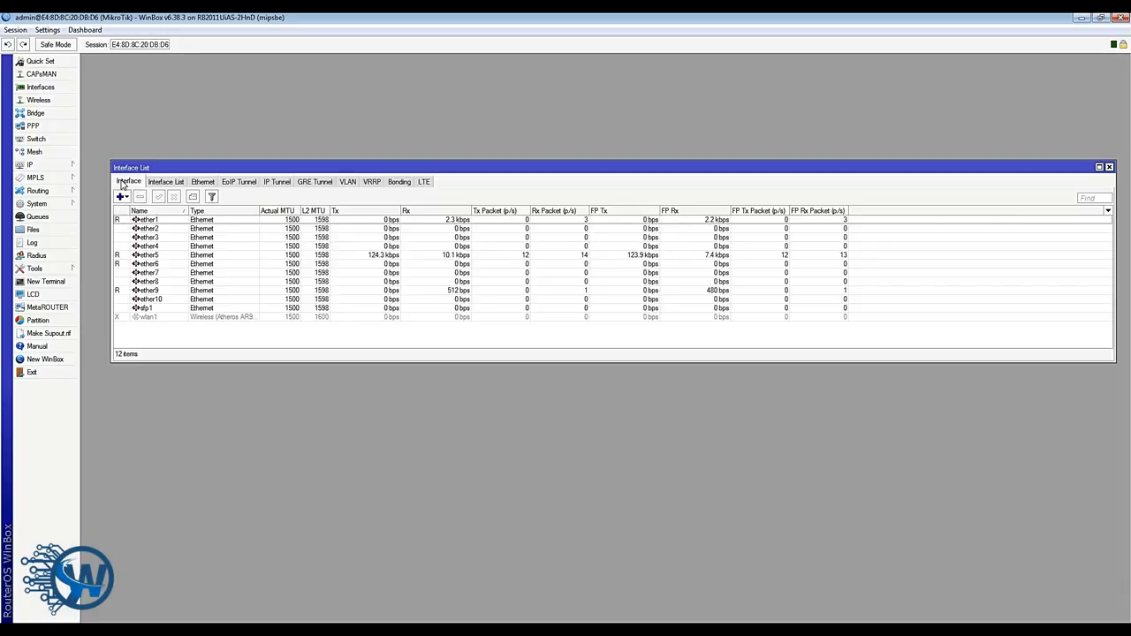
{"action": "left_click", "coordinate": [32, 125]}
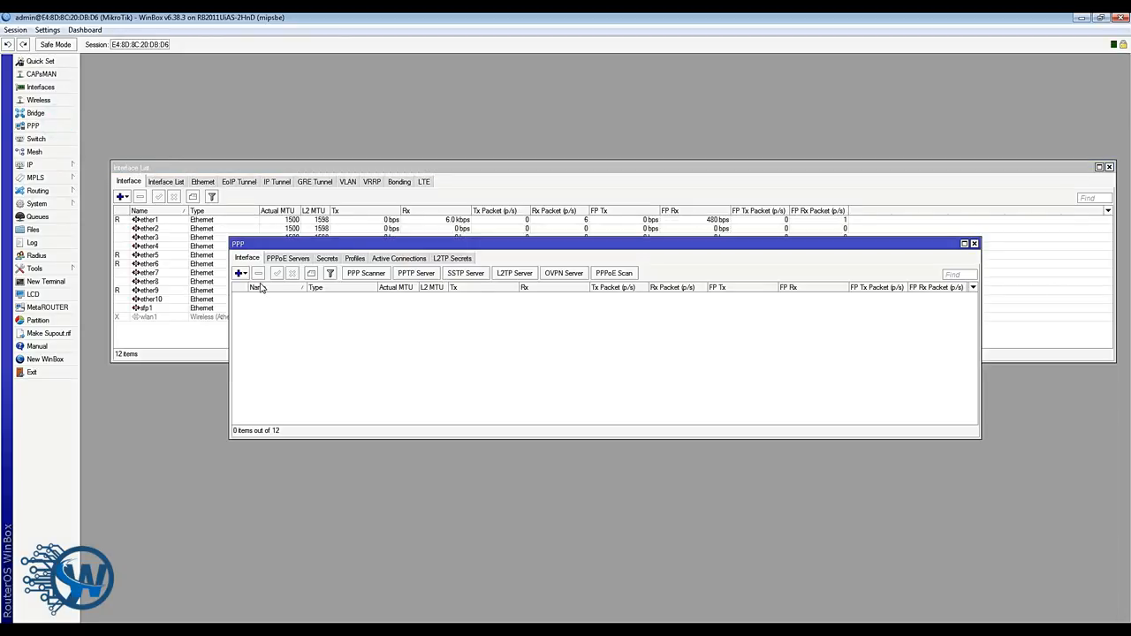
{"action": "left_click", "coordinate": [974, 243]}
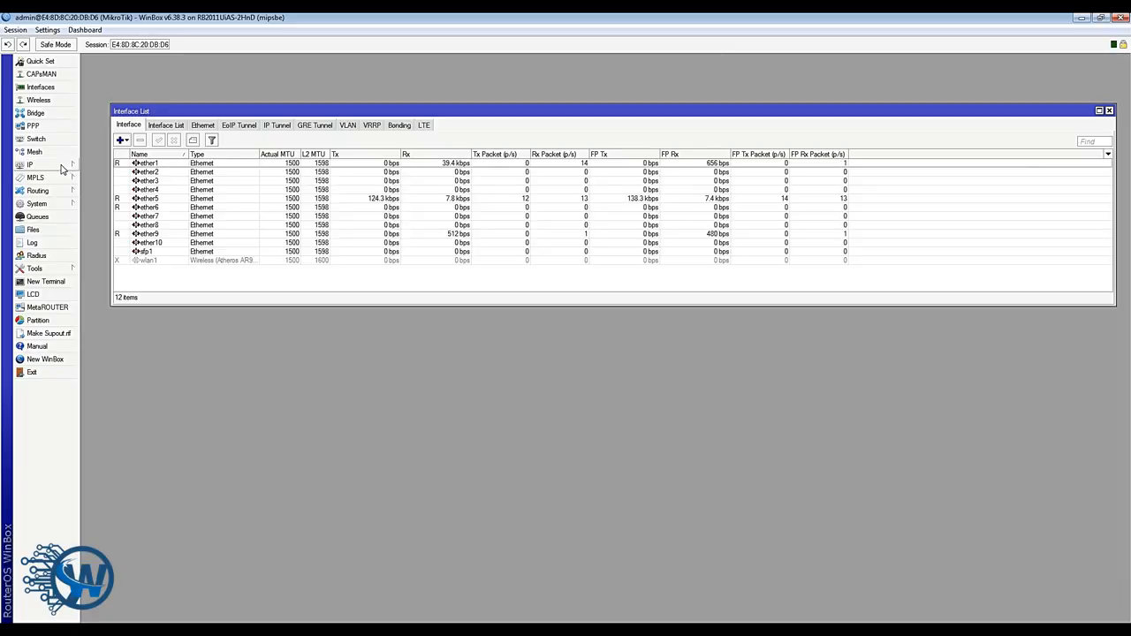
Step: Add a DHCP client on ether1, which binds to 192.168.71.70/24
{"action": "left_click", "coordinate": [30, 165]}
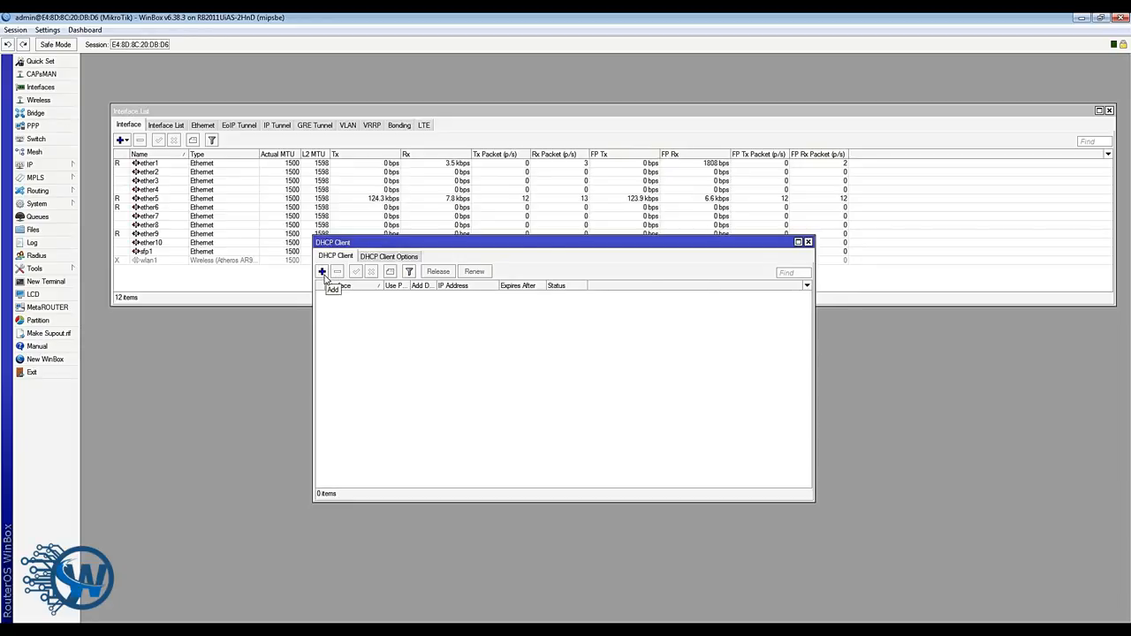
{"action": "left_click", "coordinate": [322, 271]}
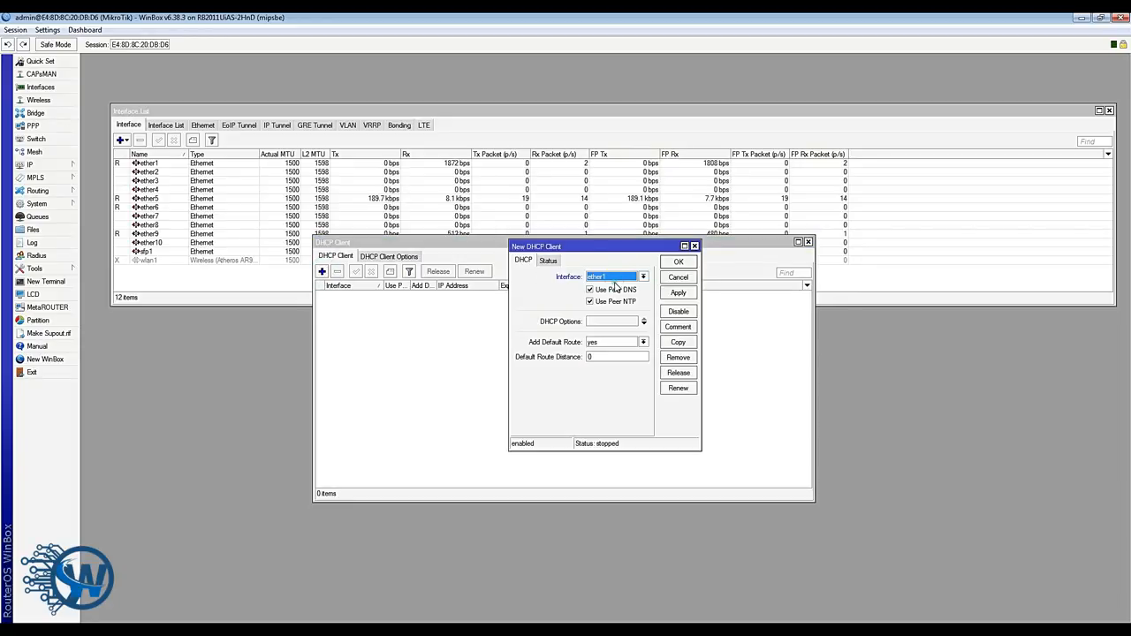
{"action": "left_click", "coordinate": [677, 262]}
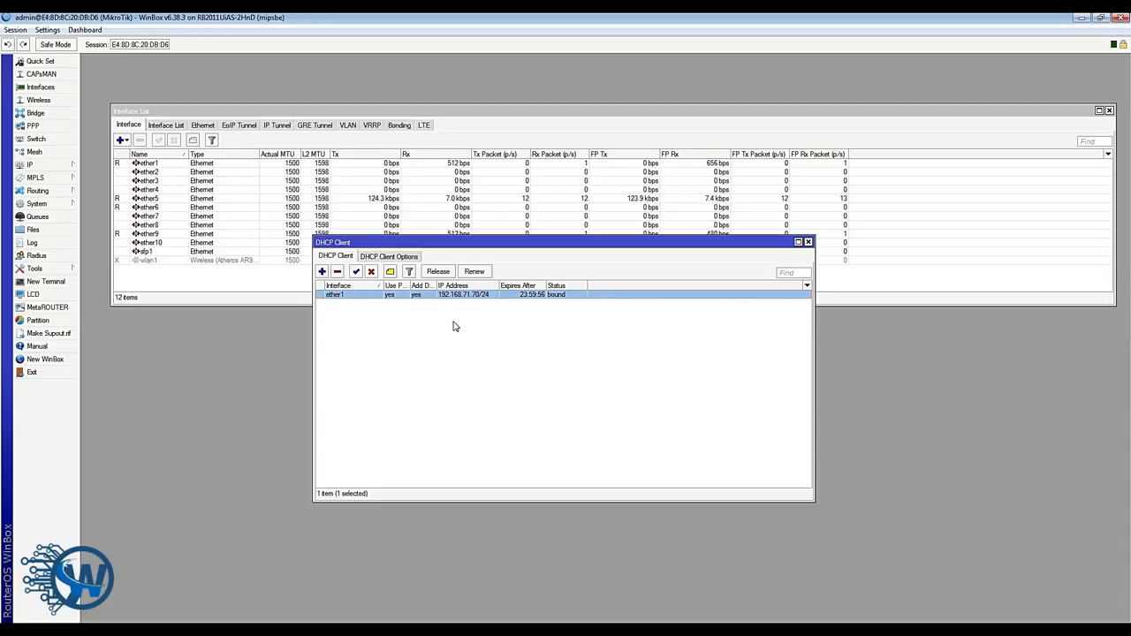
{"action": "mouse_move", "coordinate": [444, 307]}
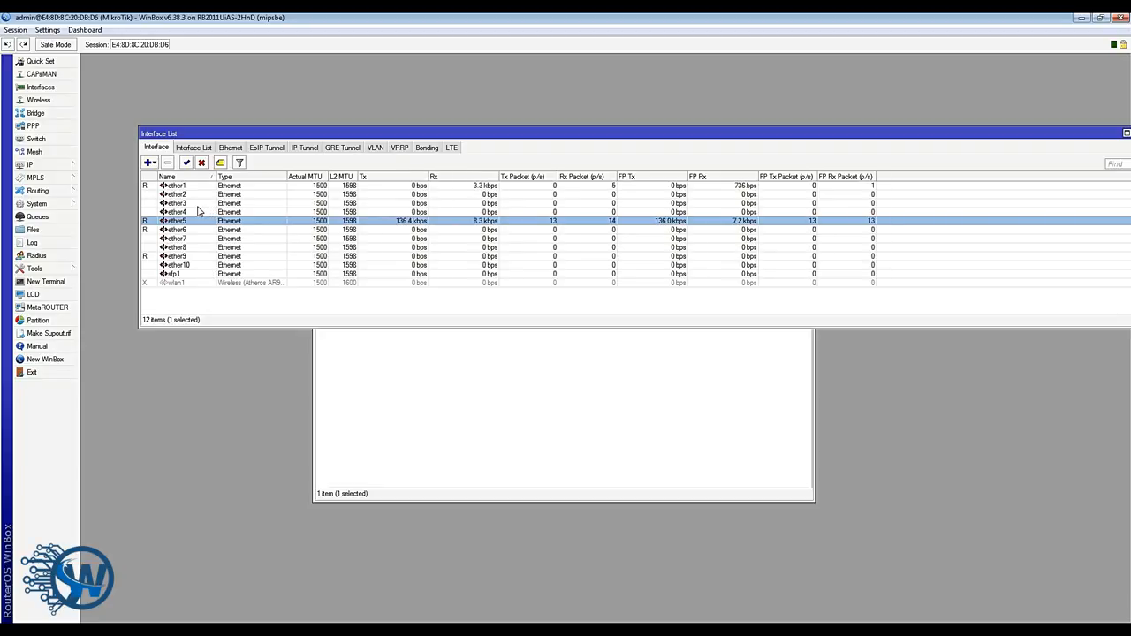
Step: Set ether2 as the master port of ether3 and ether5, applying each change
{"action": "double_click", "coordinate": [174, 203]}
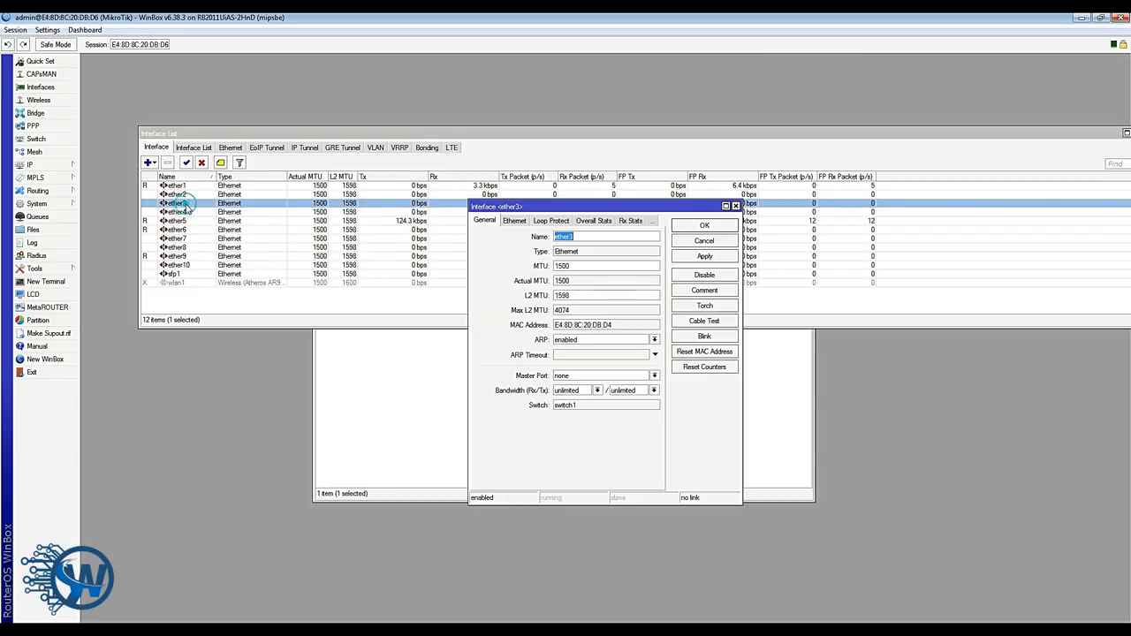
{"action": "left_click", "coordinate": [653, 375]}
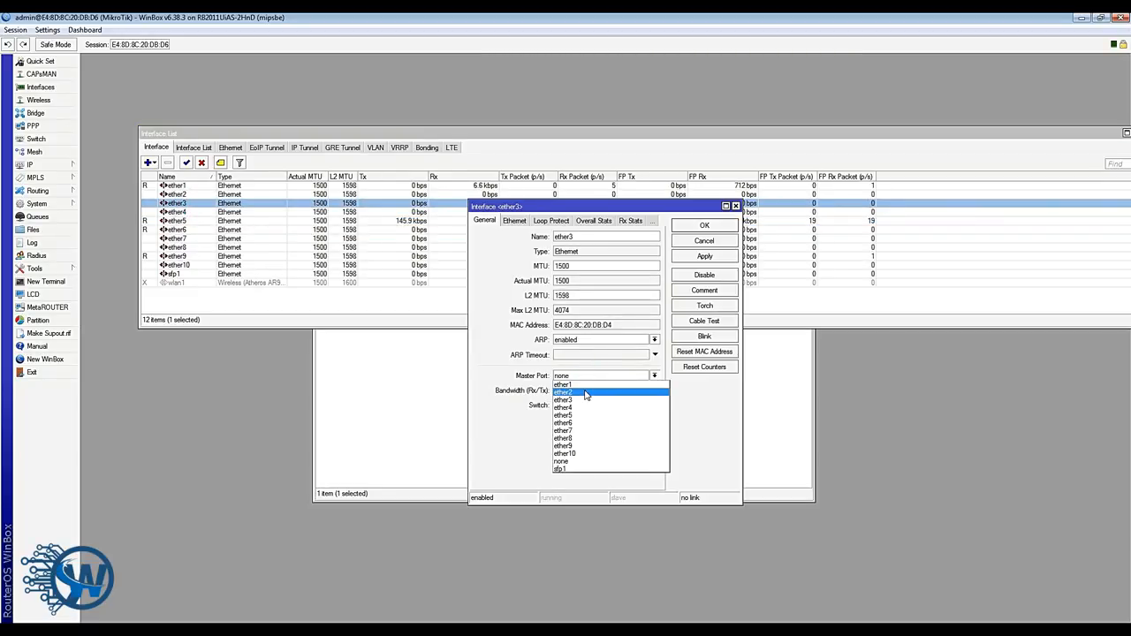
{"action": "left_click", "coordinate": [562, 392]}
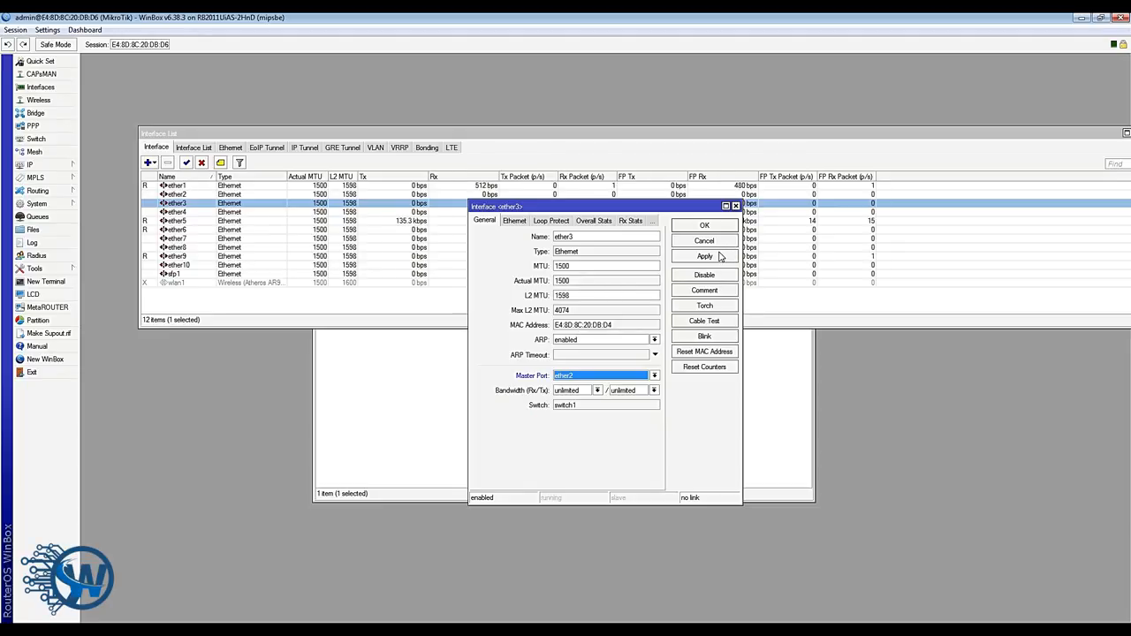
{"action": "left_click", "coordinate": [704, 224]}
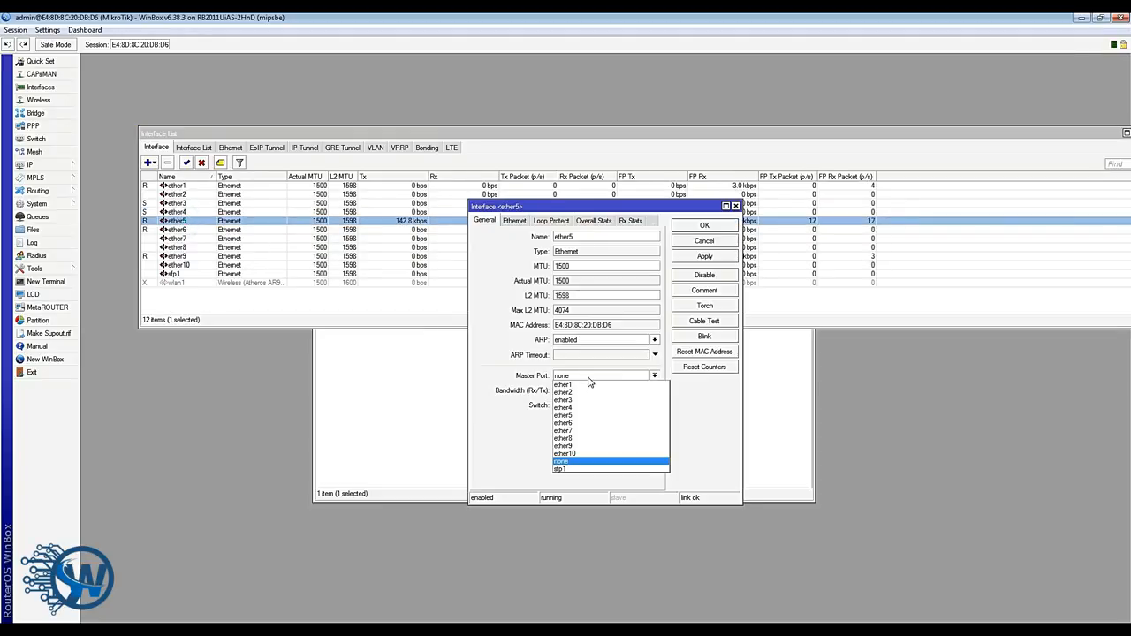
{"action": "left_click", "coordinate": [563, 383]}
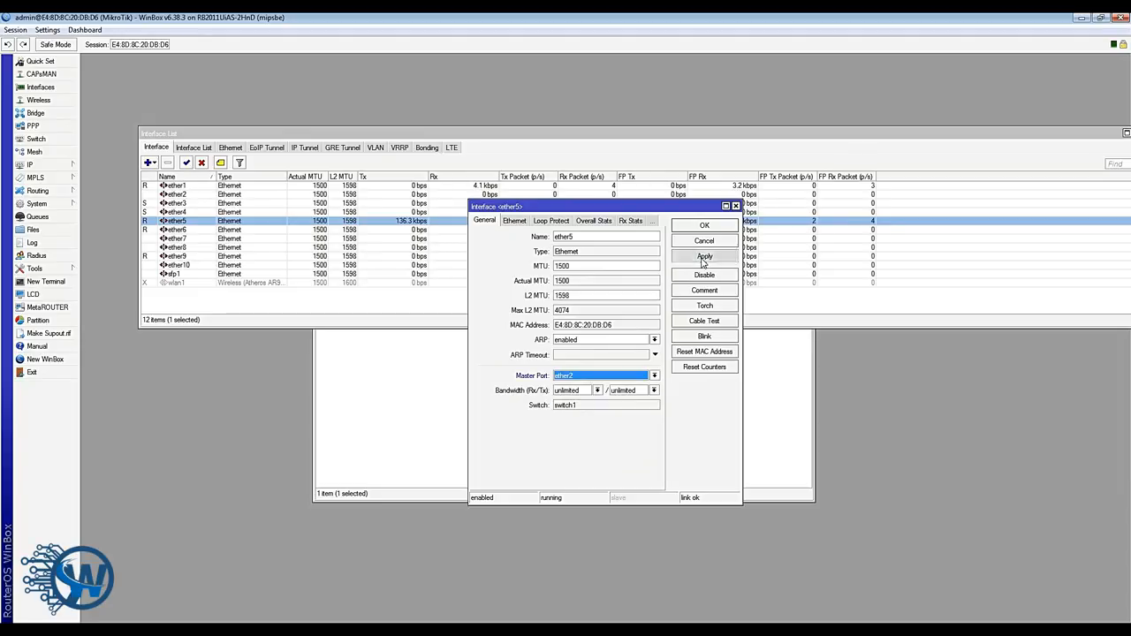
{"action": "left_click", "coordinate": [704, 224]}
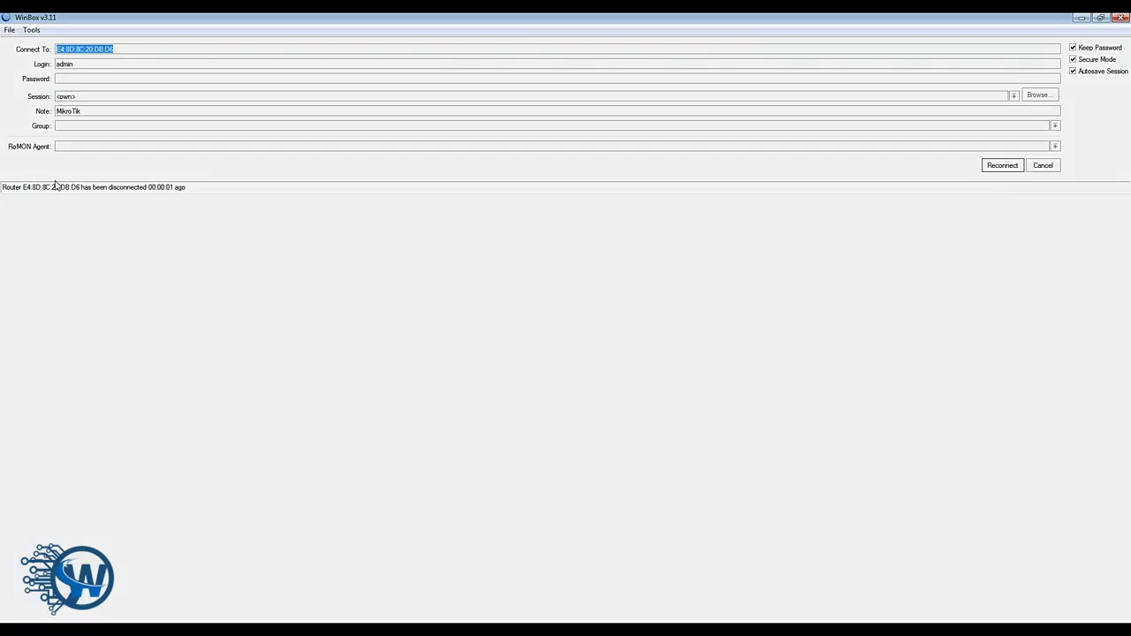
{"action": "mouse_move", "coordinate": [33, 181]}
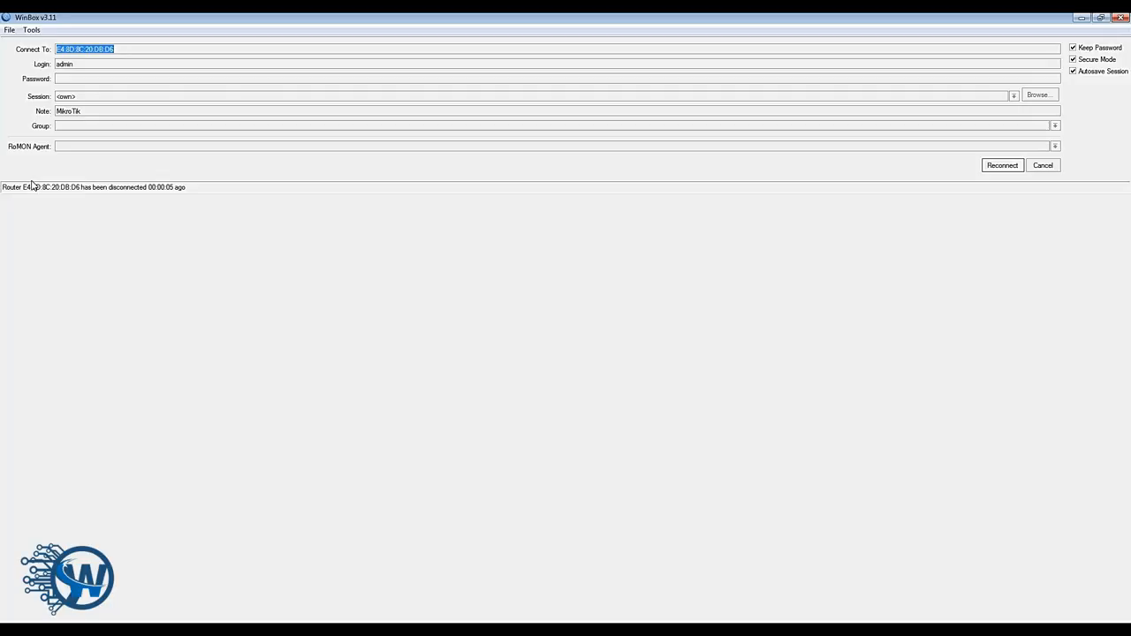
Step: Reconnect and log back in to the router after the dropped session
{"action": "left_click", "coordinate": [1001, 166]}
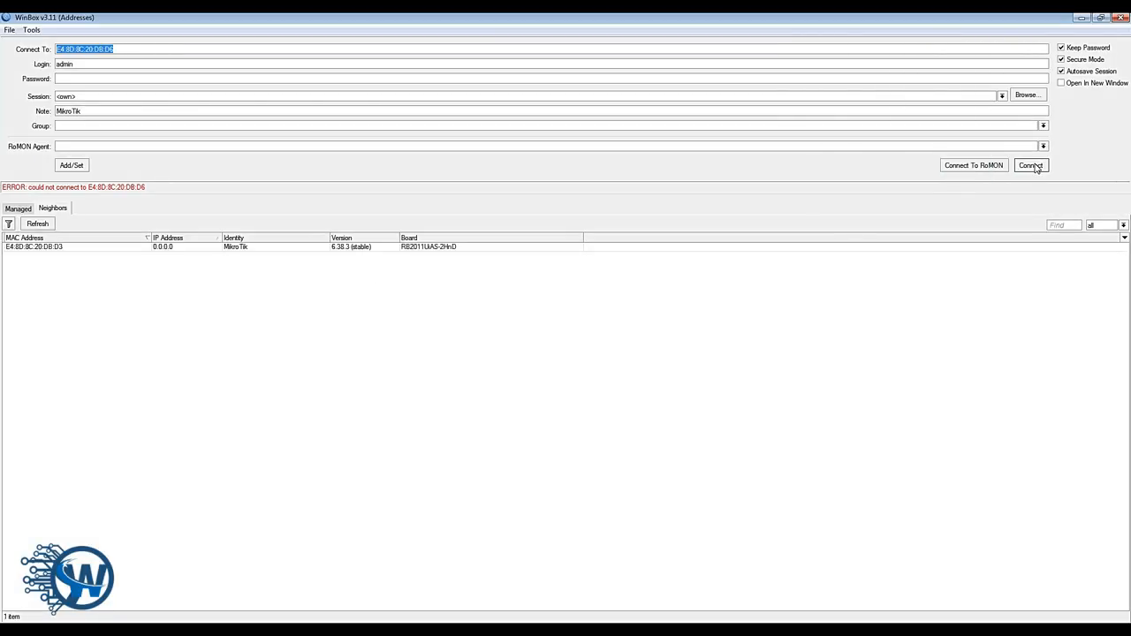
{"action": "left_click", "coordinate": [1030, 165]}
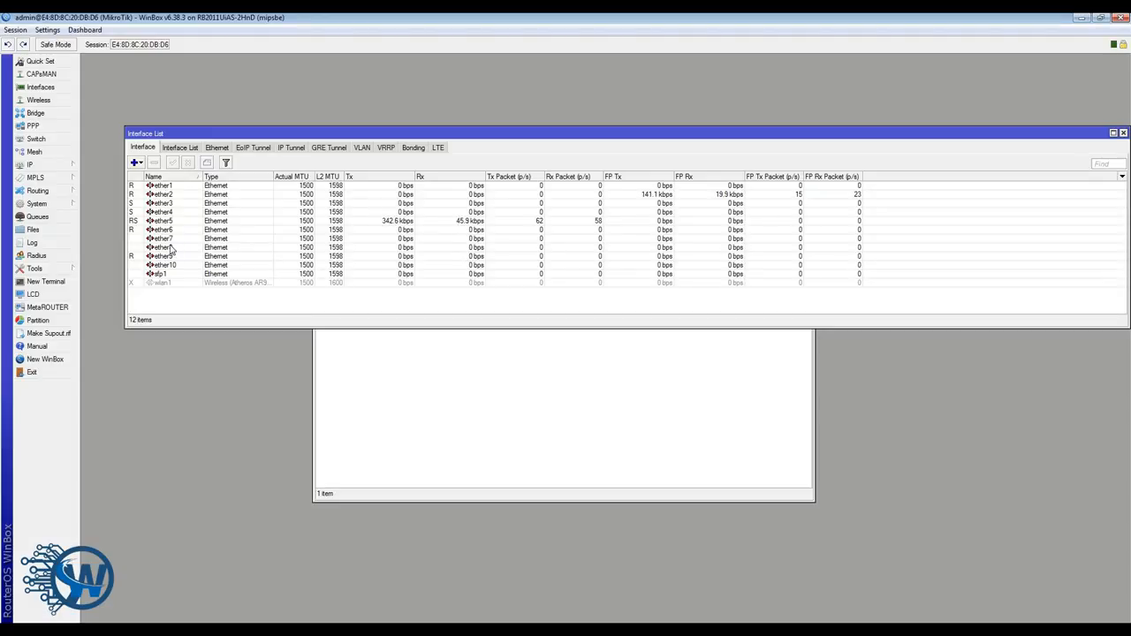
Step: Set ether6 as the master port of ether7, ether8, ether9 and ether10
{"action": "double_click", "coordinate": [162, 238]}
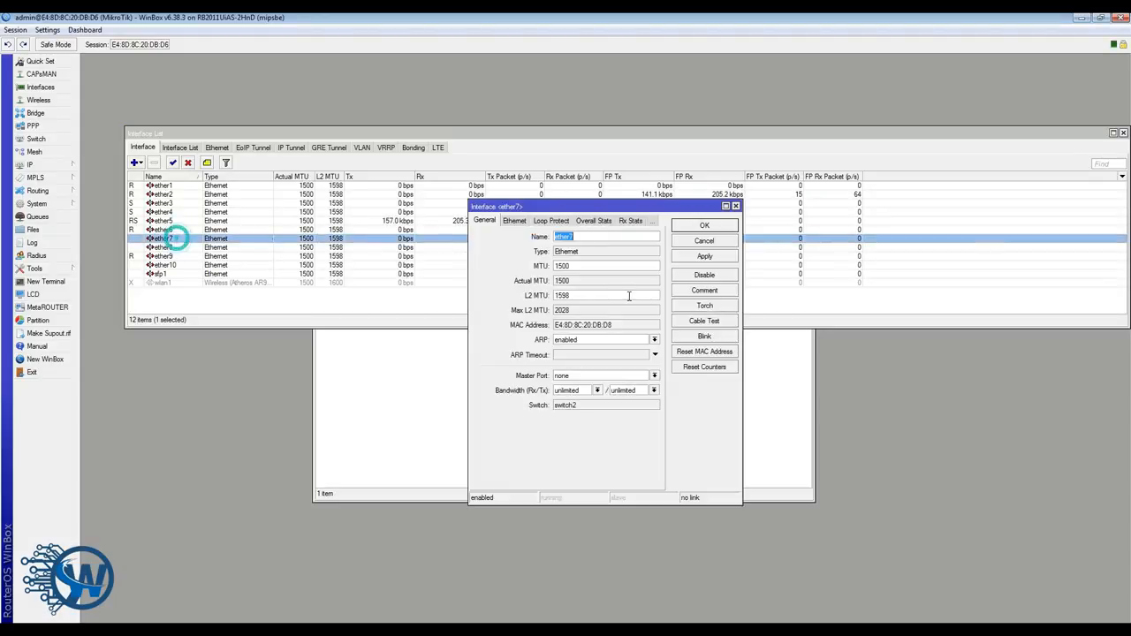
{"action": "left_click", "coordinate": [654, 375]}
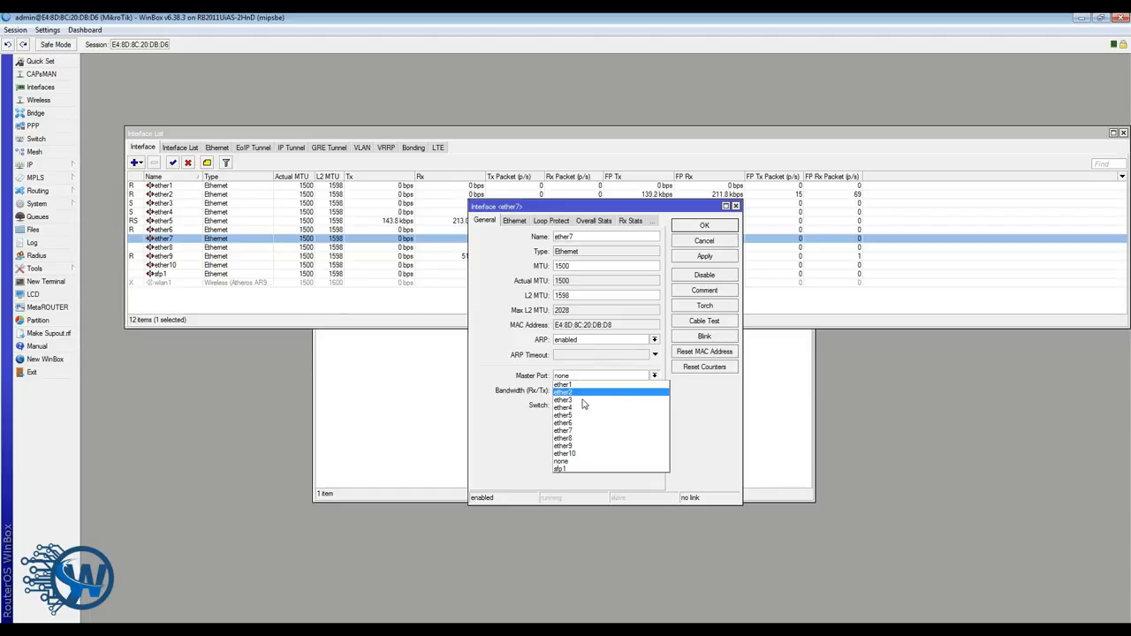
{"action": "left_click", "coordinate": [563, 384]}
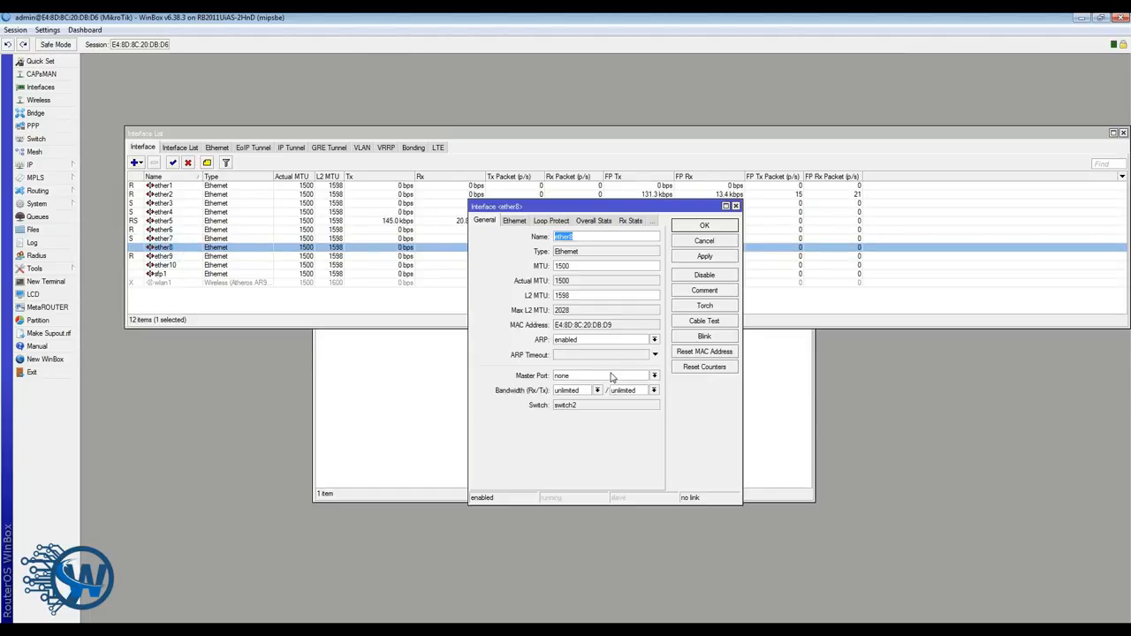
{"action": "left_click", "coordinate": [653, 375]}
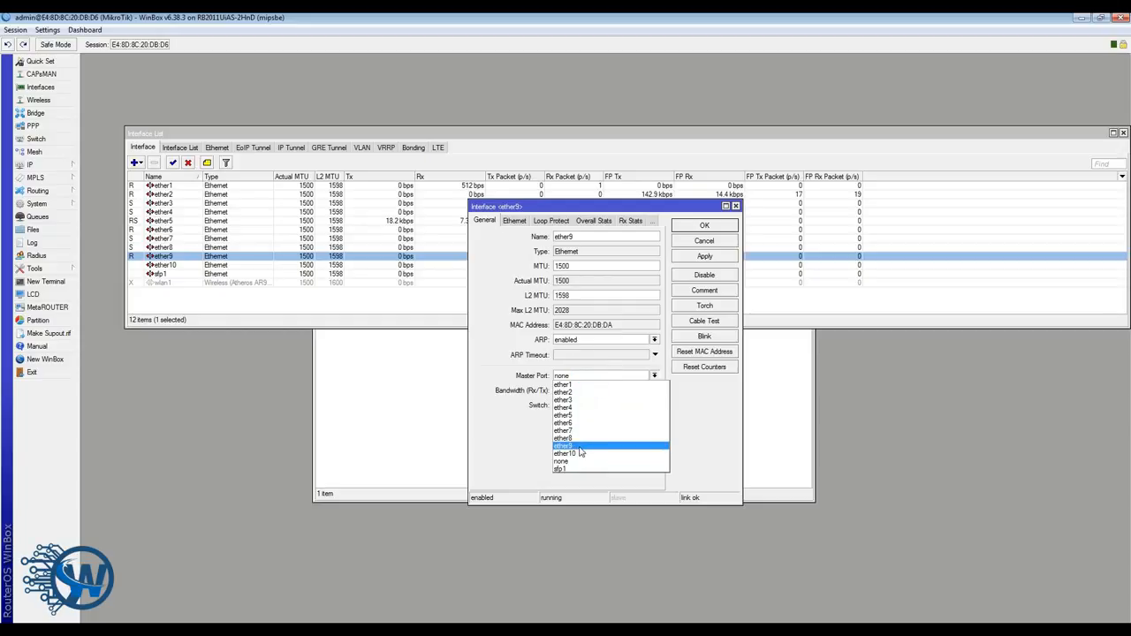
{"action": "left_click", "coordinate": [564, 445]}
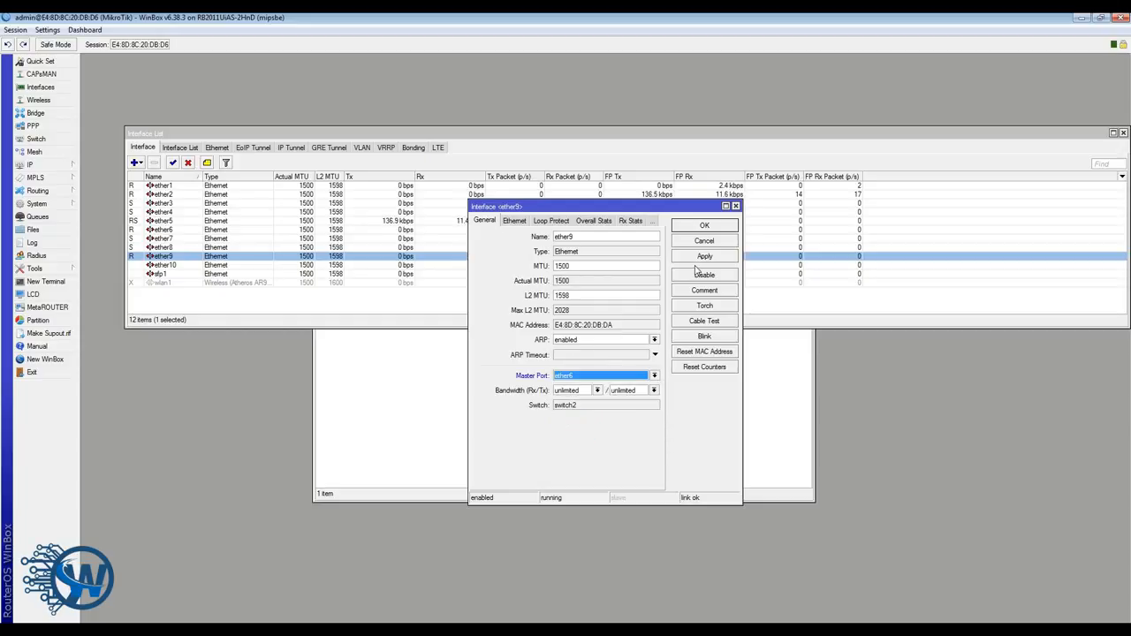
{"action": "left_click", "coordinate": [705, 240]}
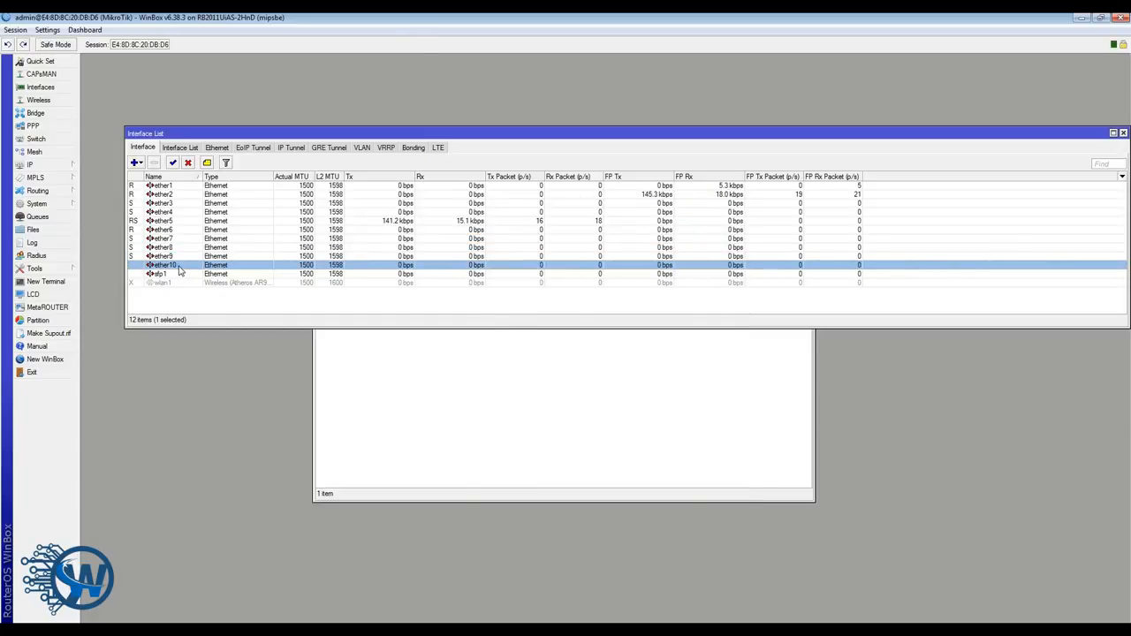
{"action": "double_click", "coordinate": [163, 265]}
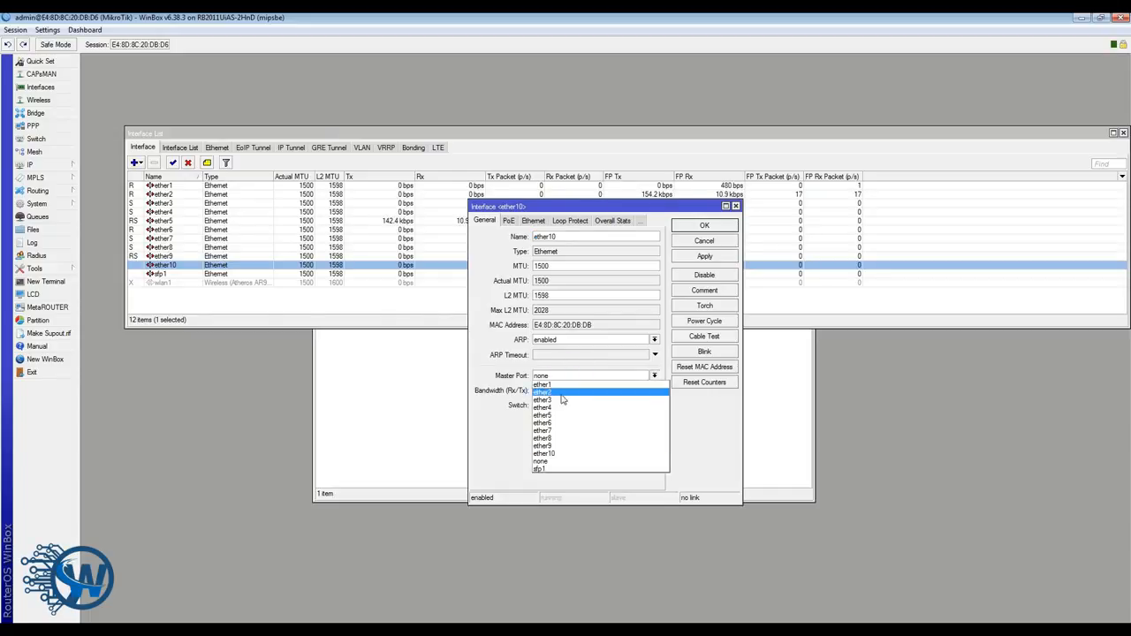
{"action": "left_click", "coordinate": [542, 399]}
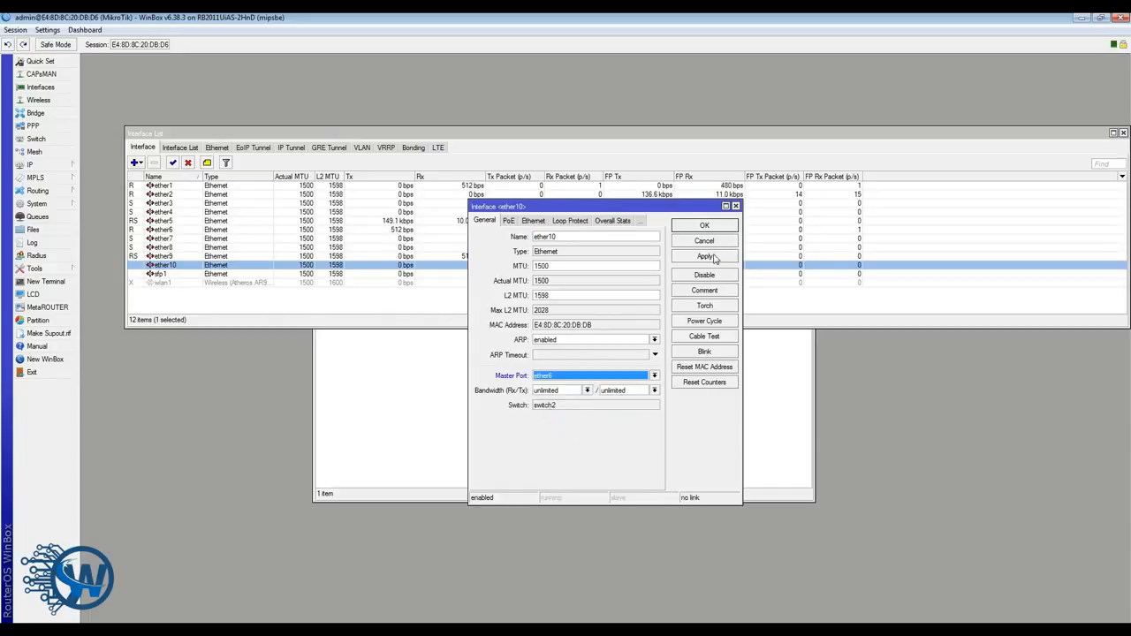
{"action": "left_click", "coordinate": [704, 224]}
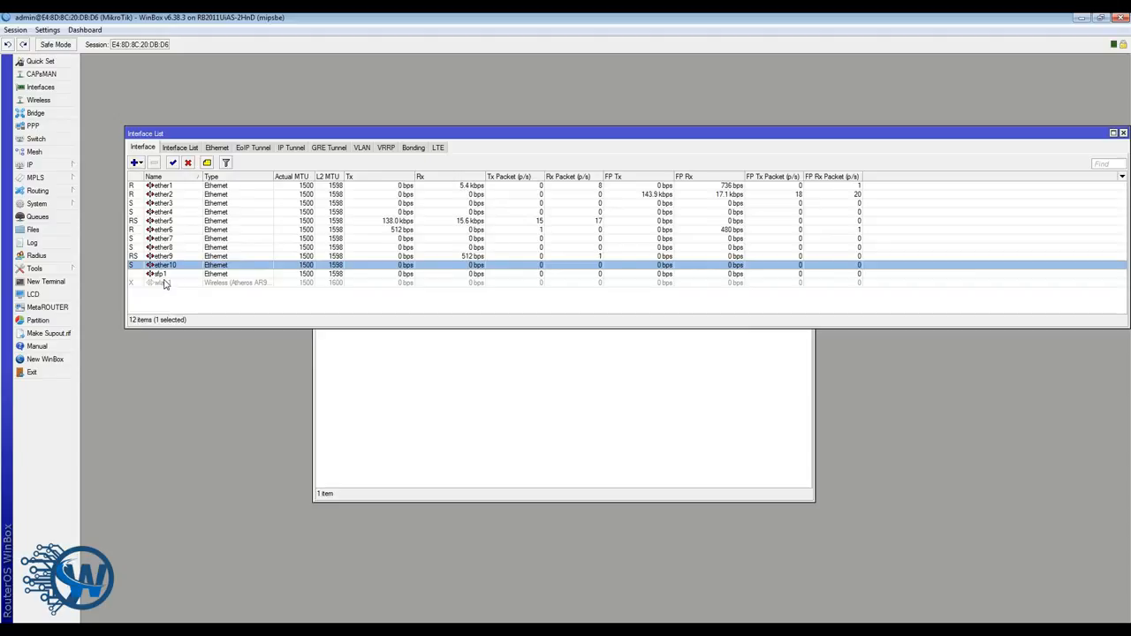
{"action": "left_click", "coordinate": [159, 273]}
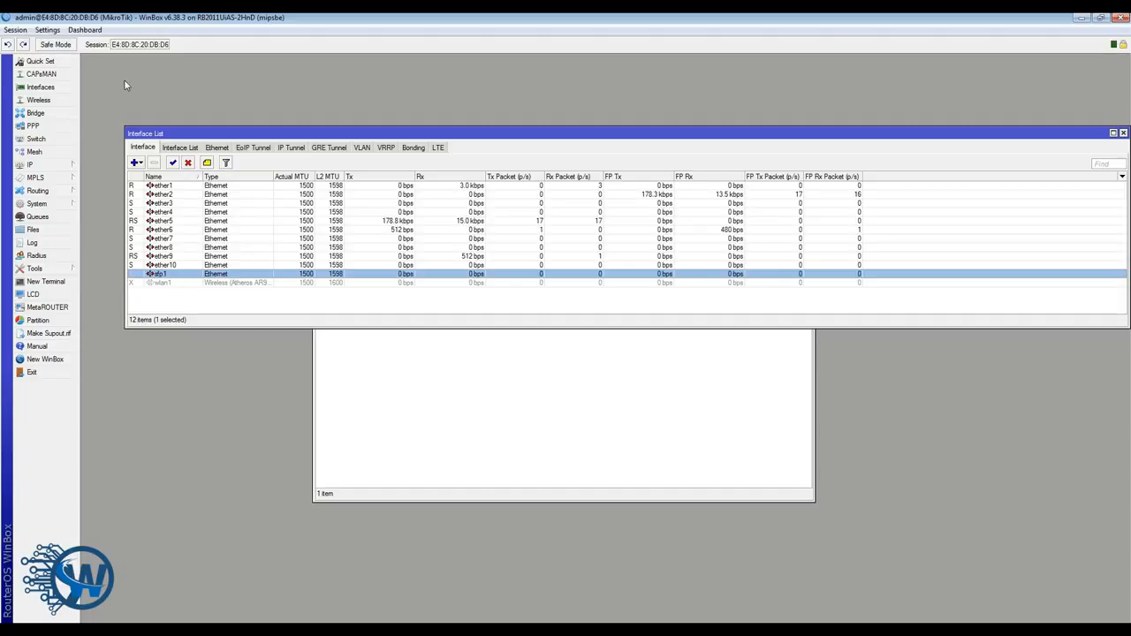
Step: Create a new bridge interface named 'lan bridge'
{"action": "left_click", "coordinate": [210, 273]}
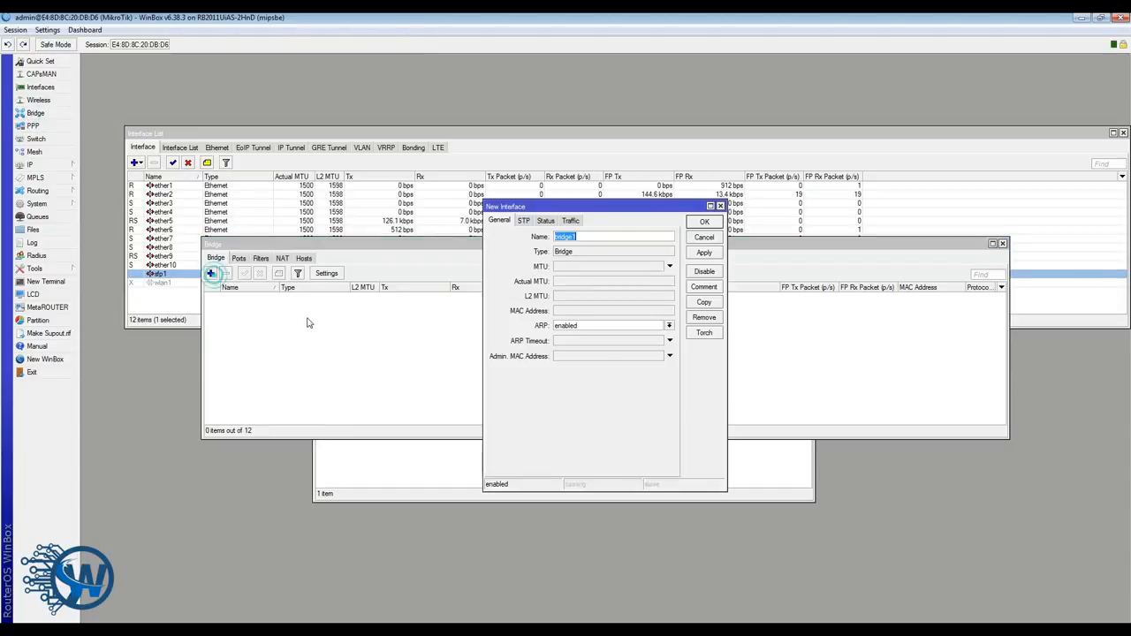
{"action": "type", "text": "lan br"}
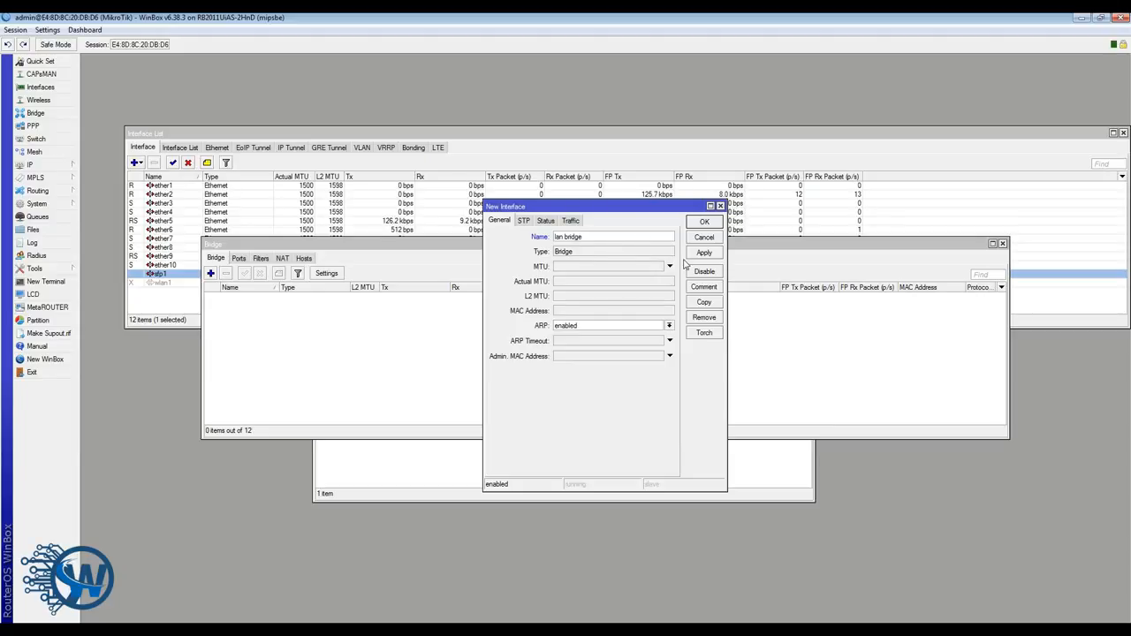
{"action": "left_click", "coordinate": [704, 221]}
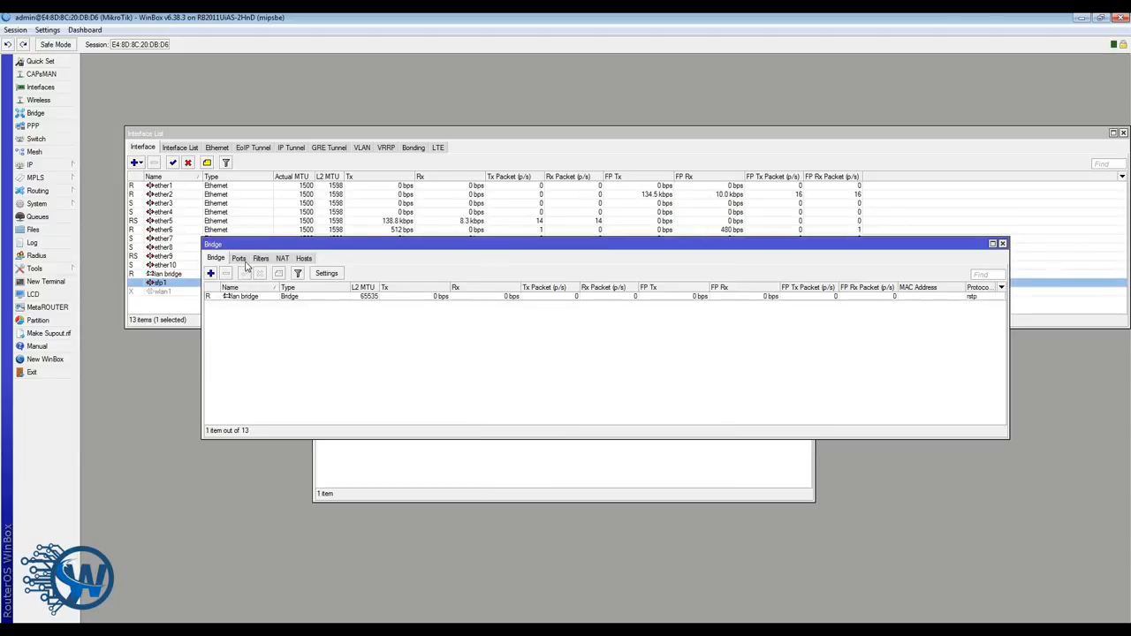
Step: Add ether2 as a lan bridge port, then reconnect after the session drops
{"action": "left_click", "coordinate": [210, 273]}
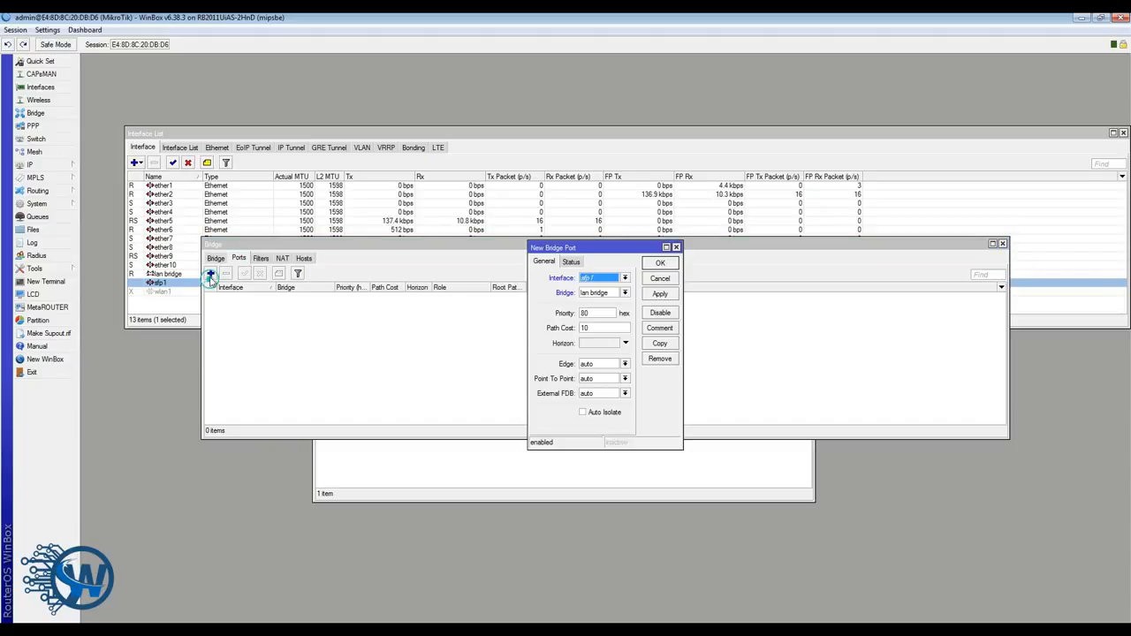
{"action": "left_click", "coordinate": [624, 293]}
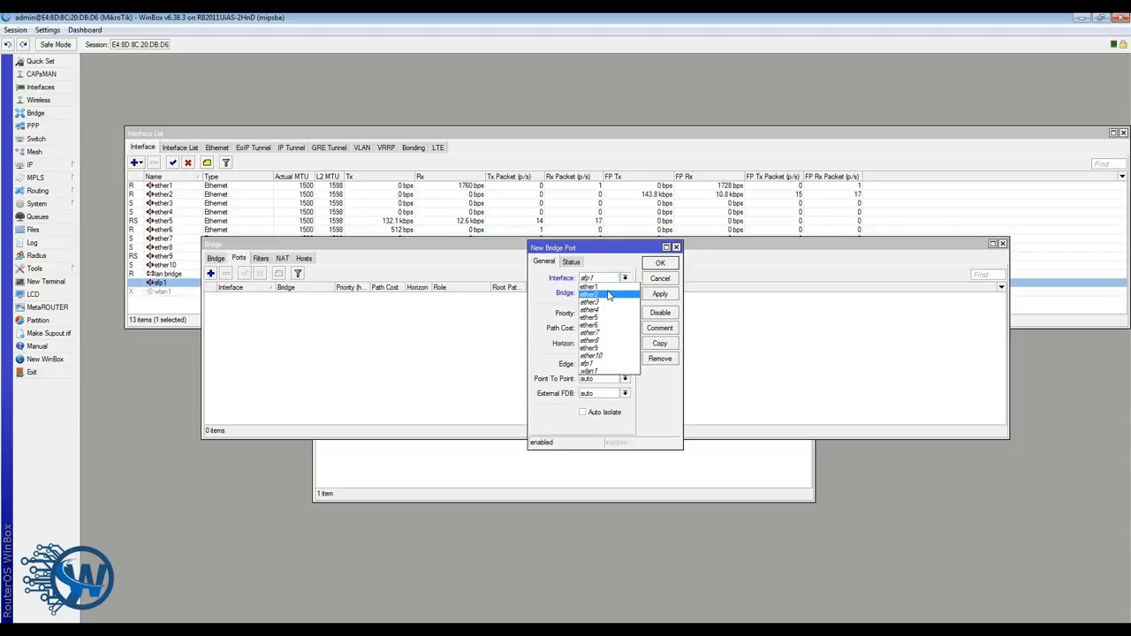
{"action": "left_click", "coordinate": [601, 292]}
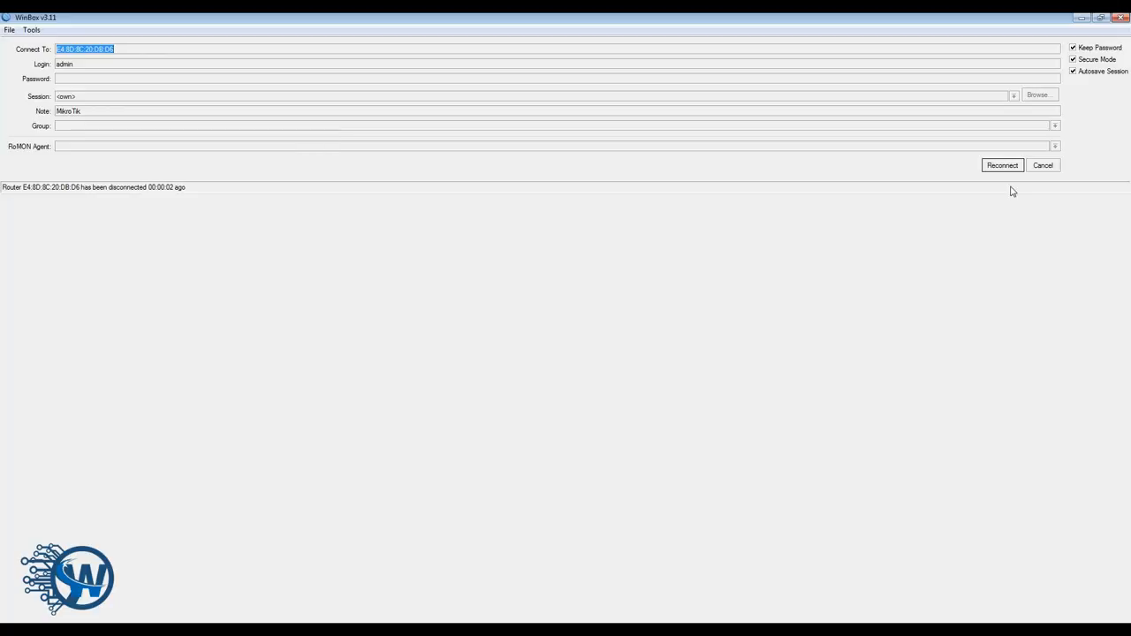
{"action": "left_click", "coordinate": [1002, 165]}
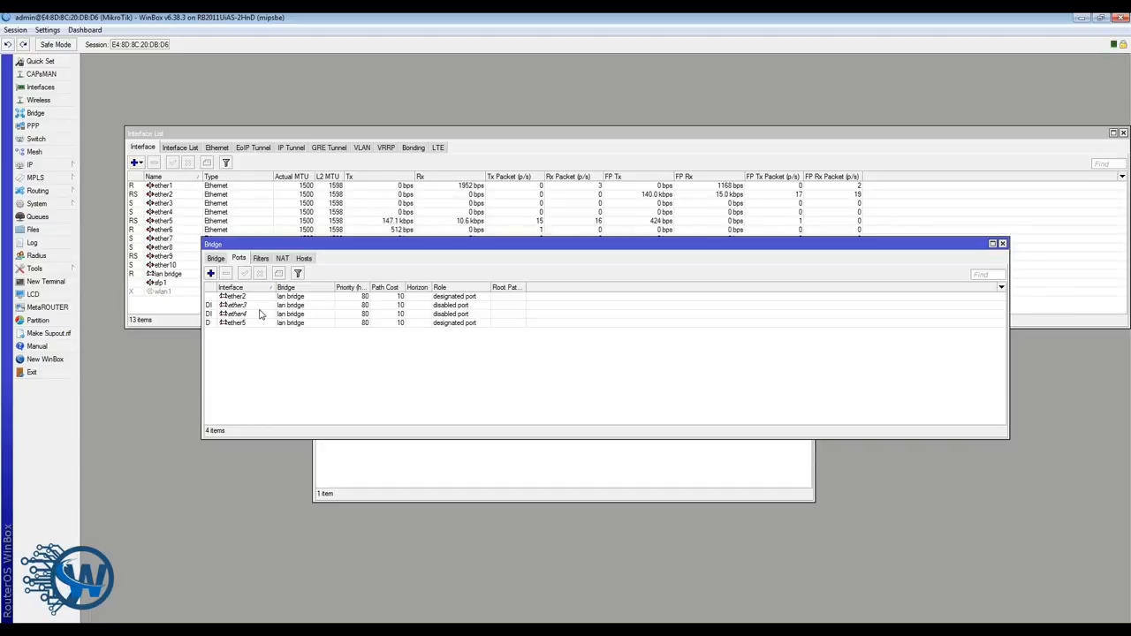
Step: Add ether6 onward to the lan bridge, reaching nine ports from ether2 to ether10
{"action": "left_click", "coordinate": [234, 323]}
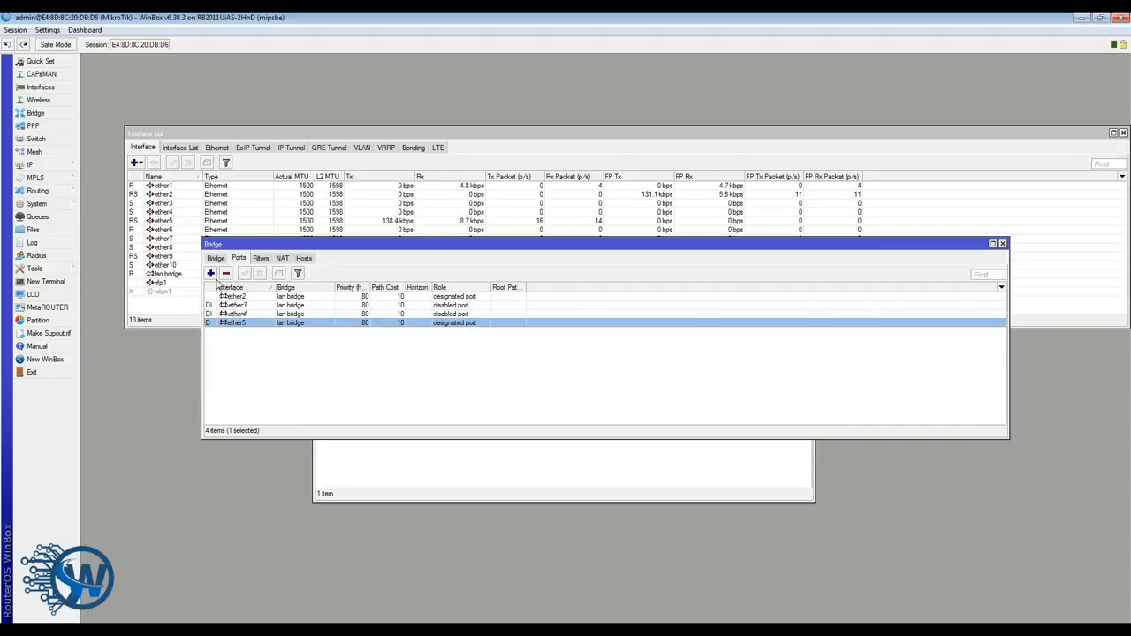
{"action": "left_click", "coordinate": [211, 273]}
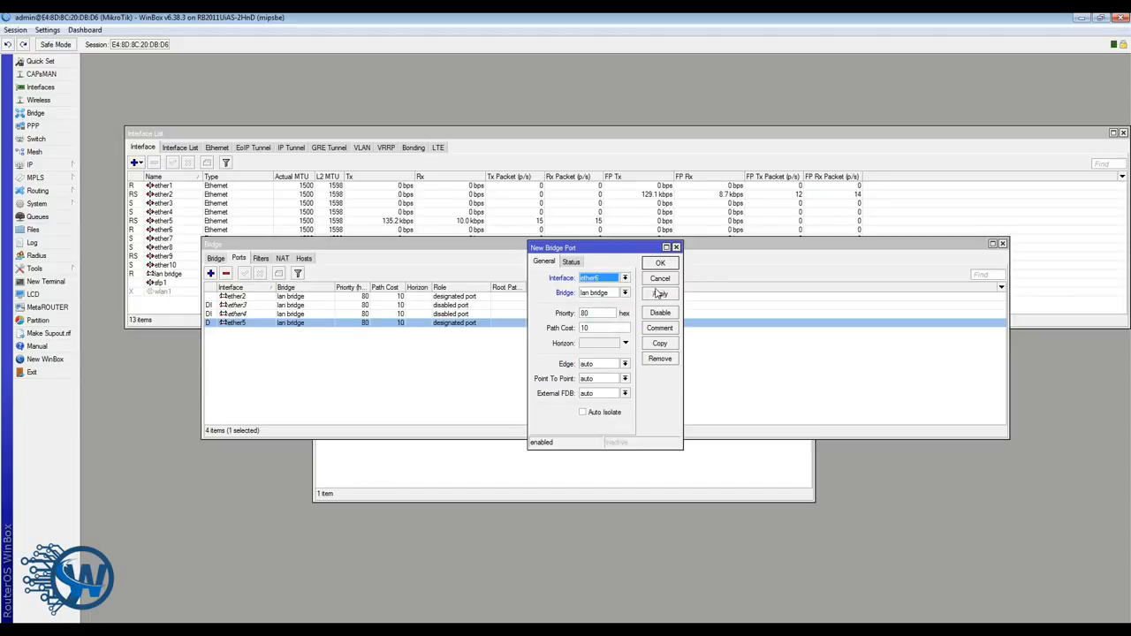
{"action": "left_click", "coordinate": [659, 262]}
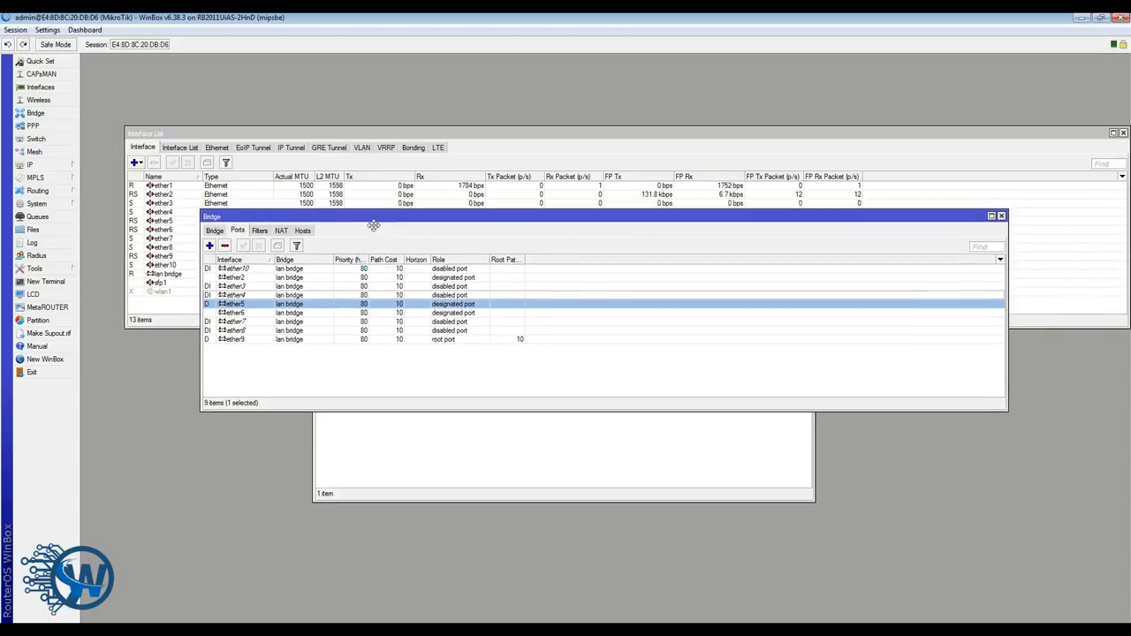
{"action": "left_click_drag", "start_coordinate": [371, 217], "coordinate": [354, 218]}
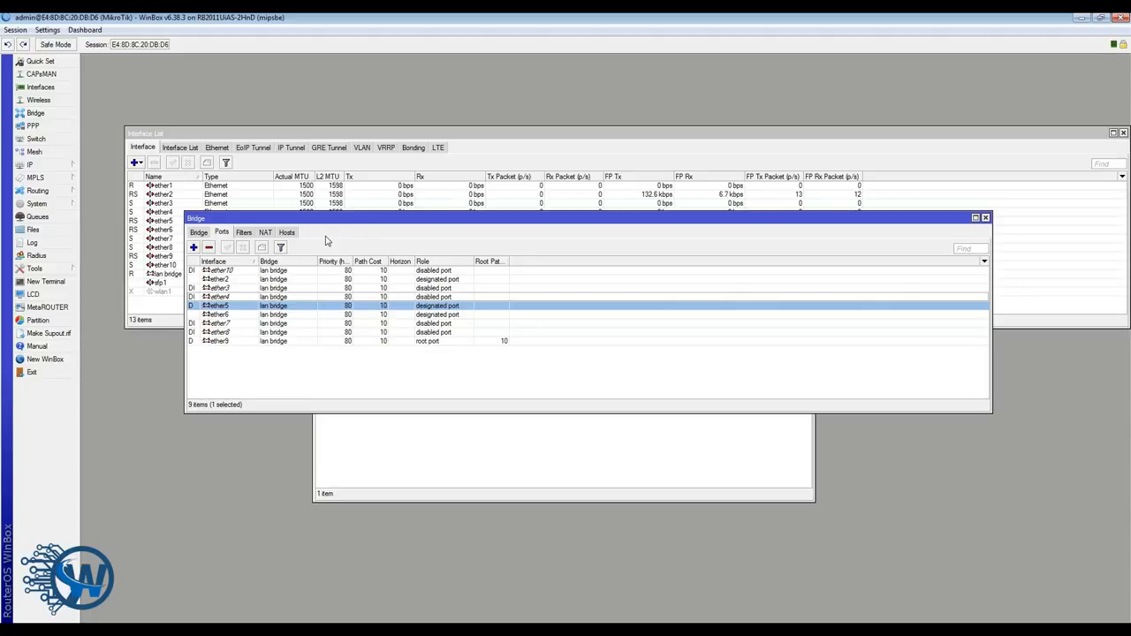
{"action": "left_click", "coordinate": [30, 165]}
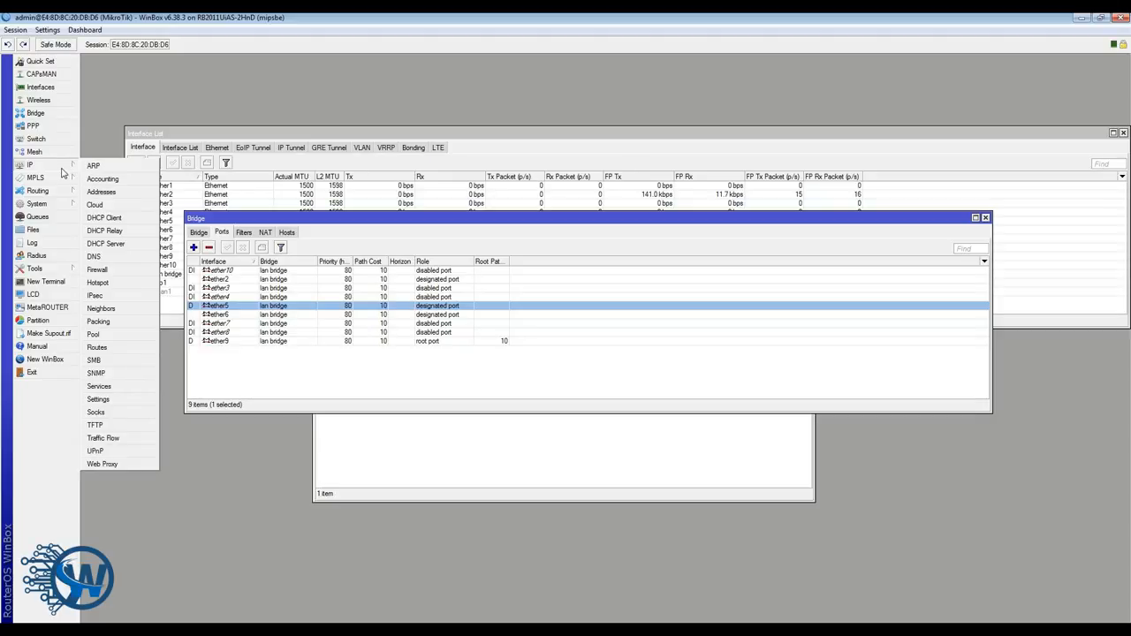
Step: Start DHCP Setup on lan bridge with address space 10.10.10.0/24
{"action": "left_click", "coordinate": [106, 244]}
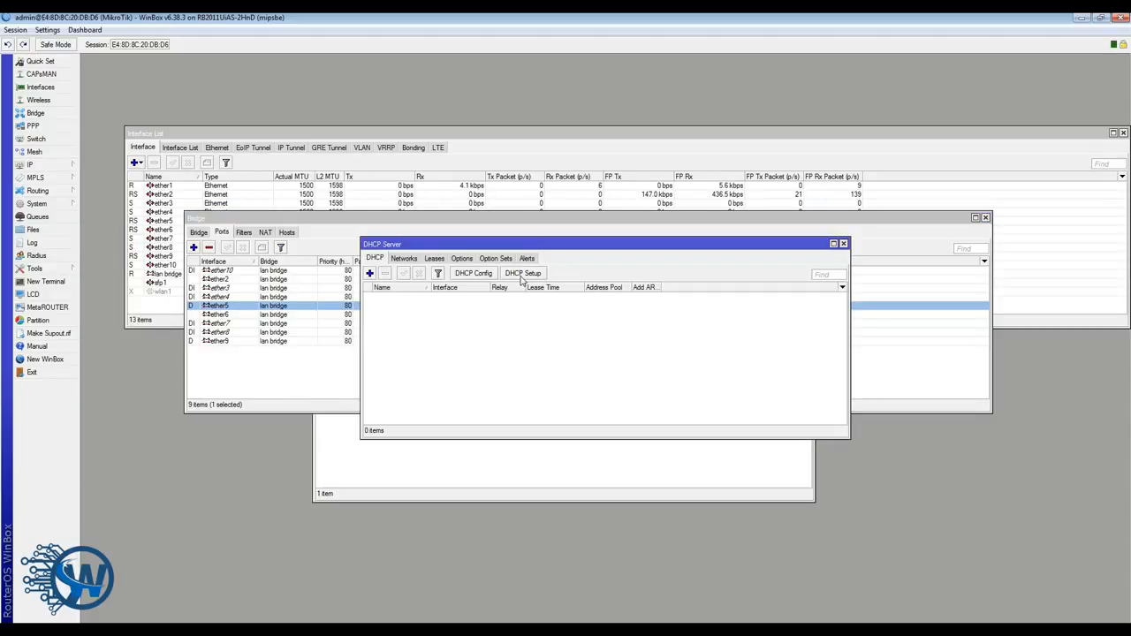
{"action": "left_click", "coordinate": [523, 272]}
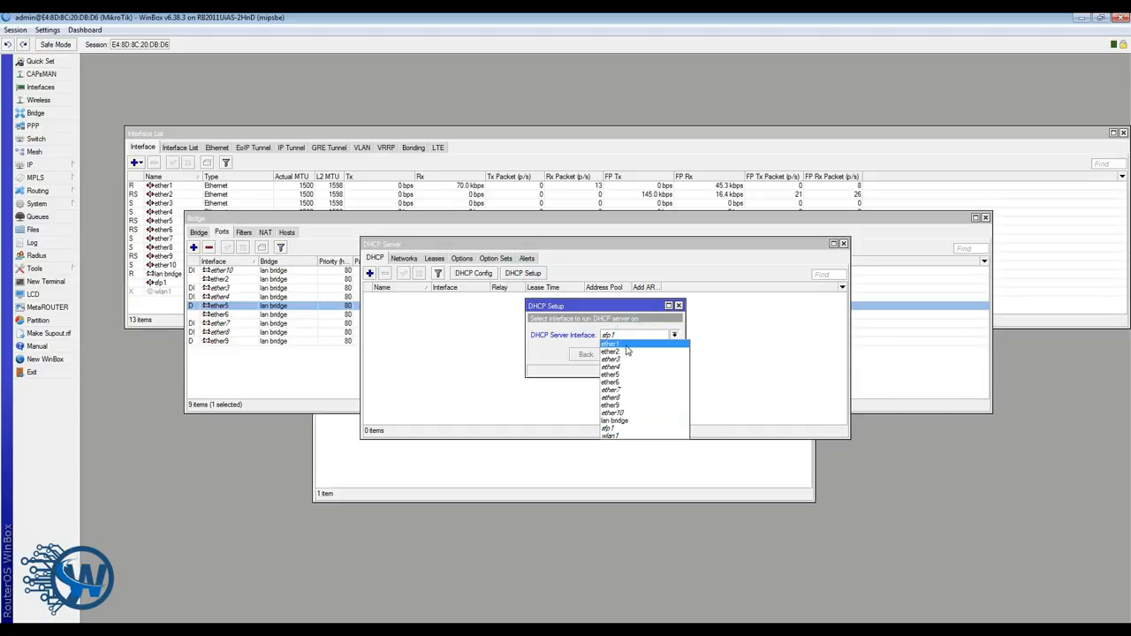
{"action": "left_click", "coordinate": [614, 420]}
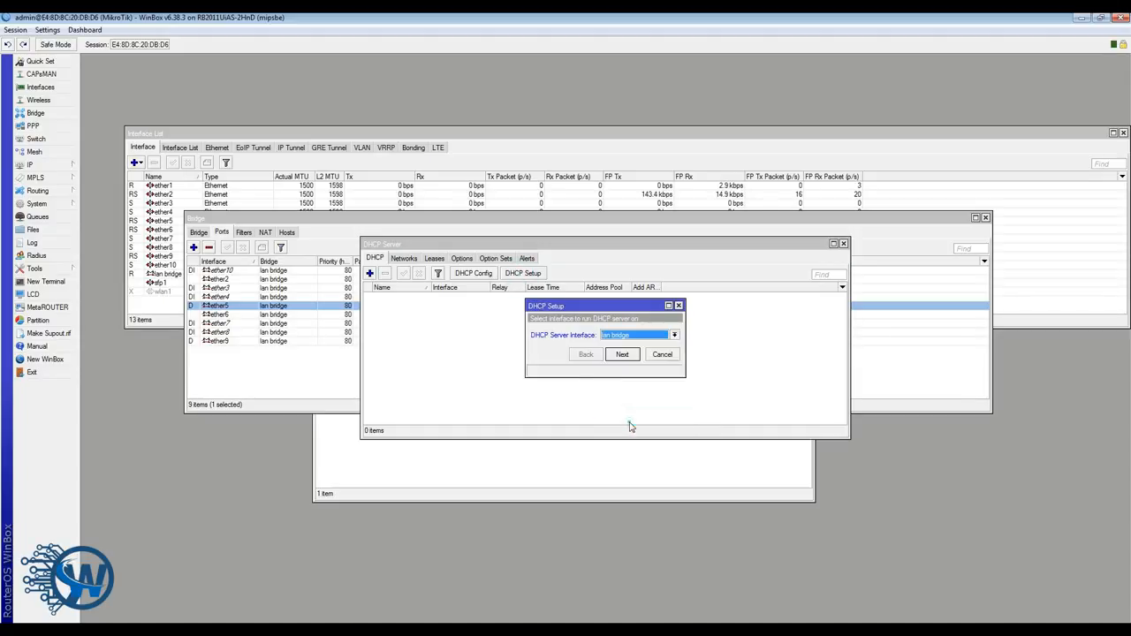
{"action": "mouse_move", "coordinate": [546, 368]}
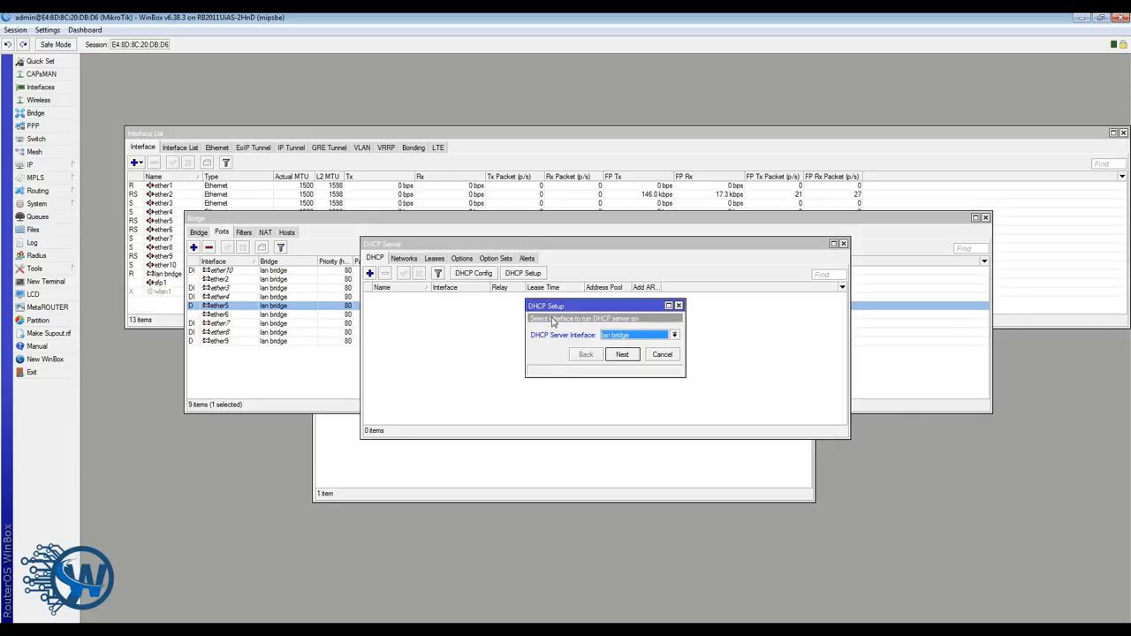
{"action": "left_click_drag", "start_coordinate": [603, 305], "coordinate": [531, 305]}
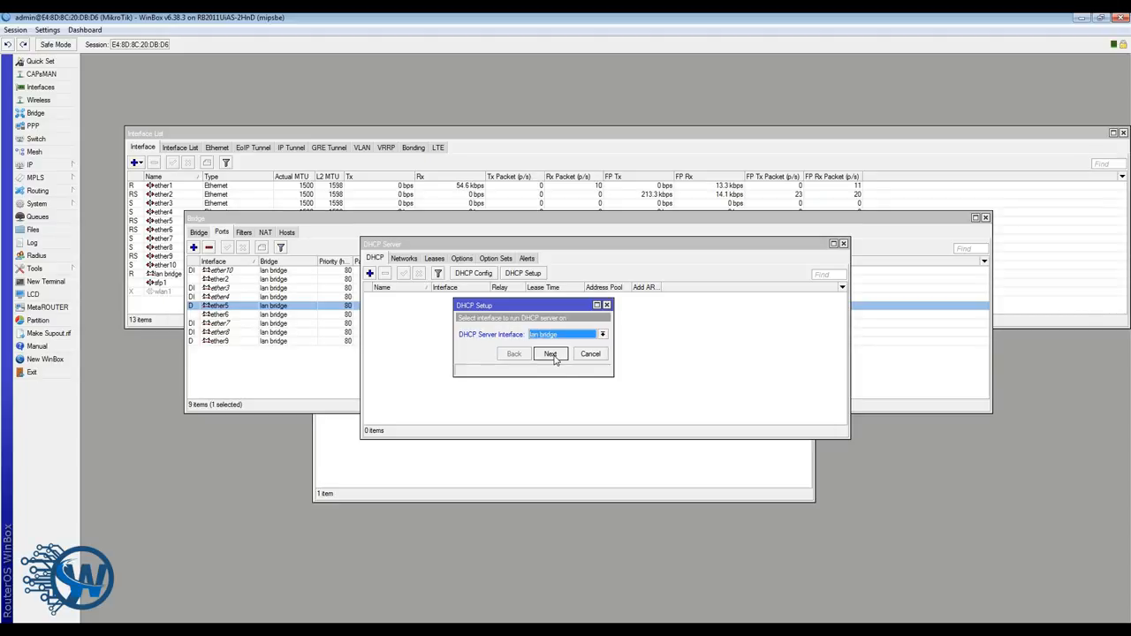
{"action": "left_click", "coordinate": [550, 354]}
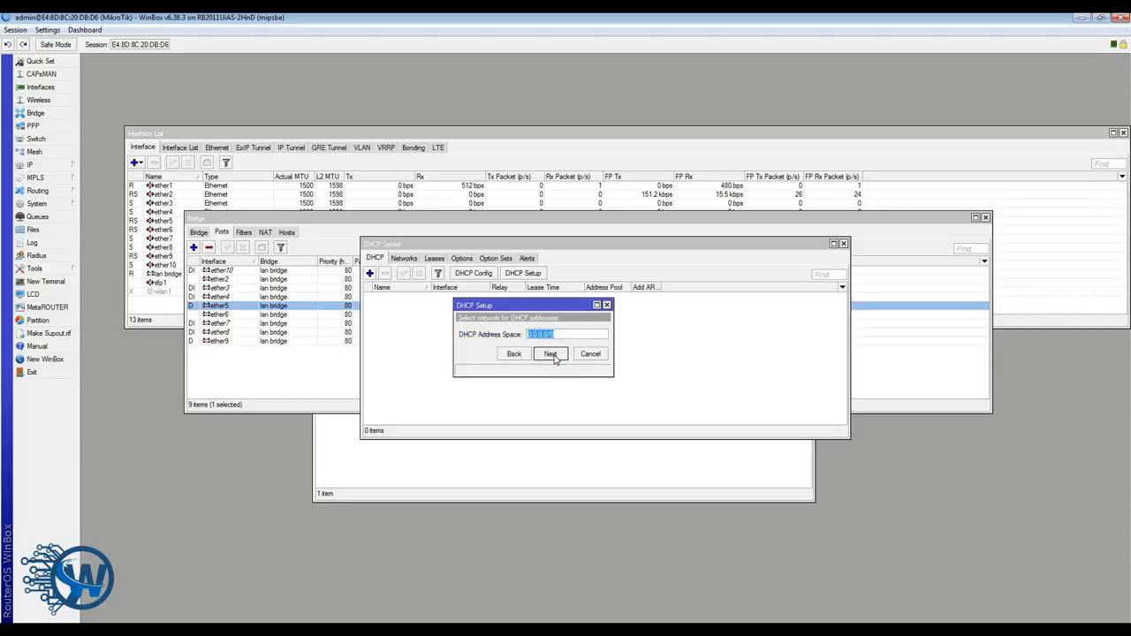
{"action": "type", "text": "10.10.10.0"}
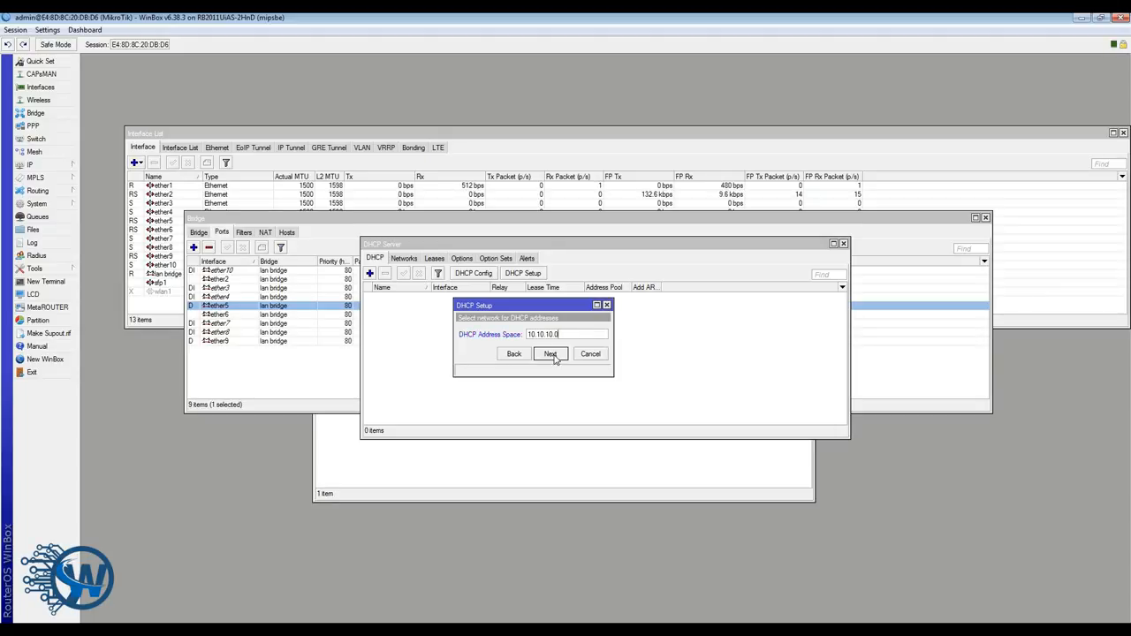
{"action": "type", "text": "/24"}
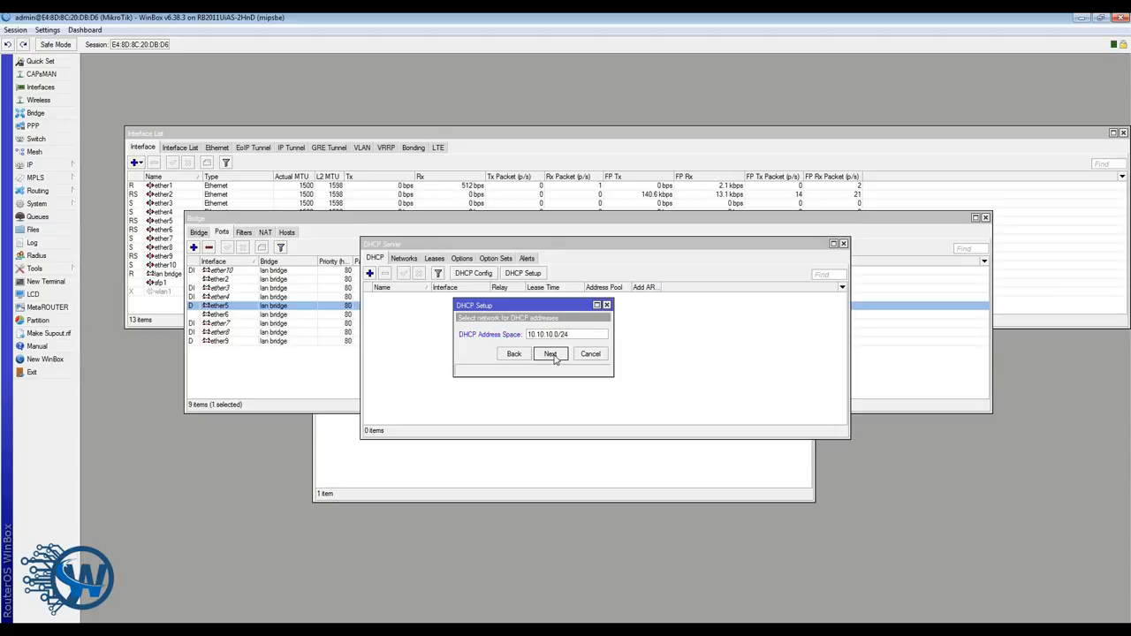
{"action": "left_click", "coordinate": [550, 353]}
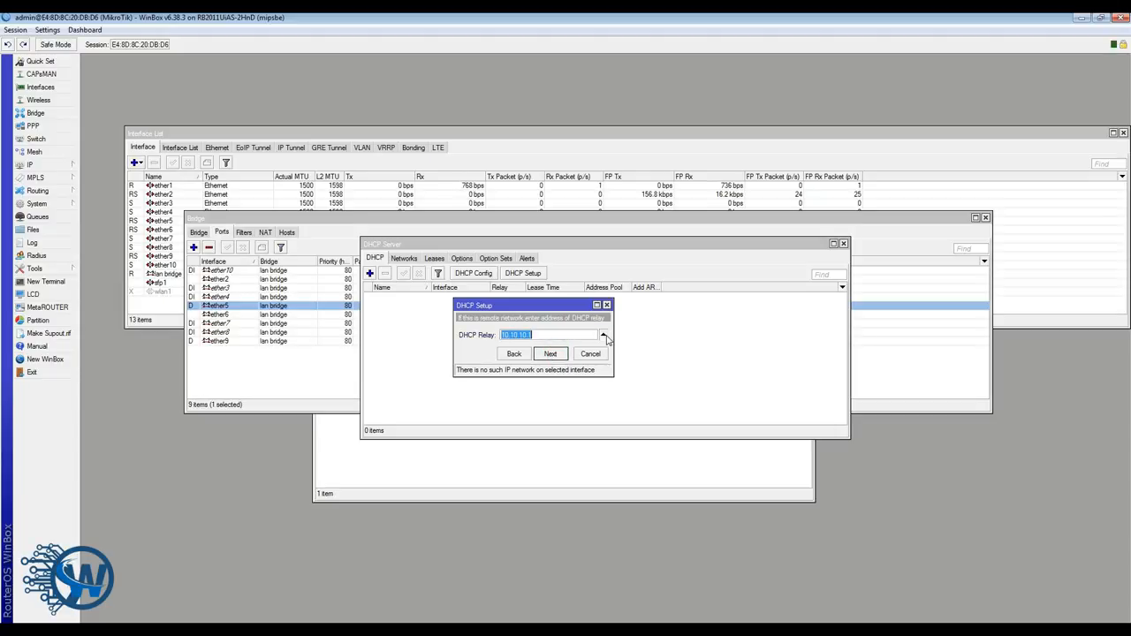
Step: Accept gateway and pool, set DNS 208.67.222.222, keep ten-minute leases, and finish
{"action": "left_click", "coordinate": [549, 353]}
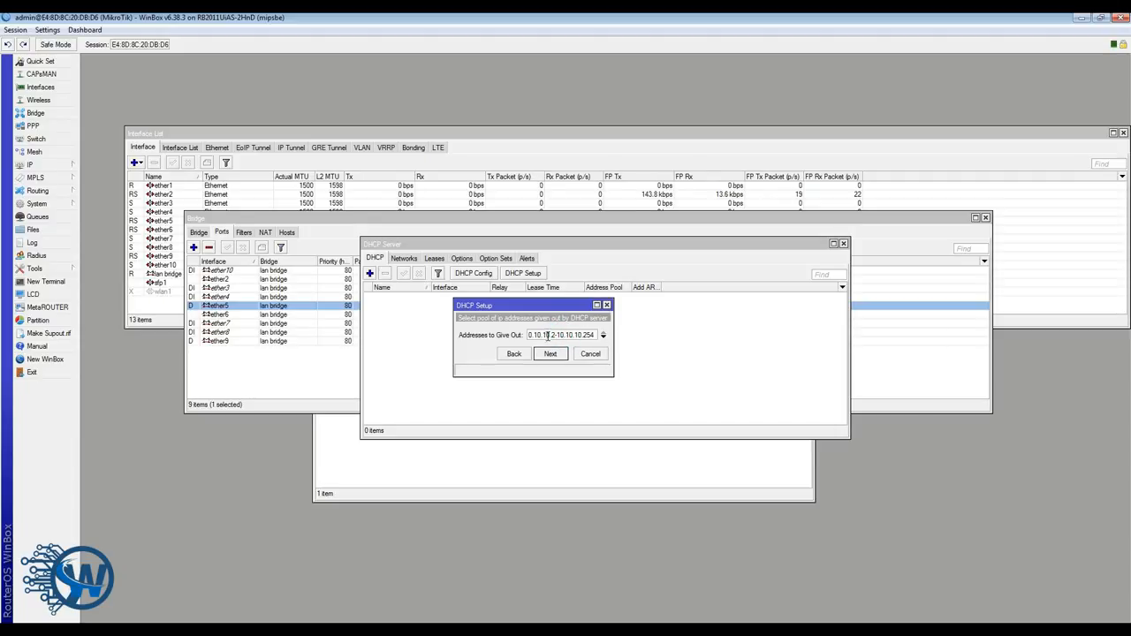
{"action": "left_click", "coordinate": [549, 353]}
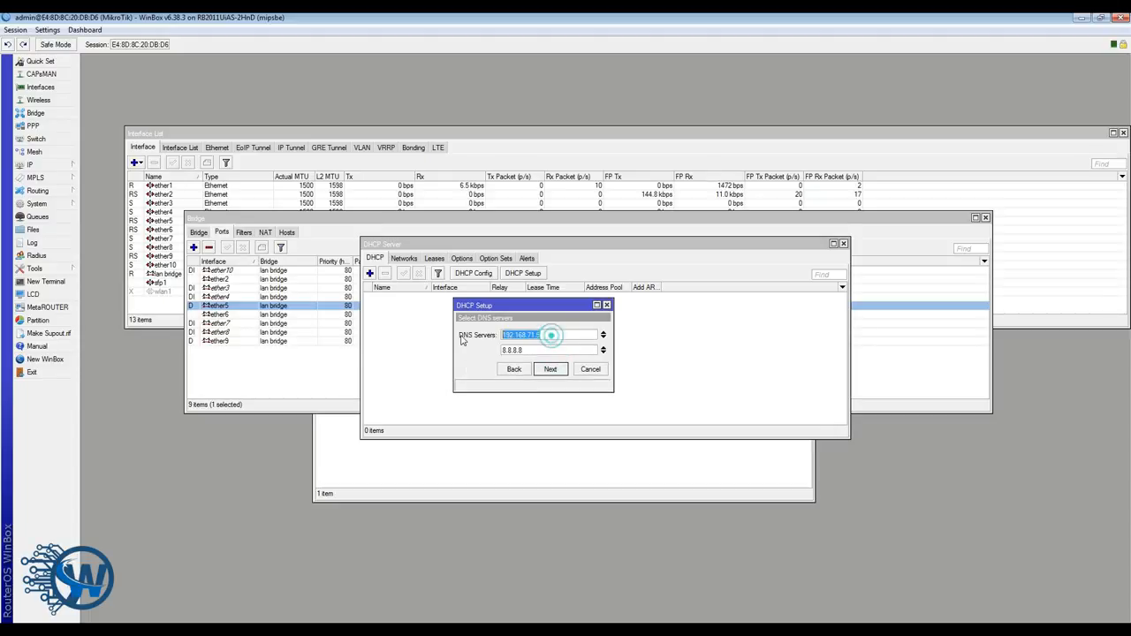
{"action": "type", "text": "208.67.222.222"}
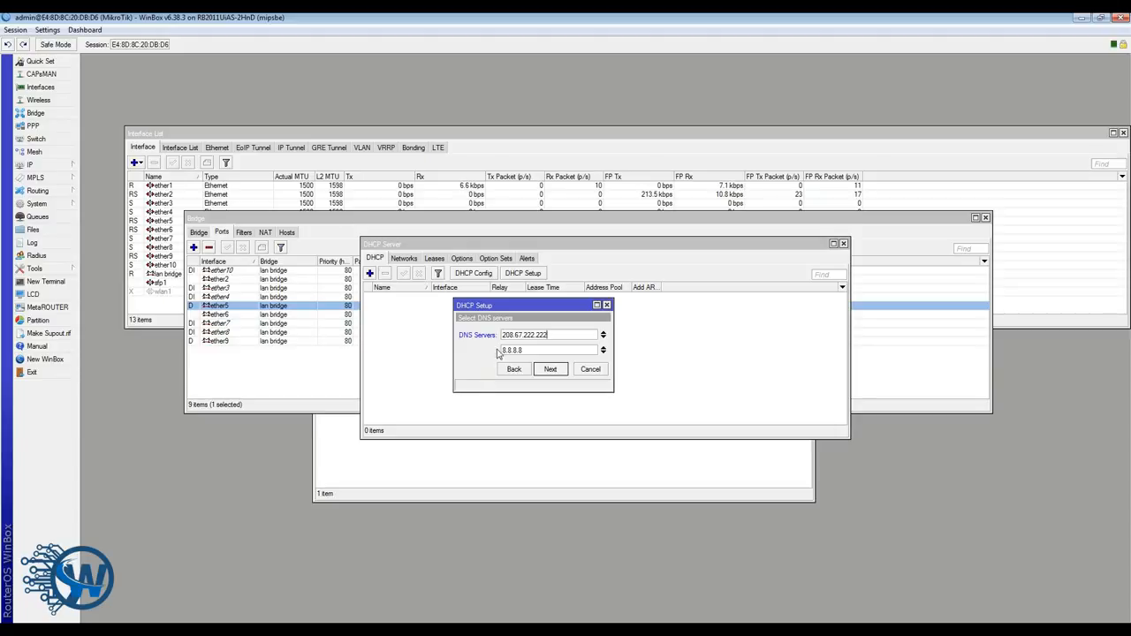
{"action": "triple_click", "coordinate": [512, 350]}
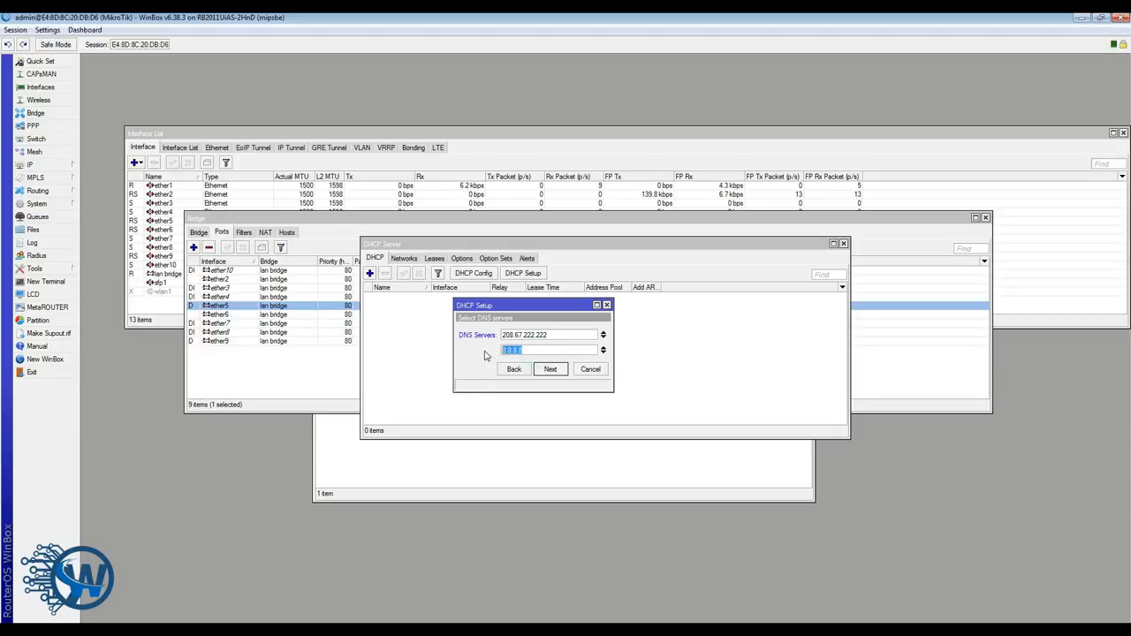
{"action": "left_click", "coordinate": [549, 369]}
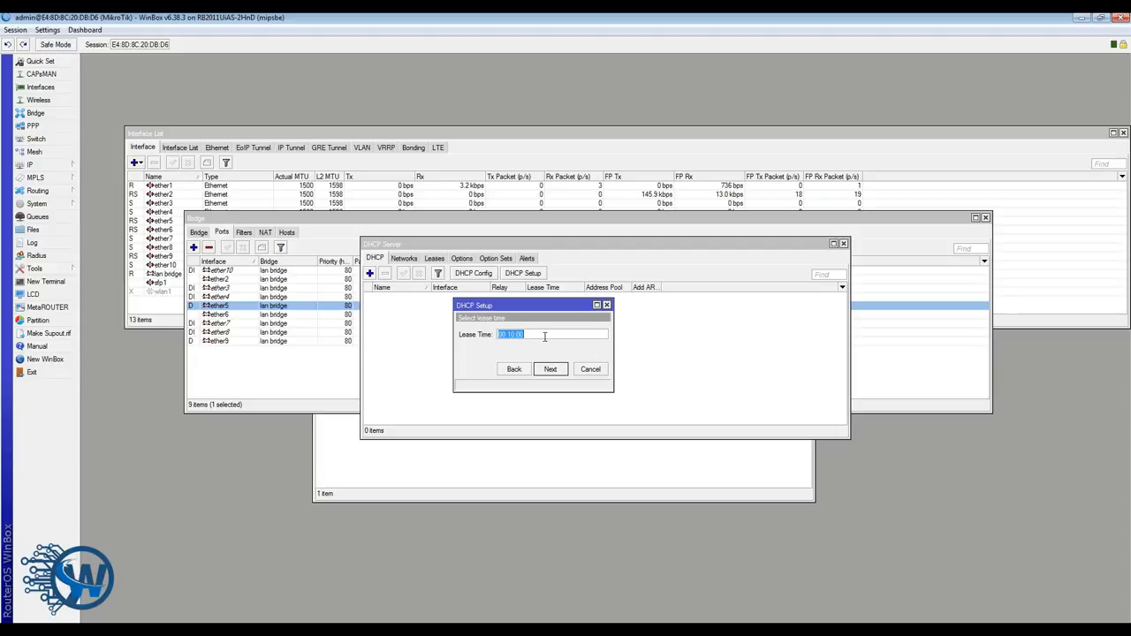
{"action": "left_click", "coordinate": [549, 368]}
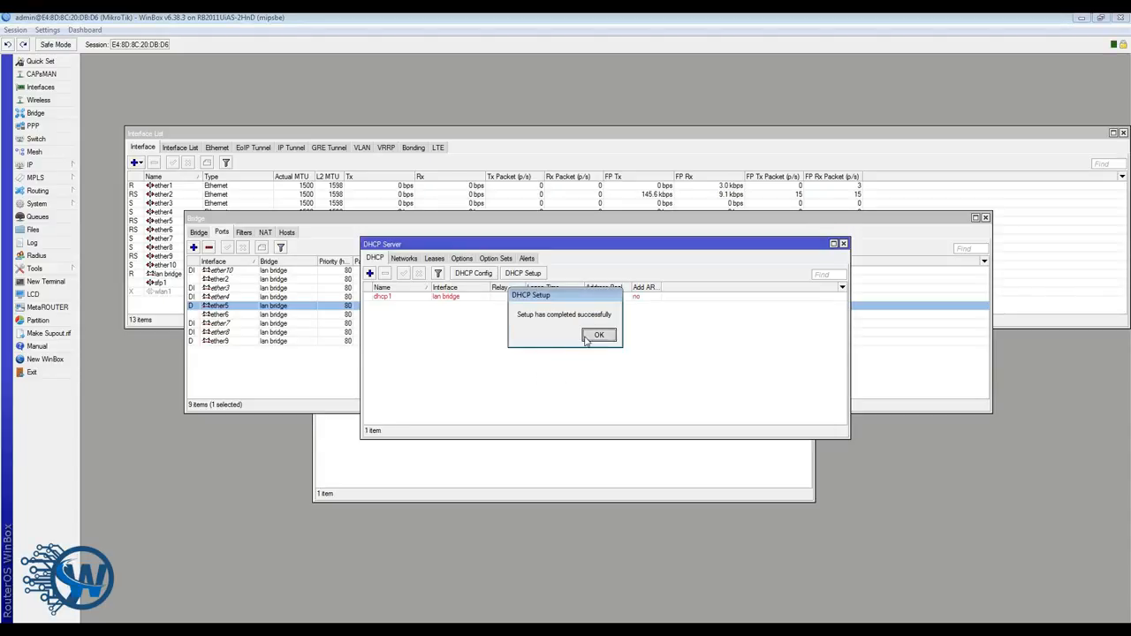
{"action": "left_click", "coordinate": [598, 335]}
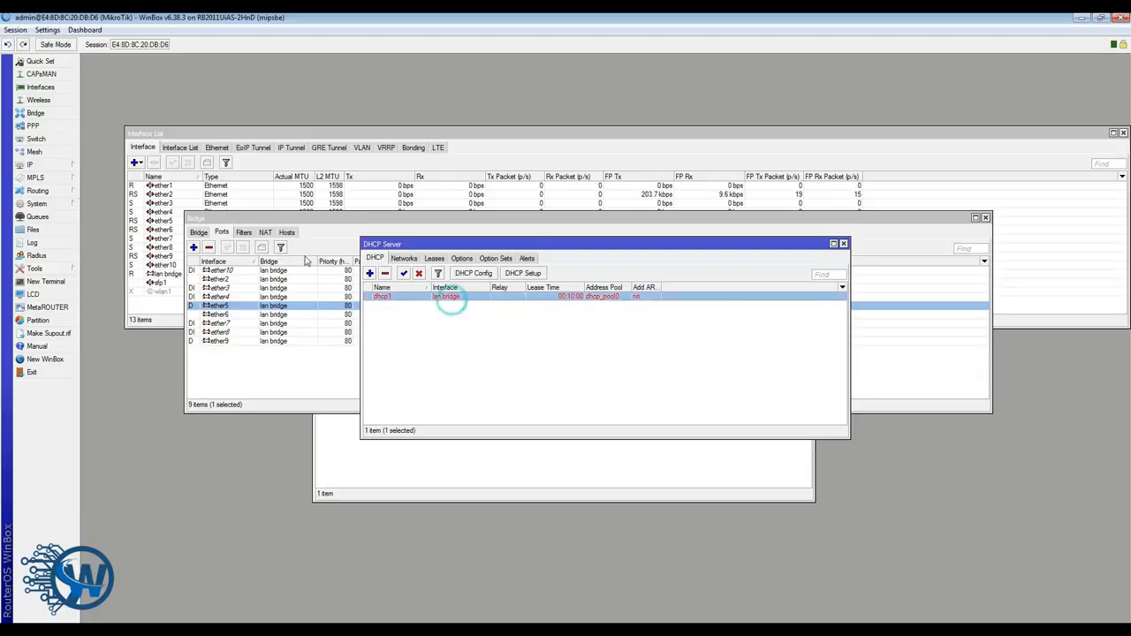
Step: Add address 10.10.10.1/24 on lan bridge, then check dhcp1's Leases showing 10.10.10.254
{"action": "left_click", "coordinate": [30, 165]}
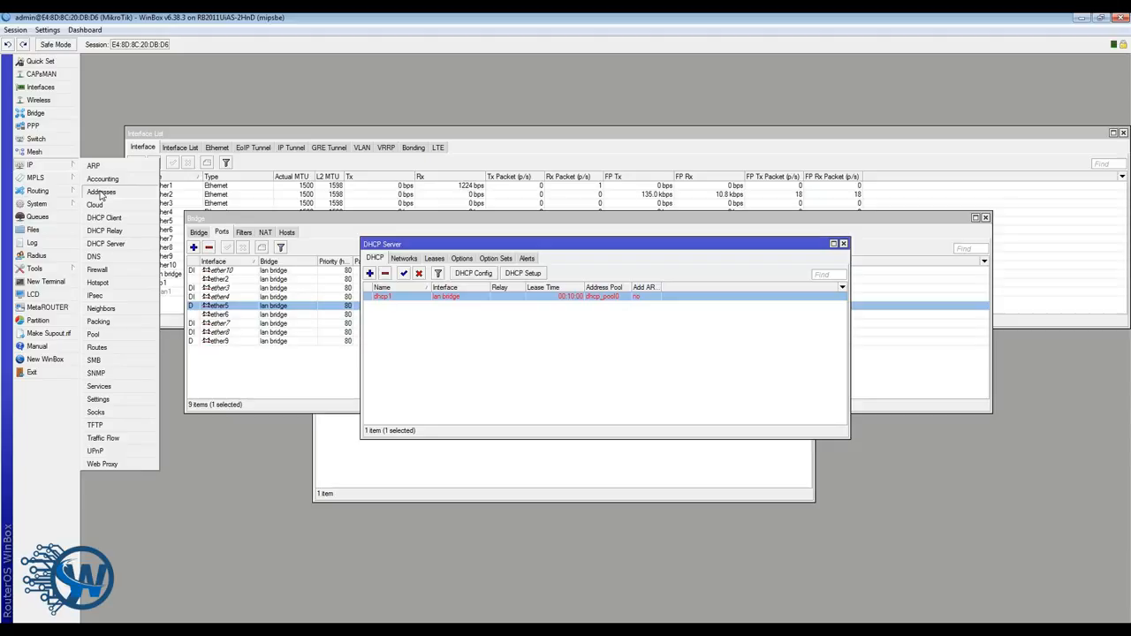
{"action": "left_click", "coordinate": [101, 192]}
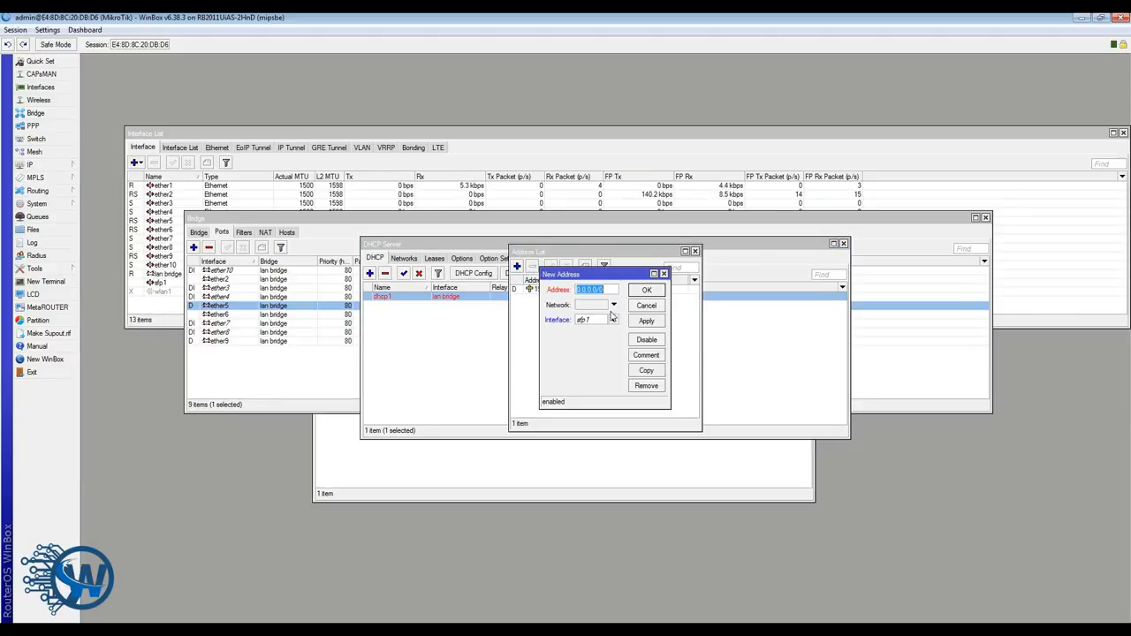
{"action": "type", "text": "10.10.10"}
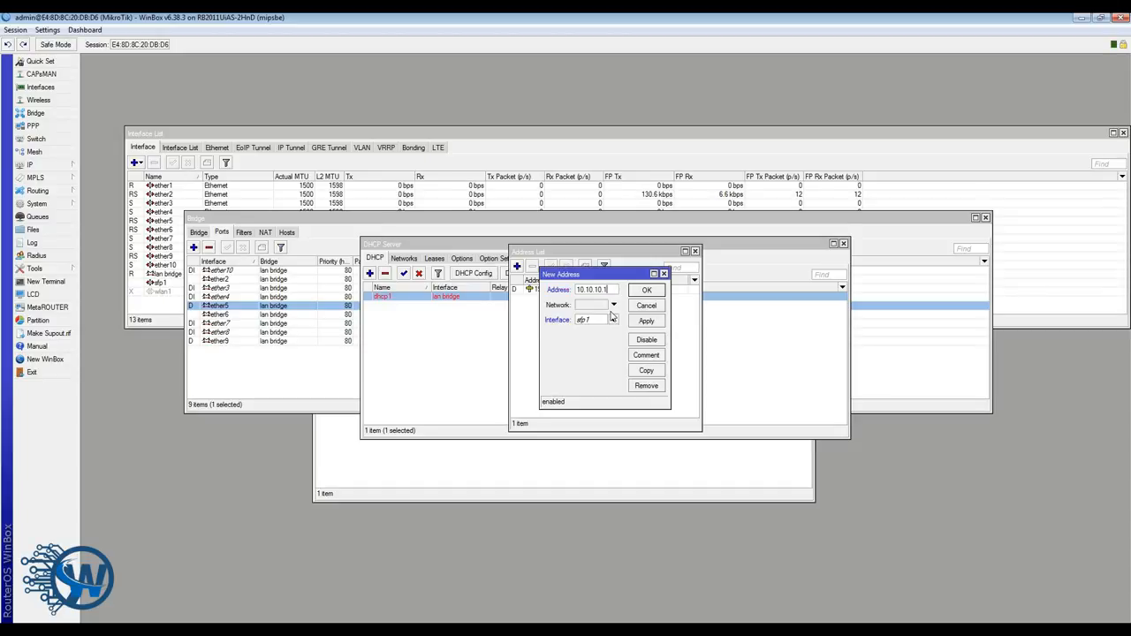
{"action": "type", "text": "/24"}
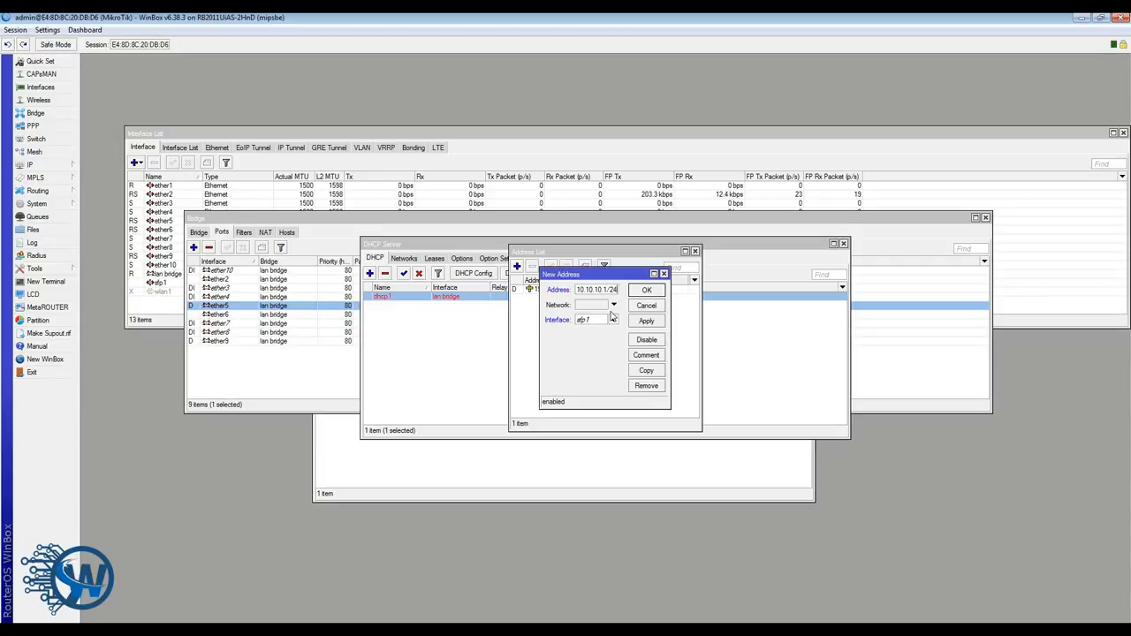
{"action": "left_click", "coordinate": [590, 319]}
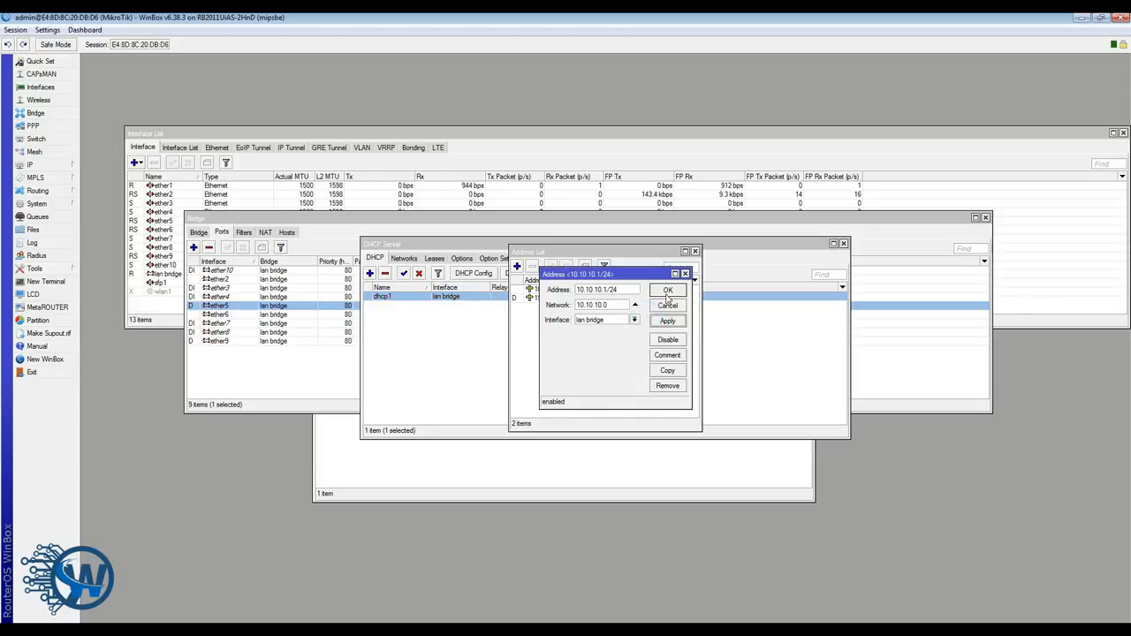
{"action": "left_click", "coordinate": [669, 289]}
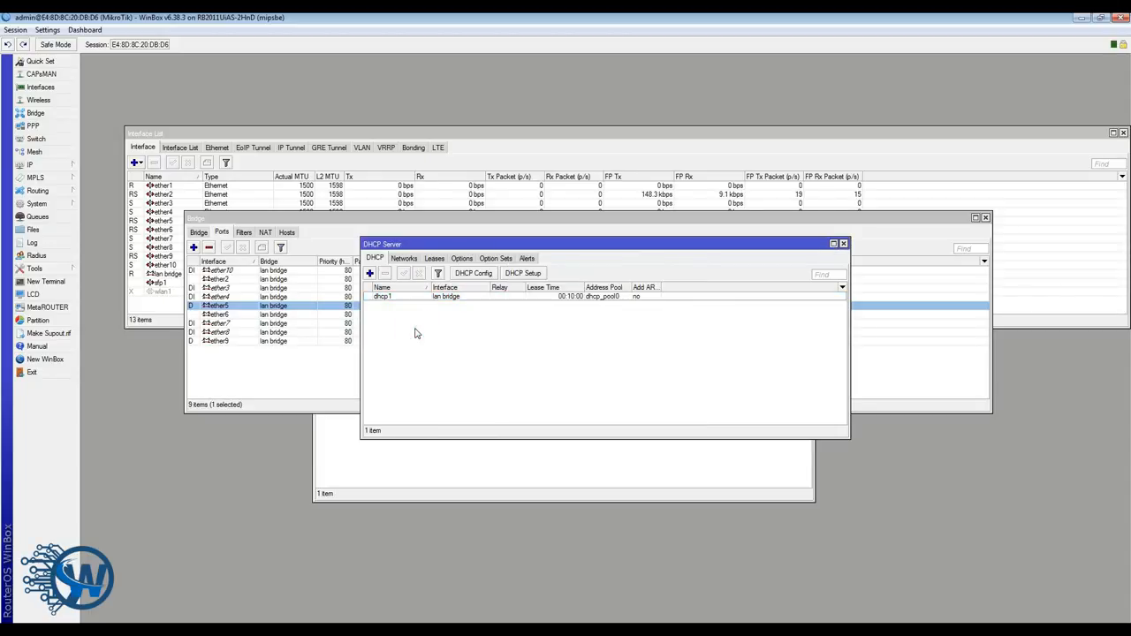
{"action": "left_click", "coordinate": [381, 296]}
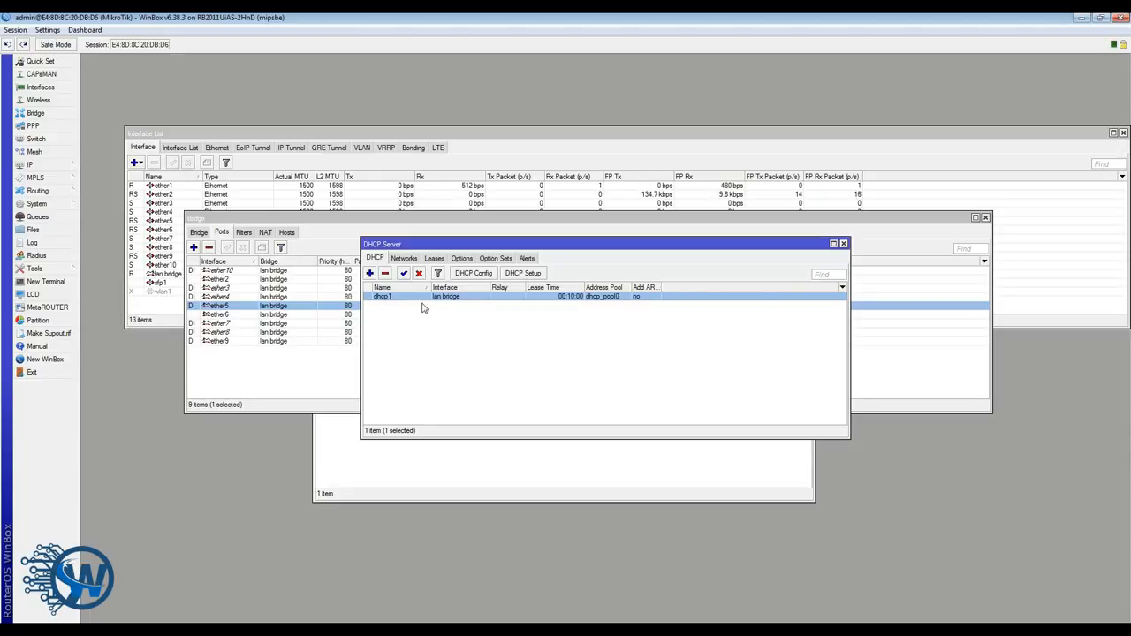
{"action": "left_click", "coordinate": [433, 258]}
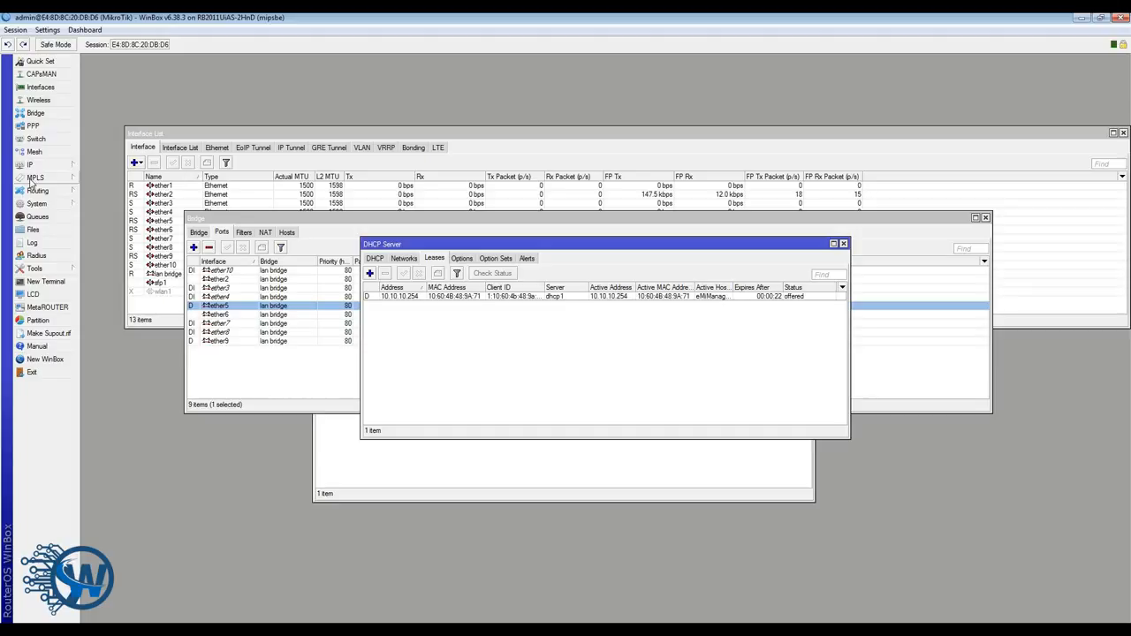
Step: Open the IP menu to reach Firewall and begin a srcnat NAT rule
{"action": "left_click", "coordinate": [30, 165]}
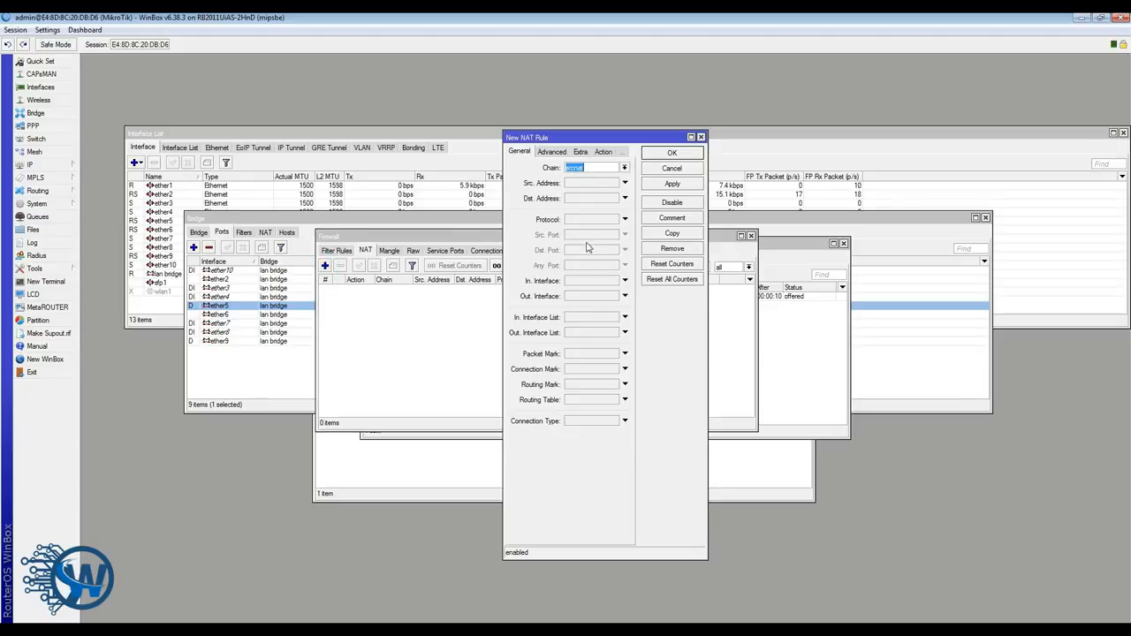
Step: Set the NAT rule's out-interface to ether1 and its action to masquerade
{"action": "left_click", "coordinate": [625, 168]}
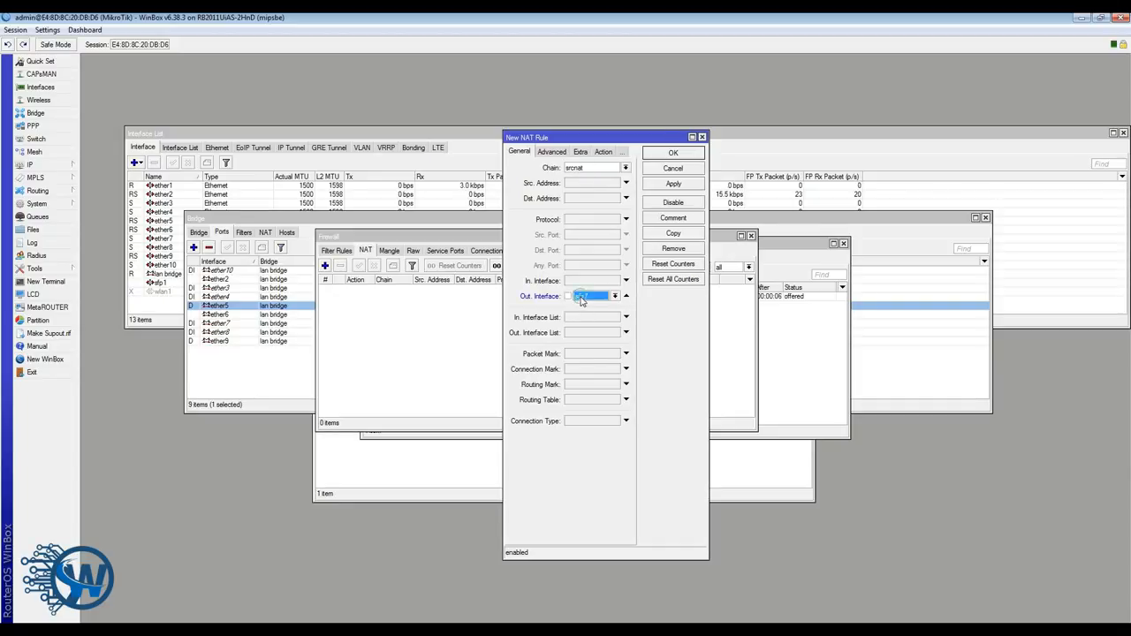
{"action": "left_click", "coordinate": [615, 296]}
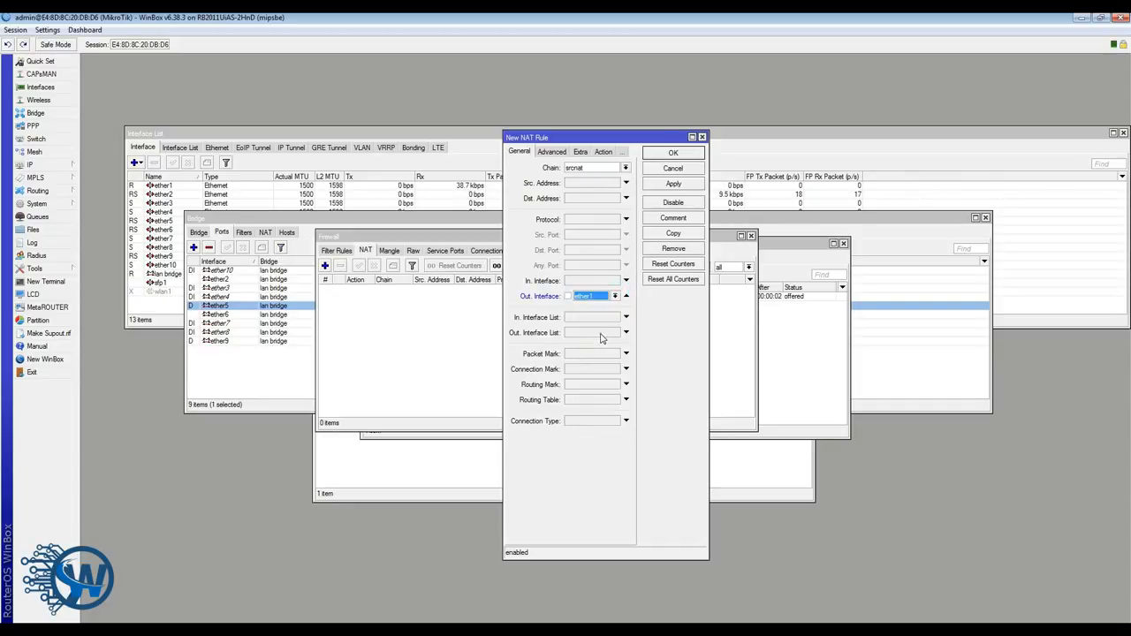
{"action": "left_click", "coordinate": [574, 151]}
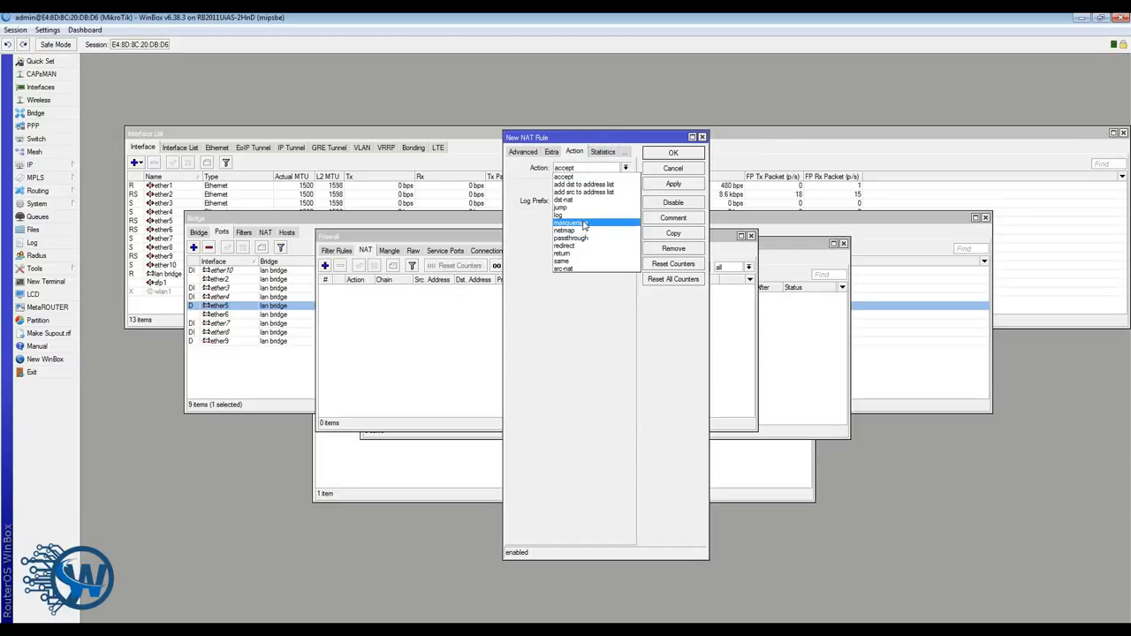
{"action": "left_click", "coordinate": [569, 222]}
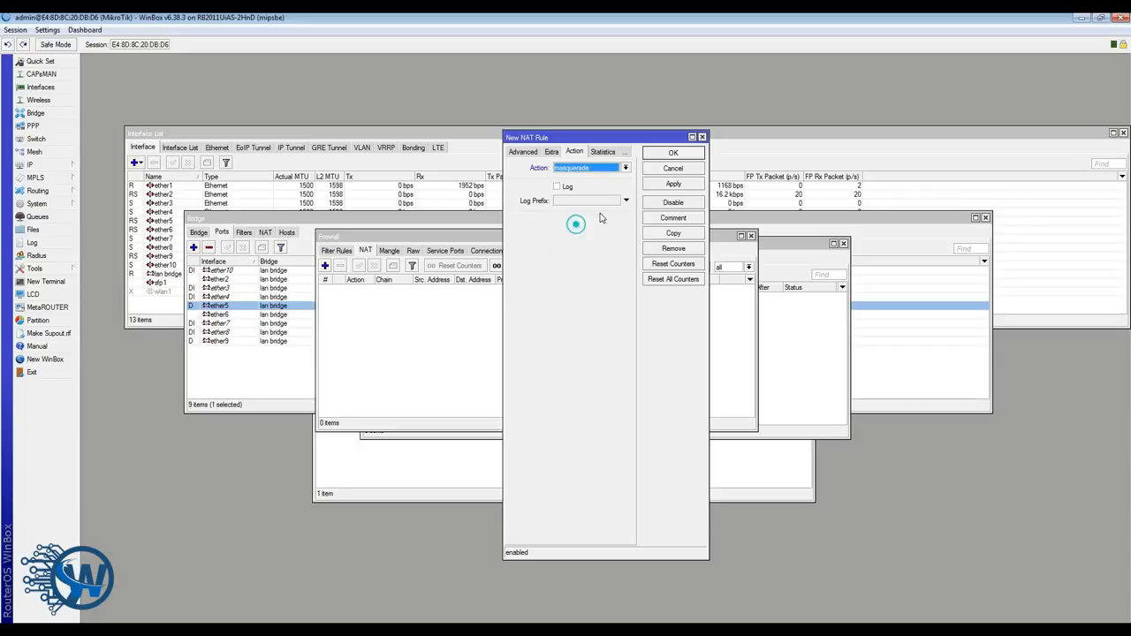
Step: Apply the masquerade rule, review its tabs, and confirm with OK
{"action": "left_click", "coordinate": [672, 184]}
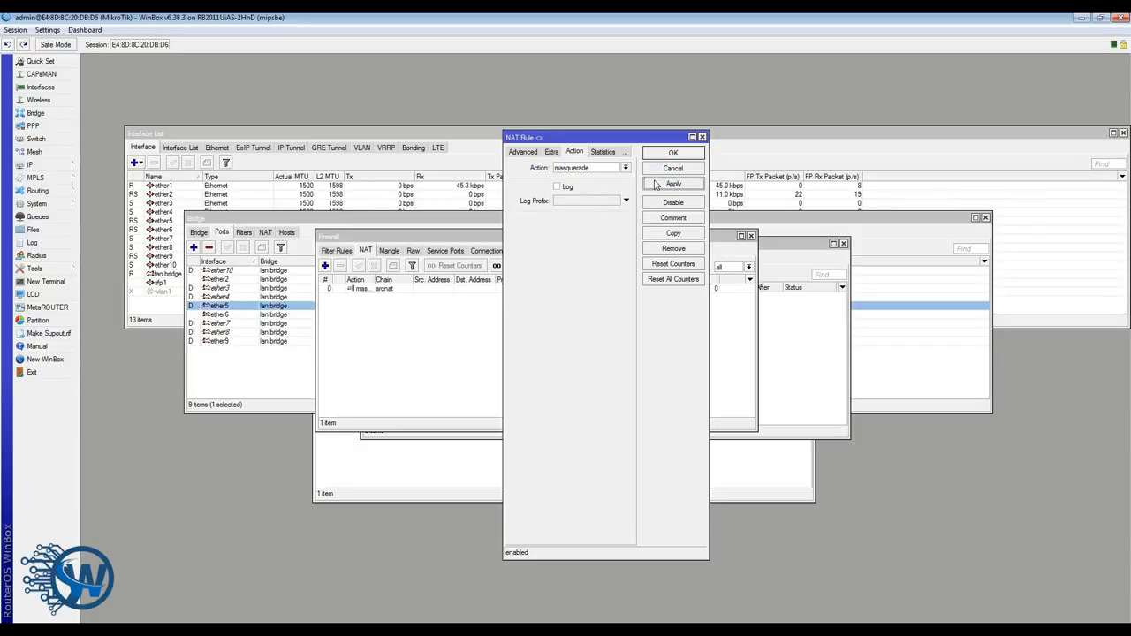
{"action": "left_click", "coordinate": [551, 151]}
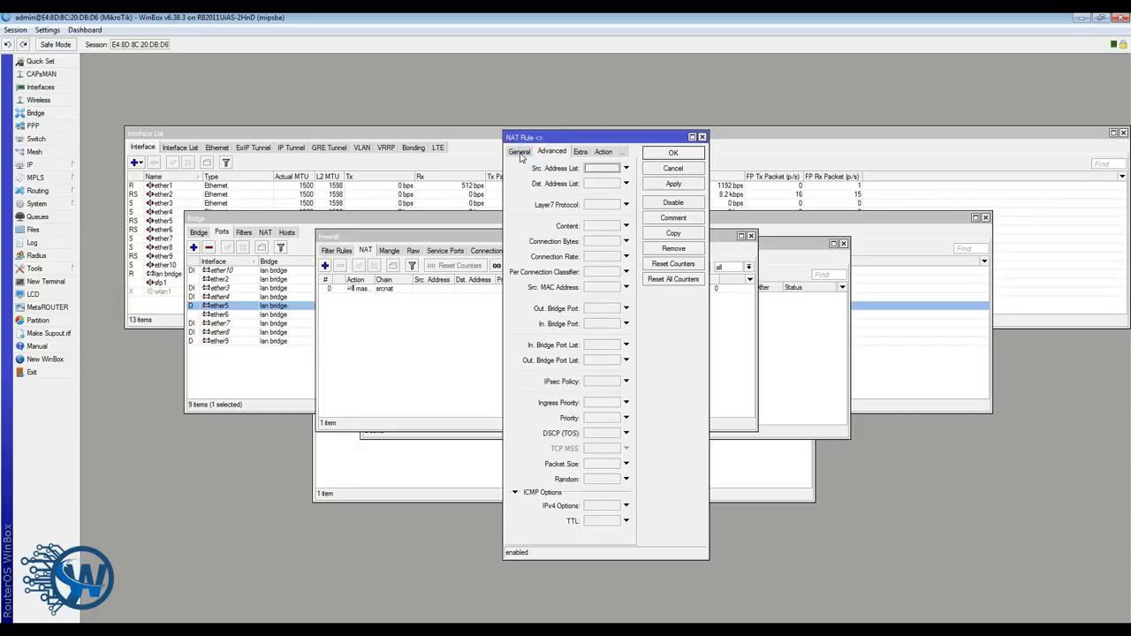
{"action": "left_click", "coordinate": [520, 151]}
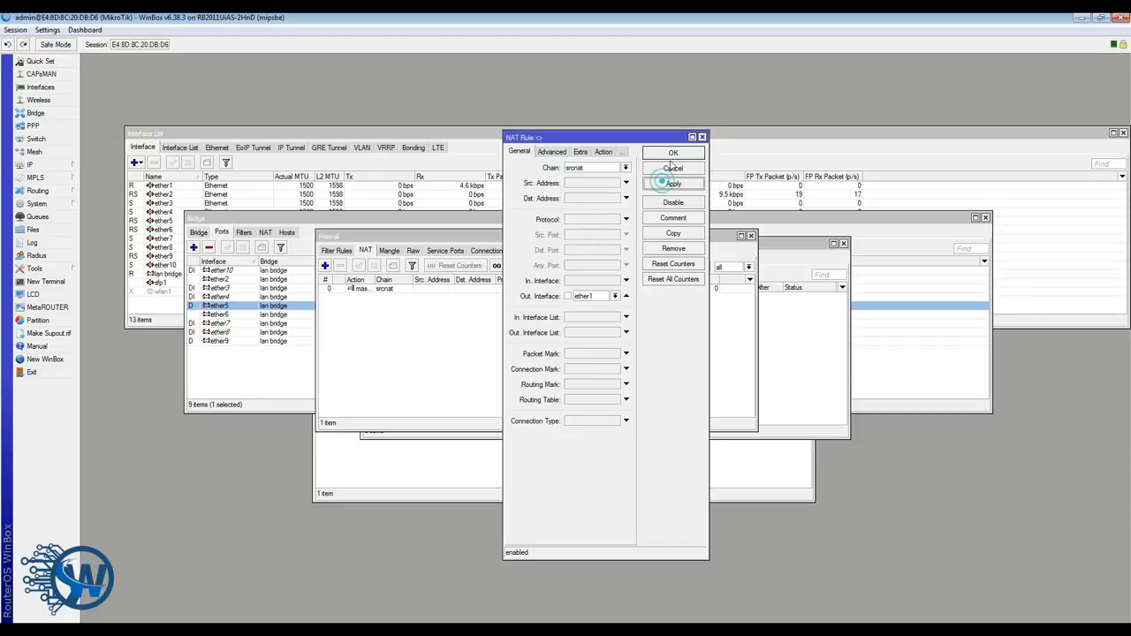
{"action": "left_click", "coordinate": [673, 152]}
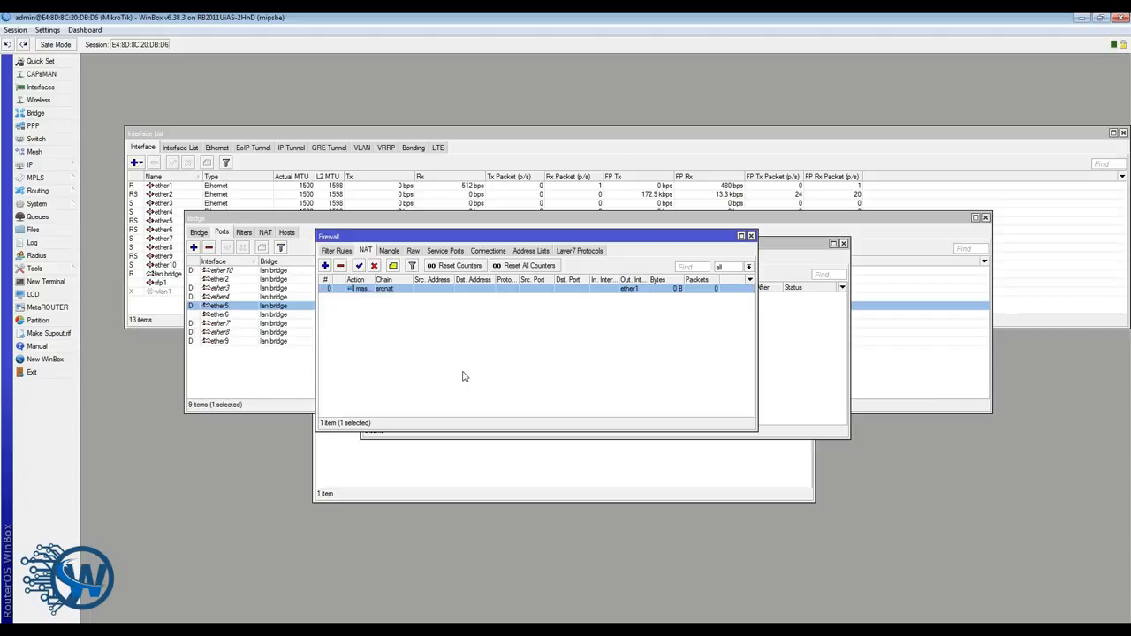
{"action": "mouse_move", "coordinate": [451, 370]}
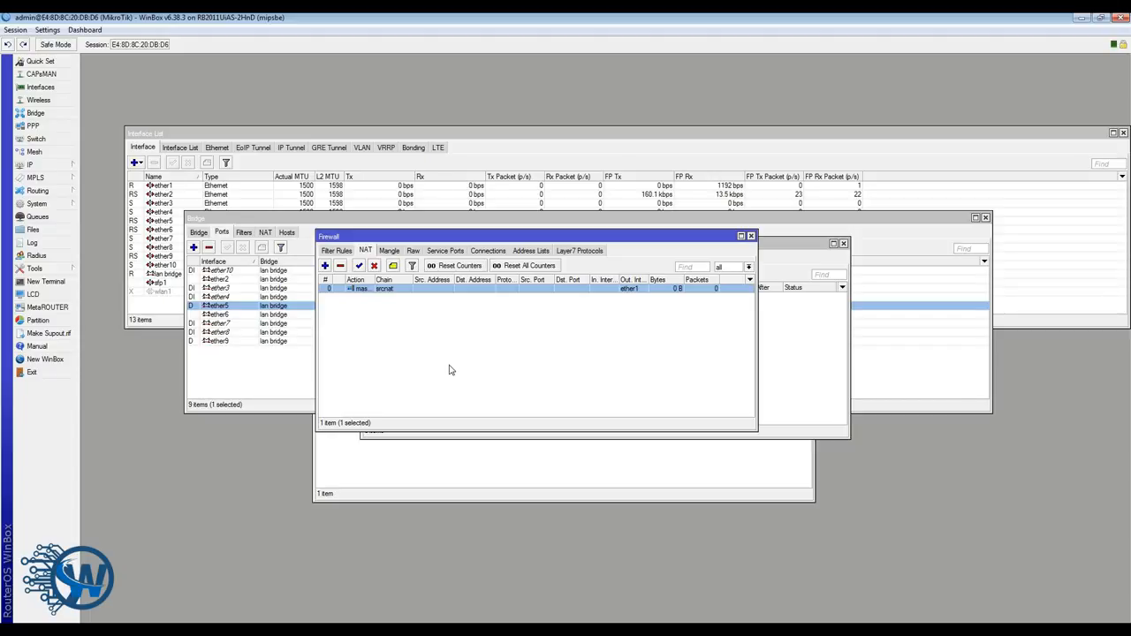
{"action": "mouse_move", "coordinate": [433, 361]}
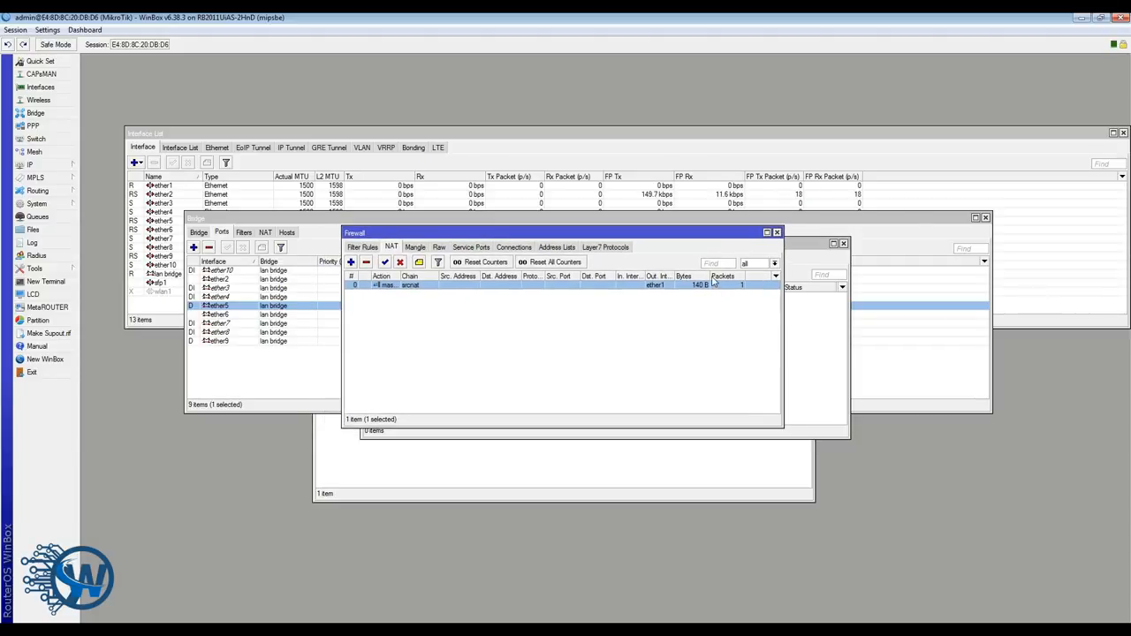
{"action": "mouse_move", "coordinate": [694, 298]}
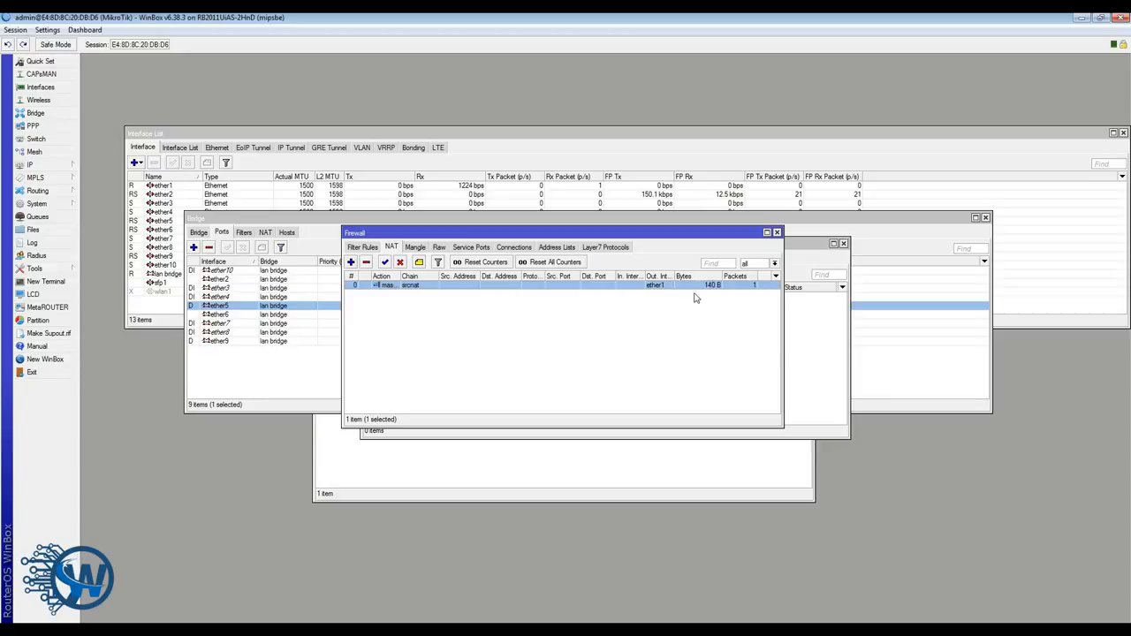
{"action": "mouse_move", "coordinate": [456, 366]}
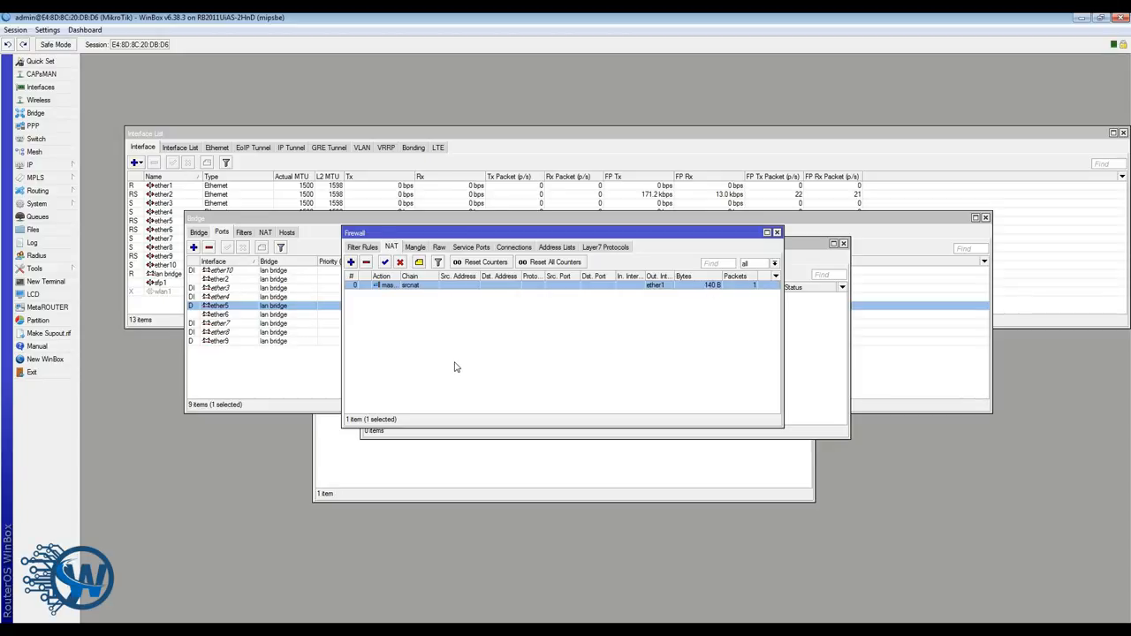
Step: Open the IP menu after the masquerade rule shows 140 bytes, one packet
{"action": "left_click", "coordinate": [29, 165]}
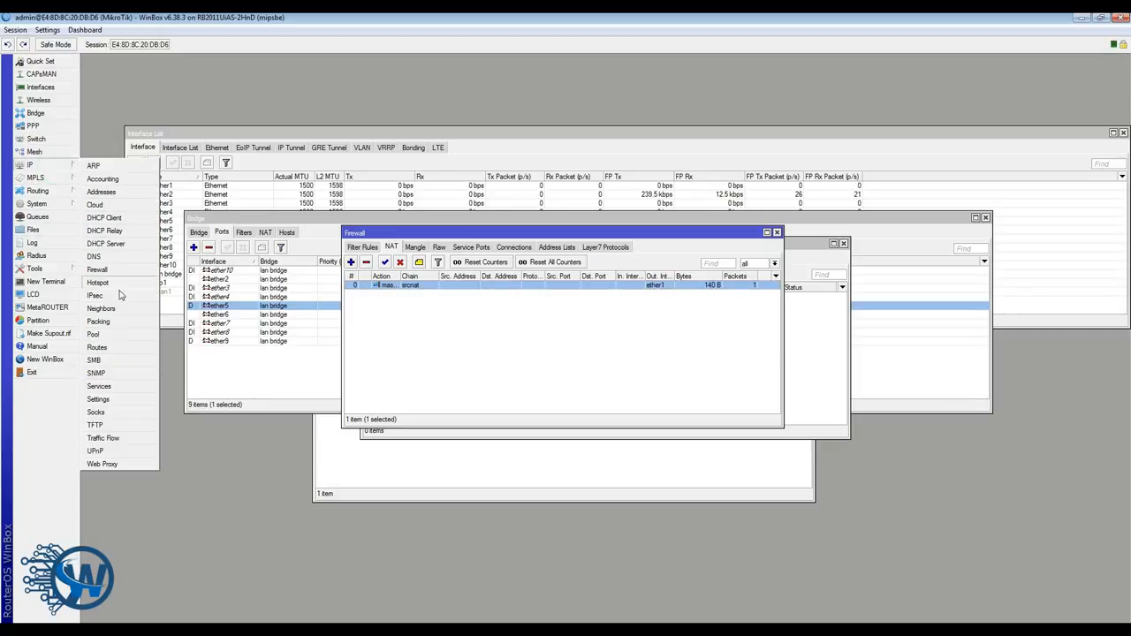
Step: Open Routes to view the default route 0.0.0.0/0 via 192.168.71.5 on ether1
{"action": "left_click", "coordinate": [96, 346]}
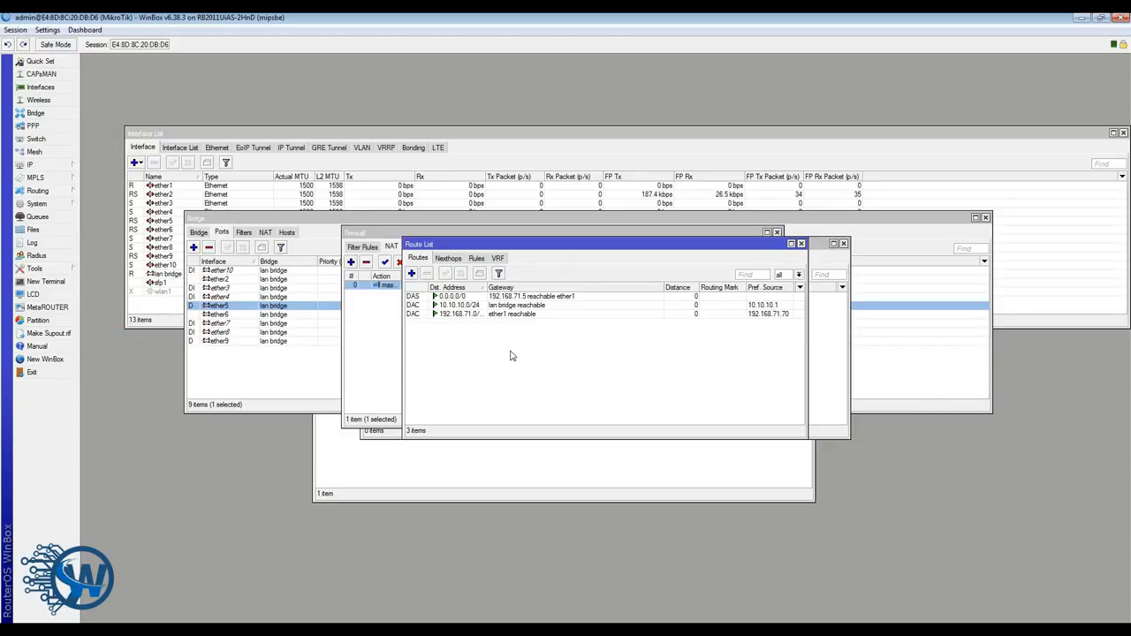
{"action": "mouse_move", "coordinate": [495, 327]}
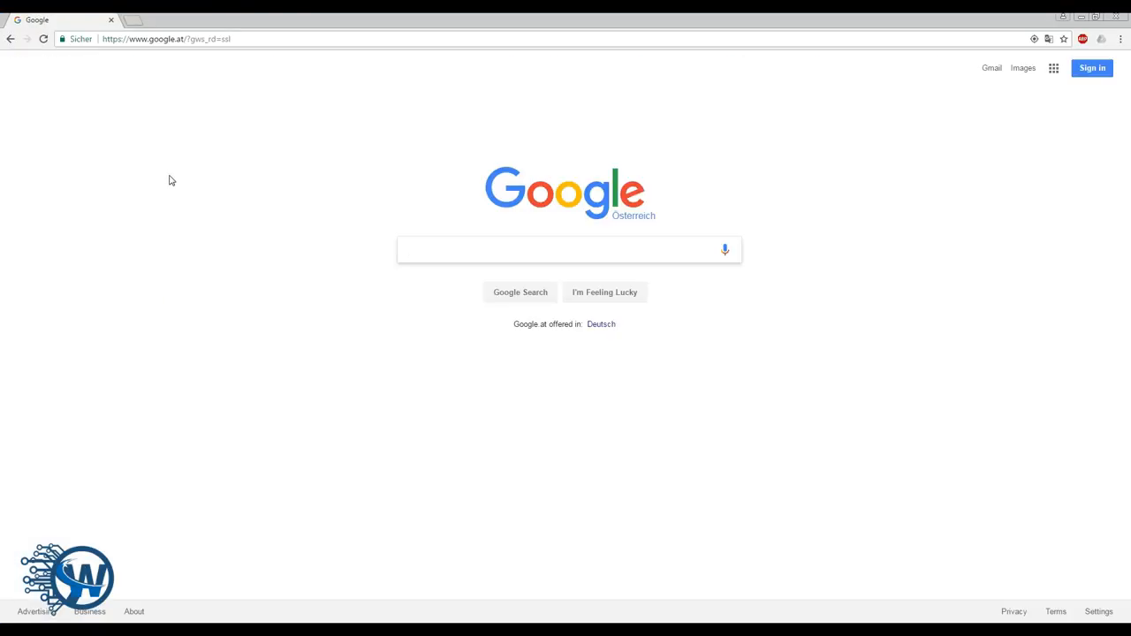
{"action": "left_click", "coordinate": [566, 249]}
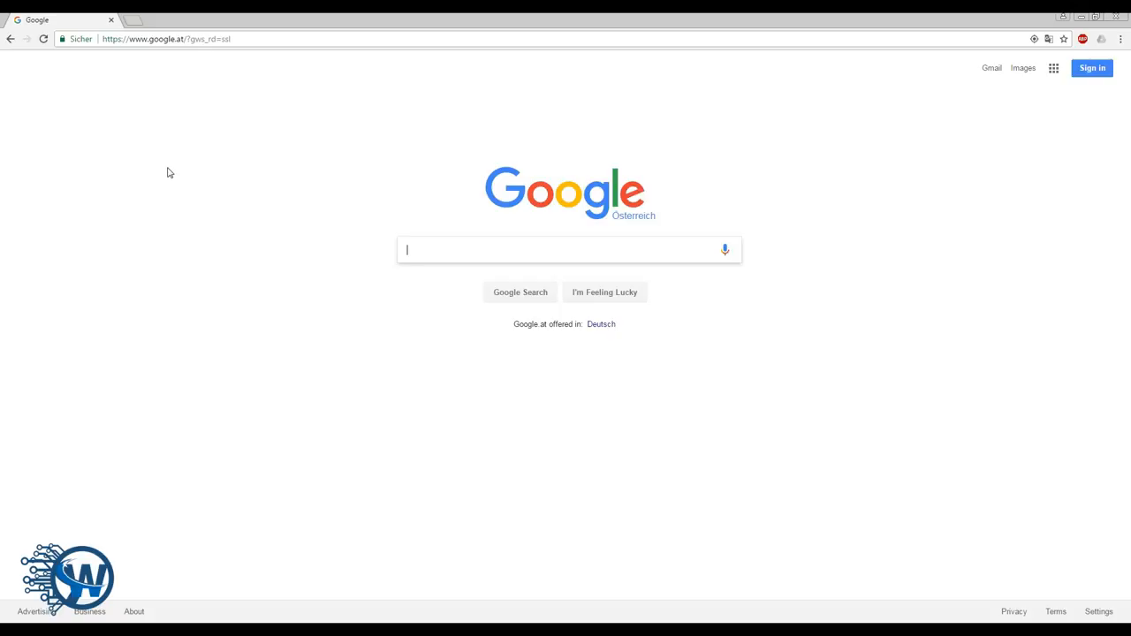
{"action": "mouse_move", "coordinate": [621, 494]}
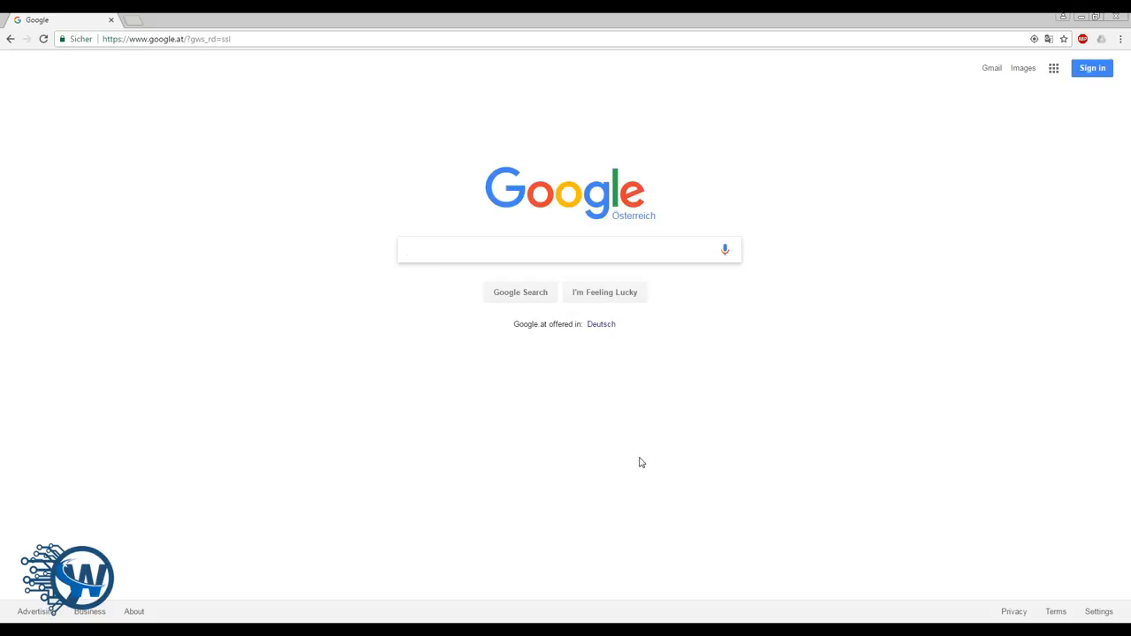
{"action": "mouse_move", "coordinate": [615, 433]}
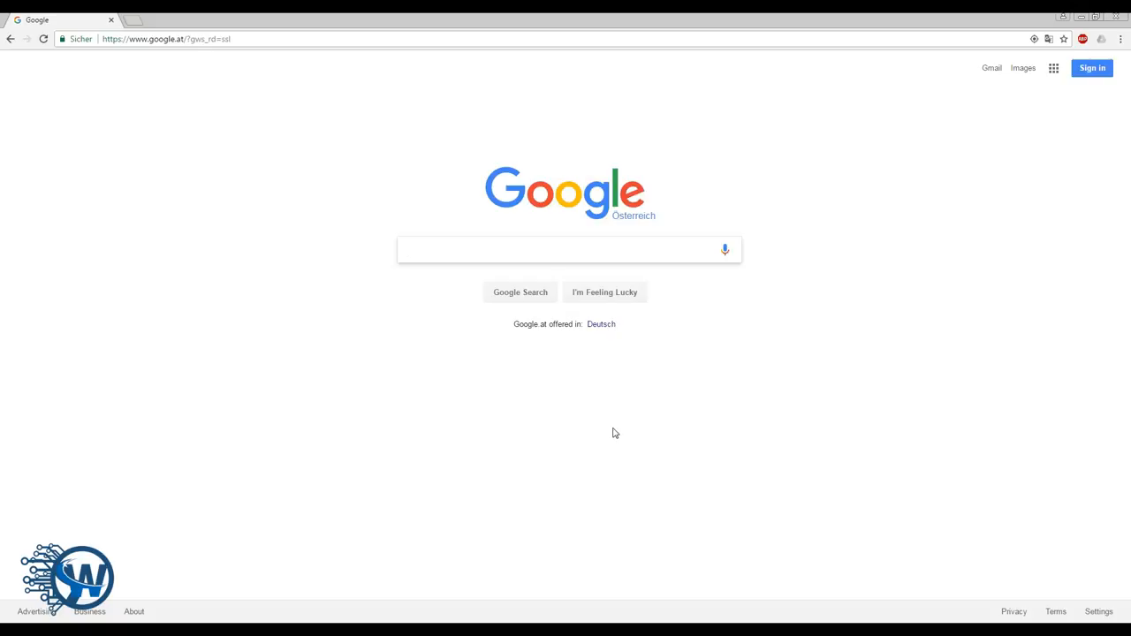